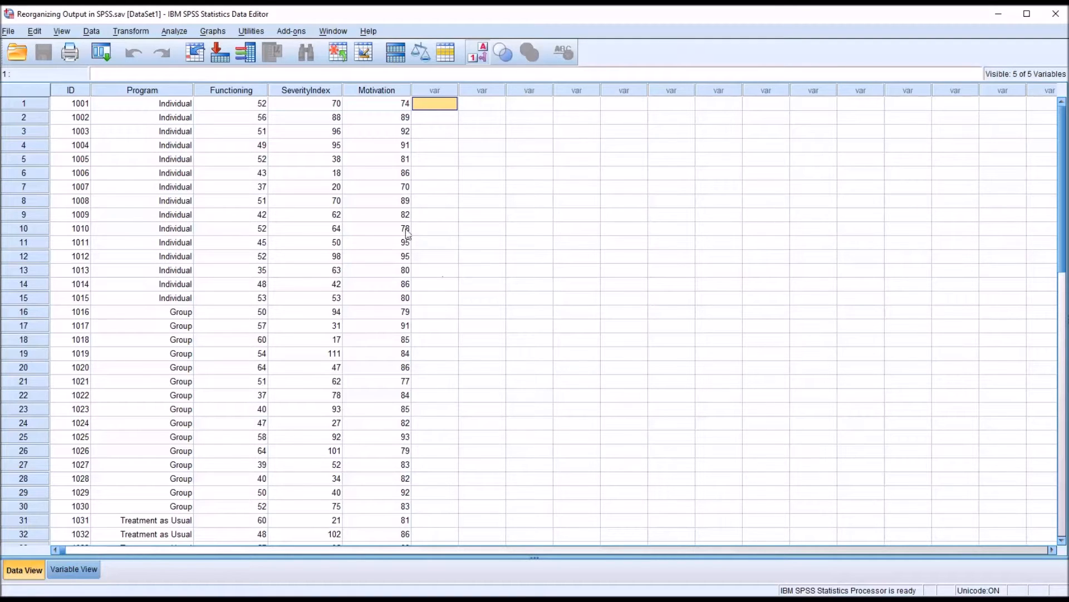
mouse_move(338, 176)
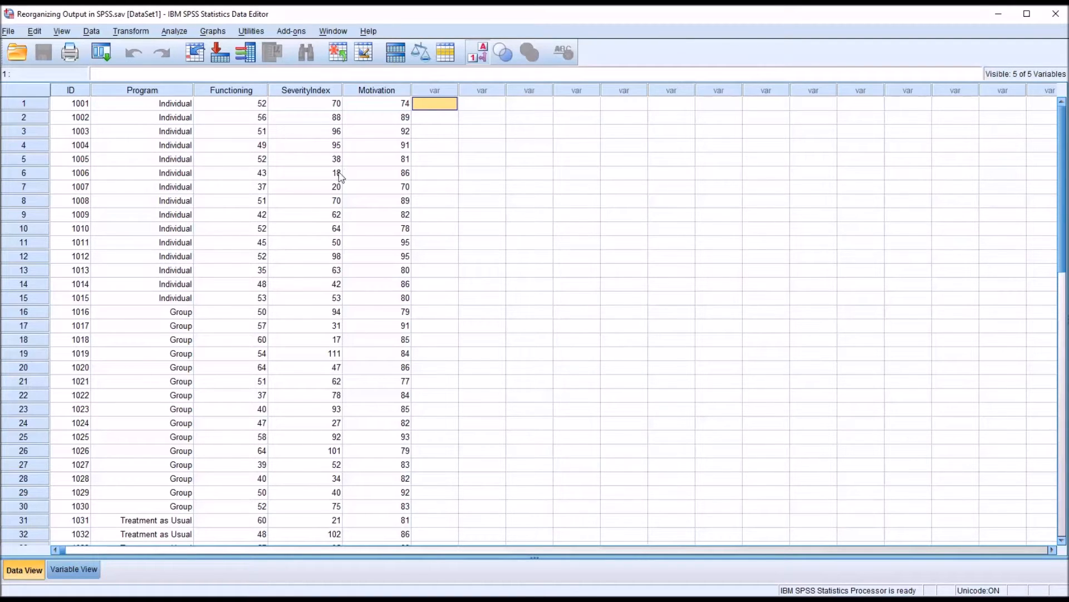
mouse_move(196, 138)
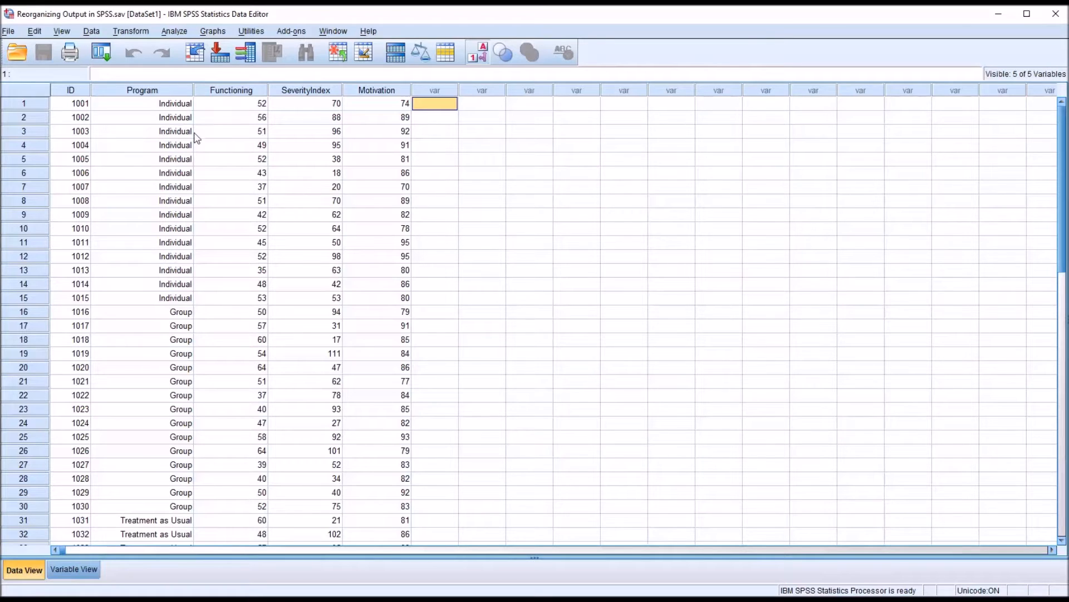
- Look over the Program and Functioning columns in the data, leaving nothing selected
click(141, 89)
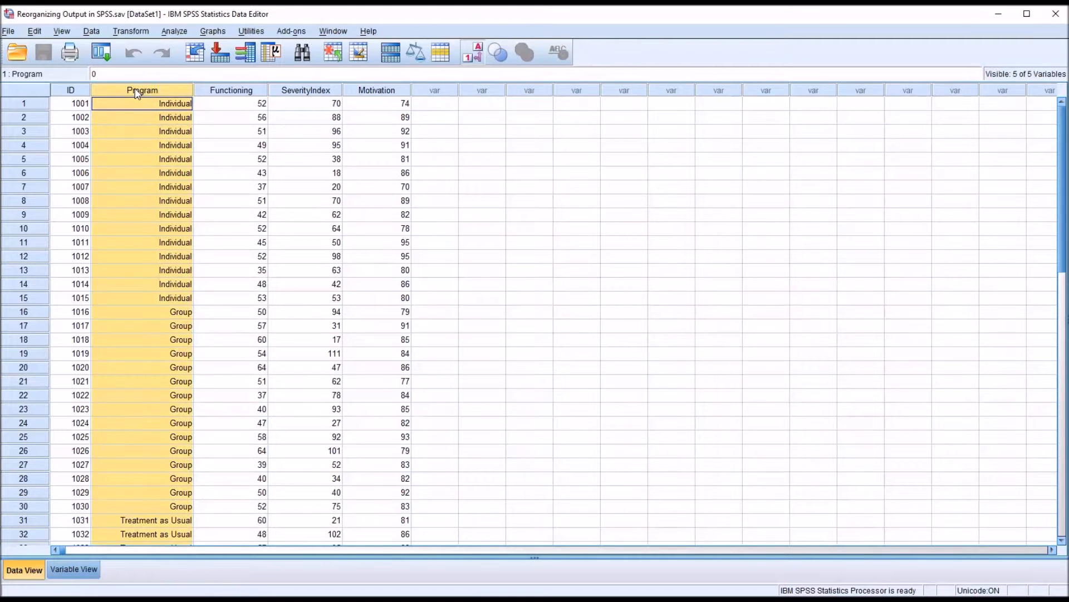
click(232, 102)
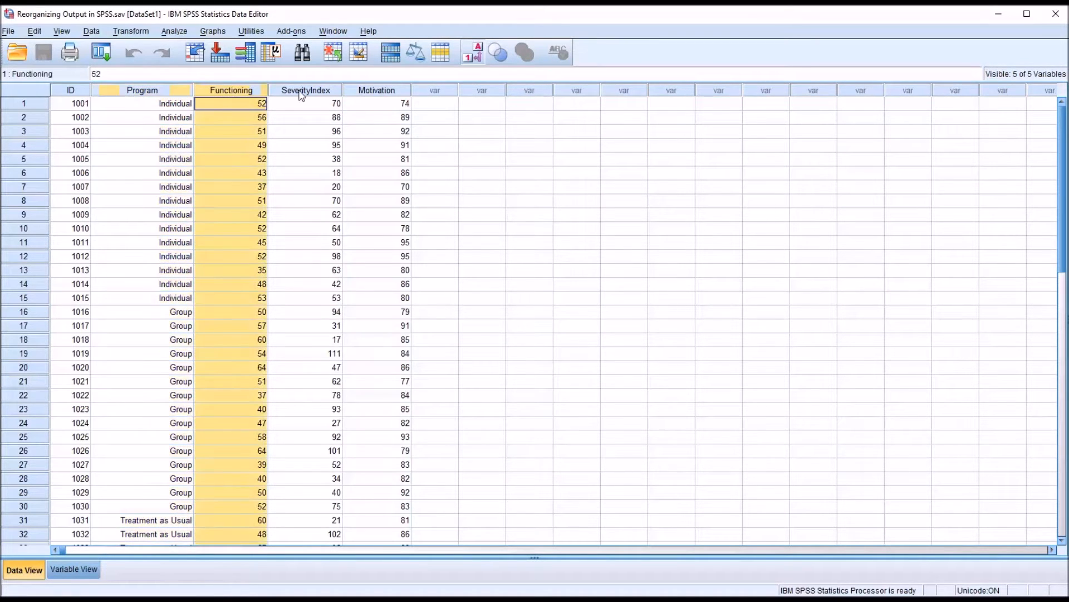
click(435, 103)
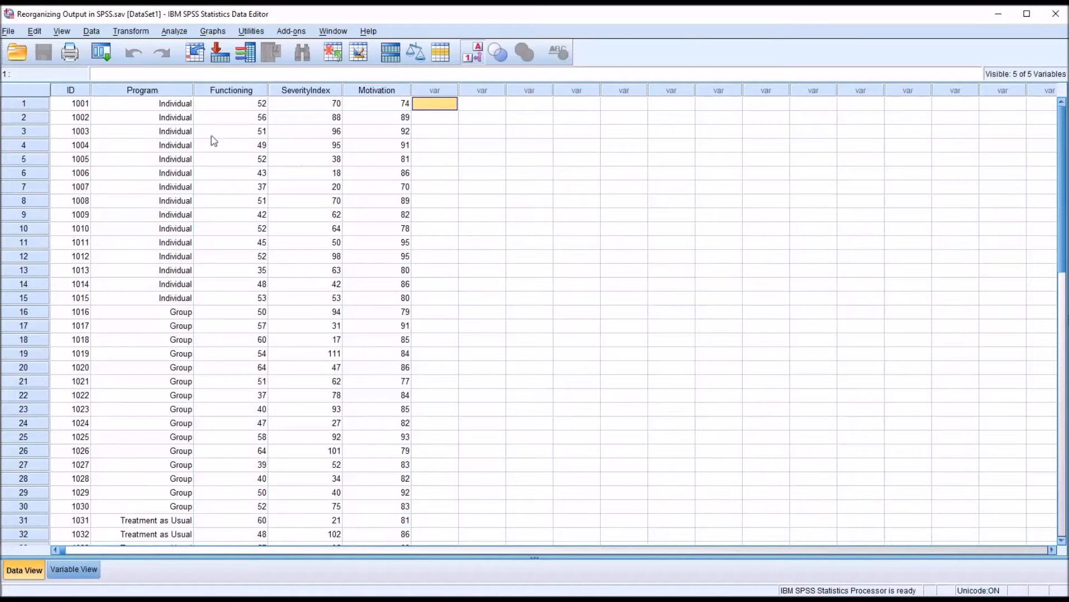
mouse_move(301, 235)
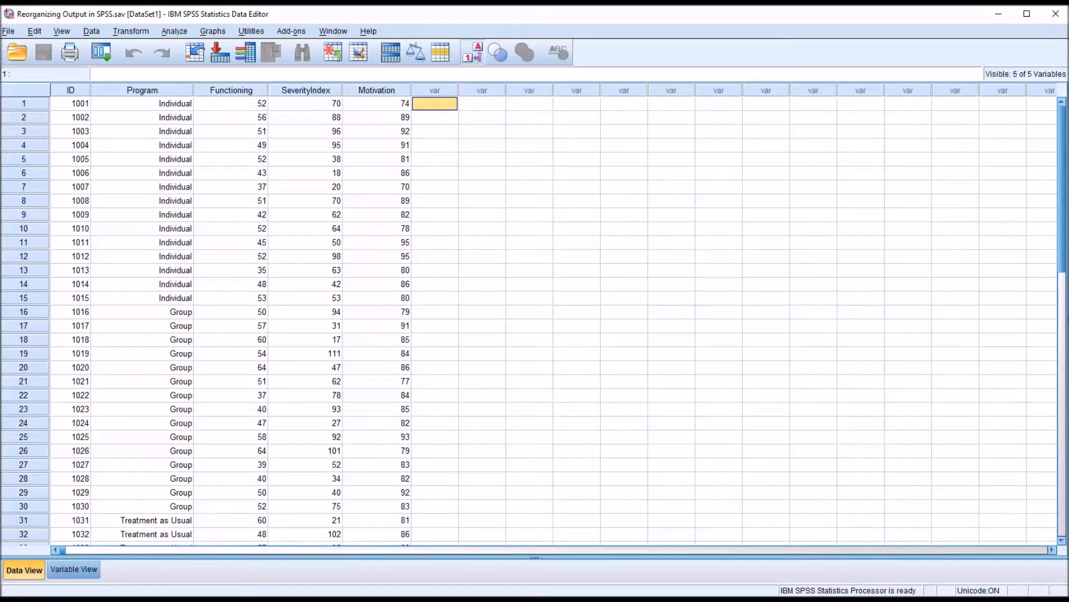
mouse_move(308, 276)
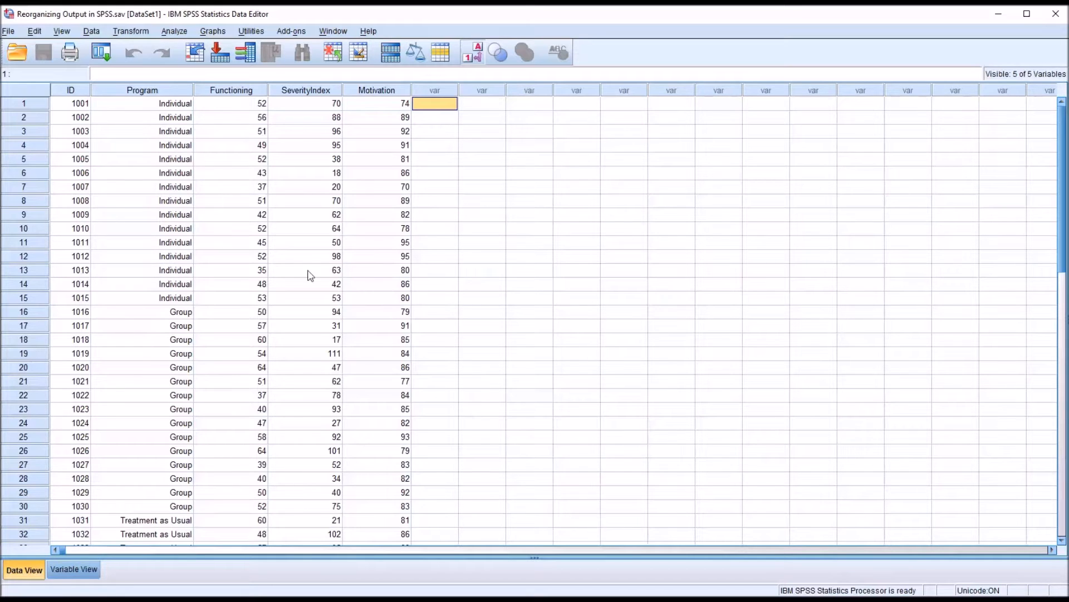
mouse_move(395, 148)
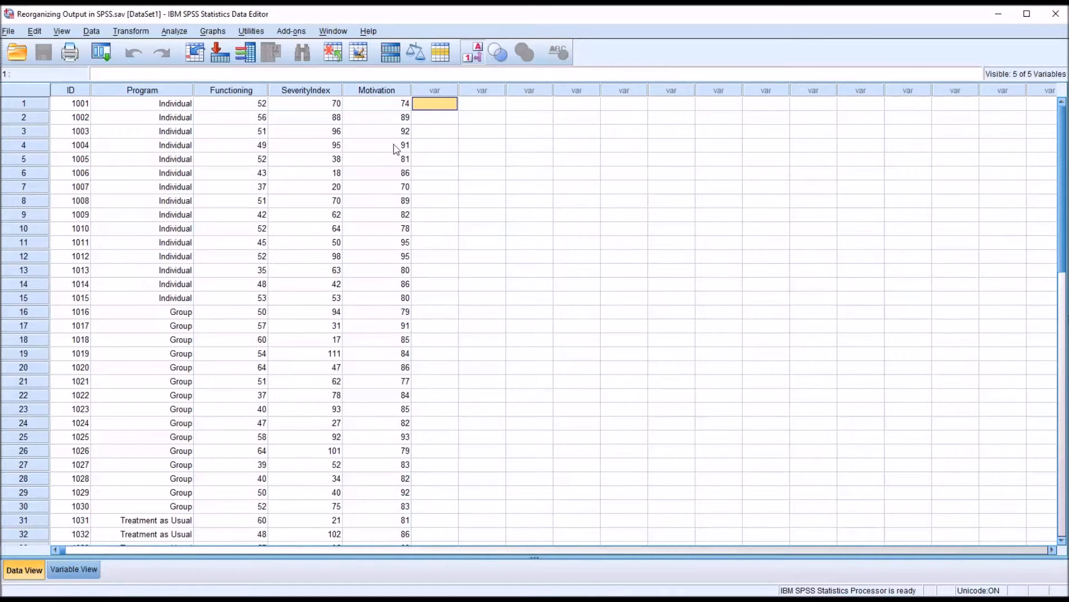
- Start a Multivariate GLM with Program as fixed factor and Motivation, SeverityIndex, Functioning as dependents
click(174, 32)
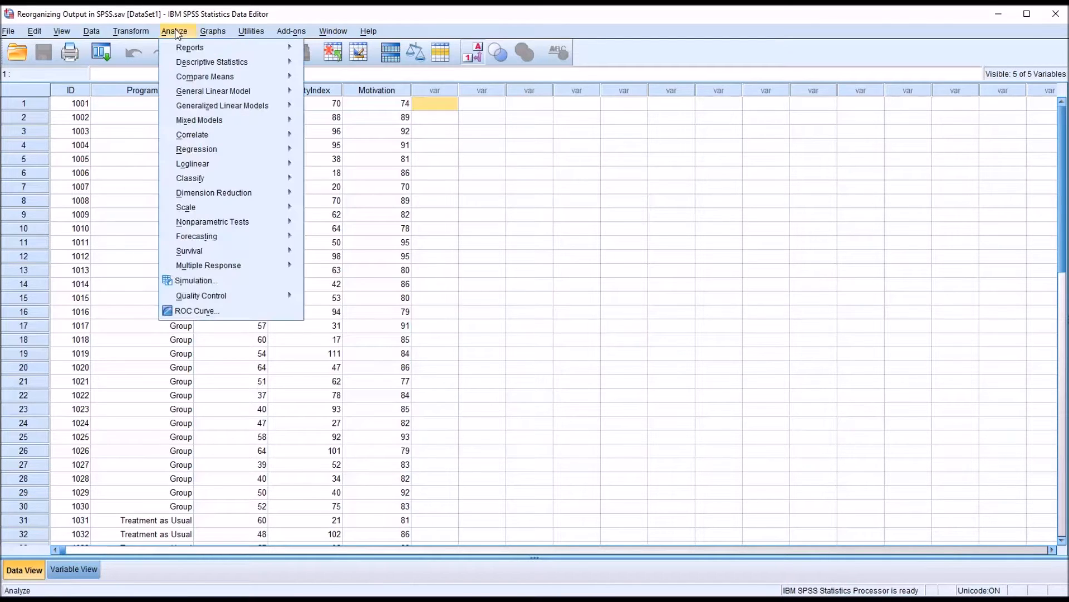
mouse_move(213, 90)
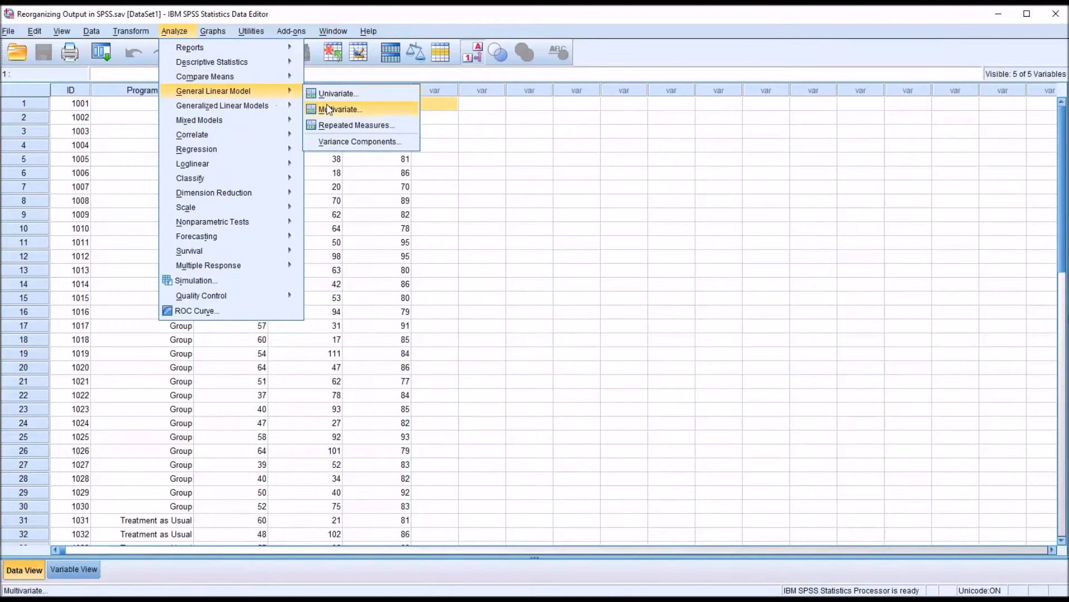
click(340, 108)
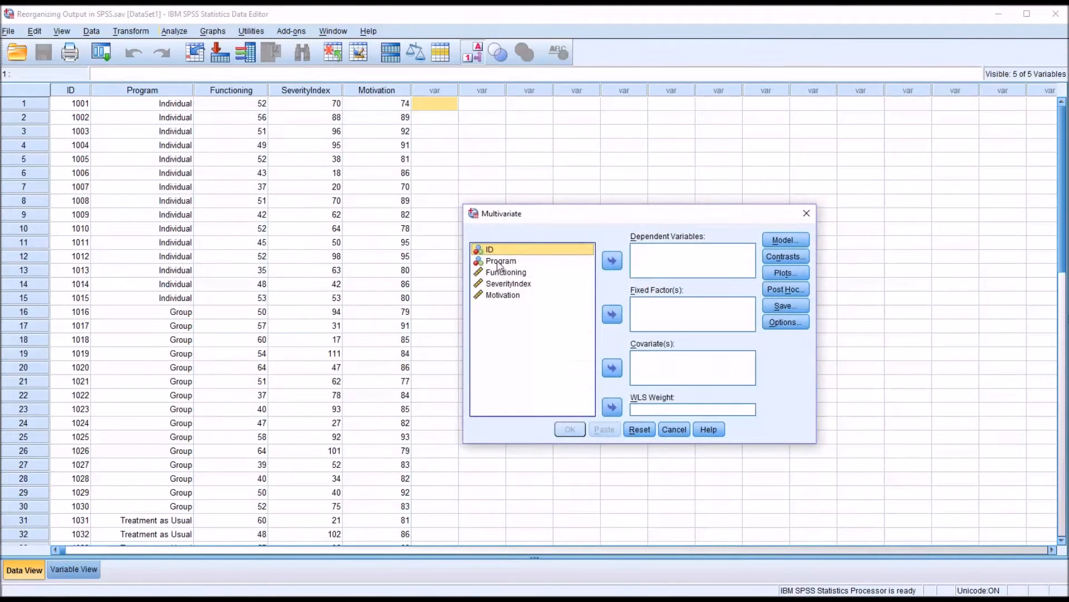
click(612, 314)
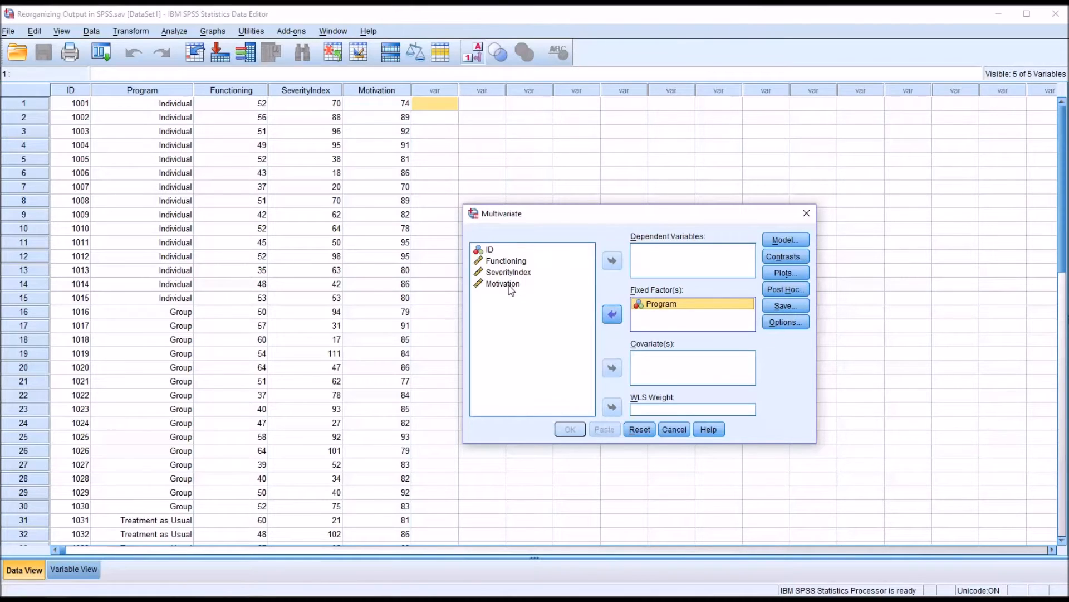
click(612, 259)
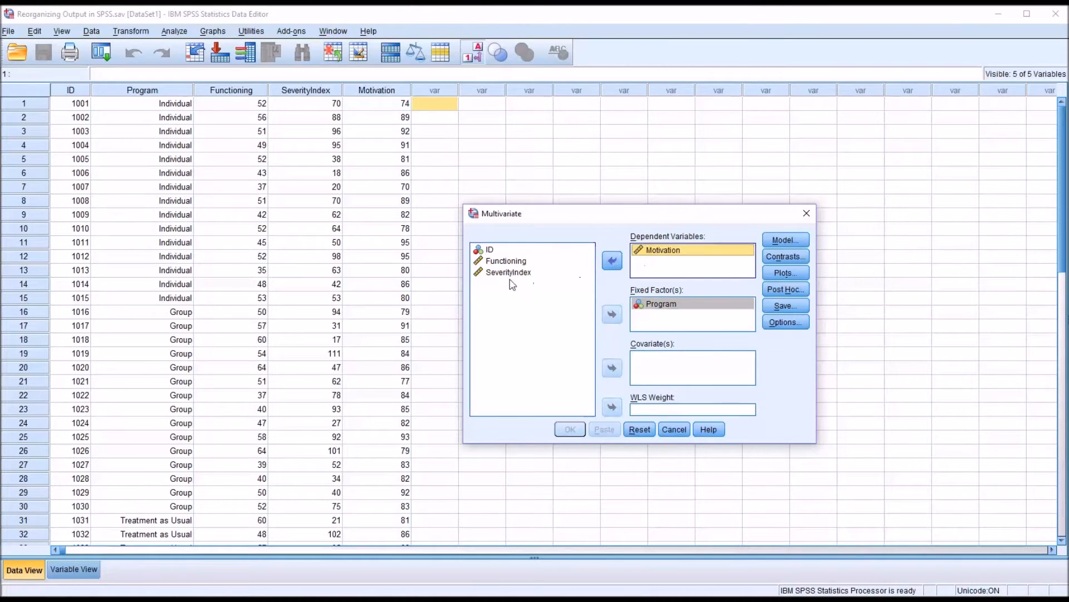
click(612, 261)
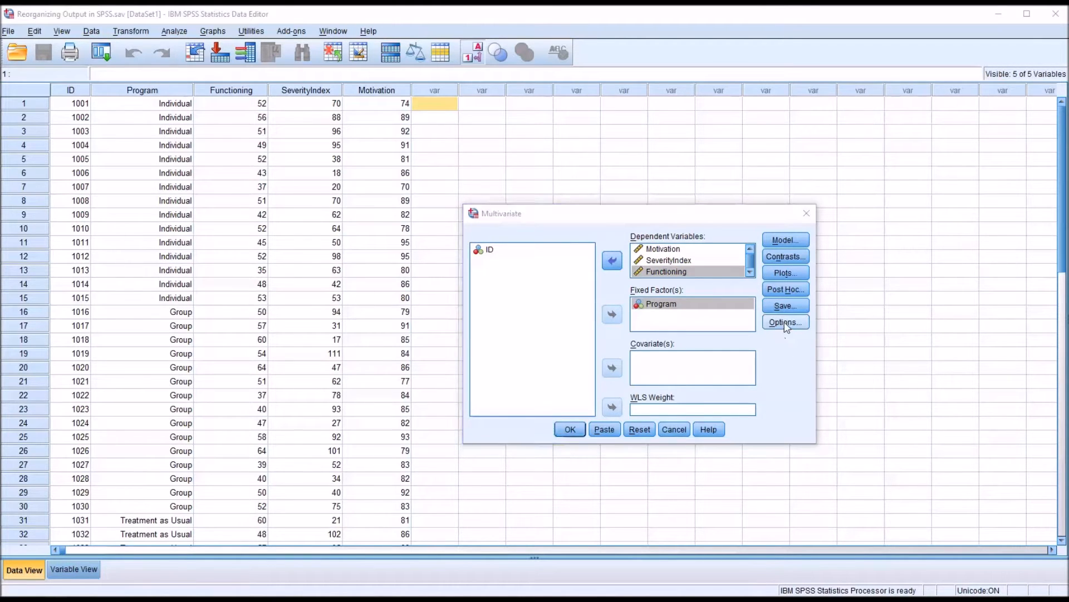
- In Options, display means for (OVERALL) and Program with Descriptive statistics kept on
click(785, 322)
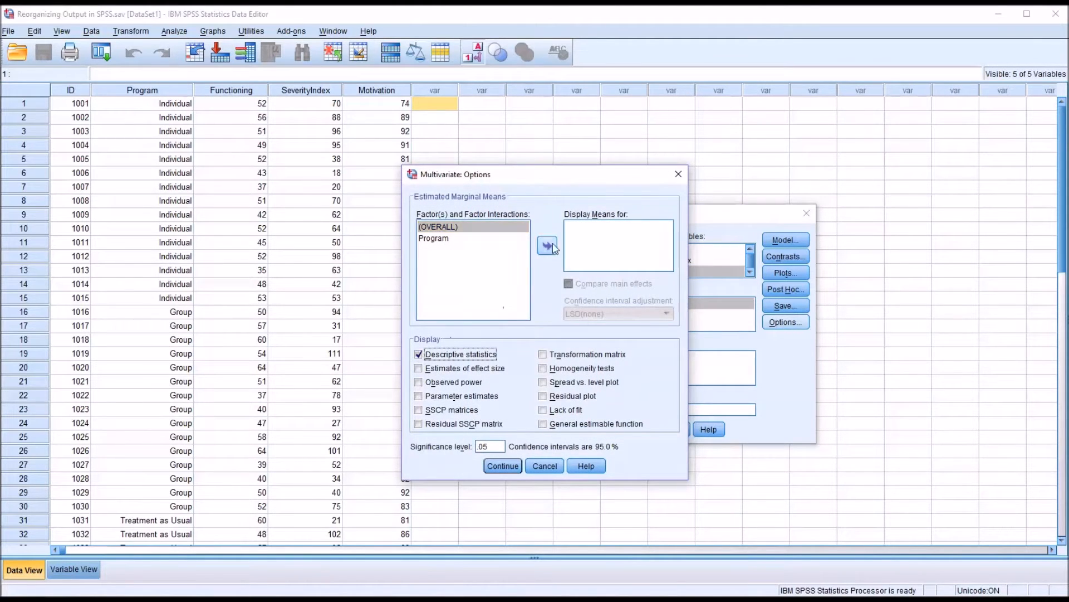
click(547, 245)
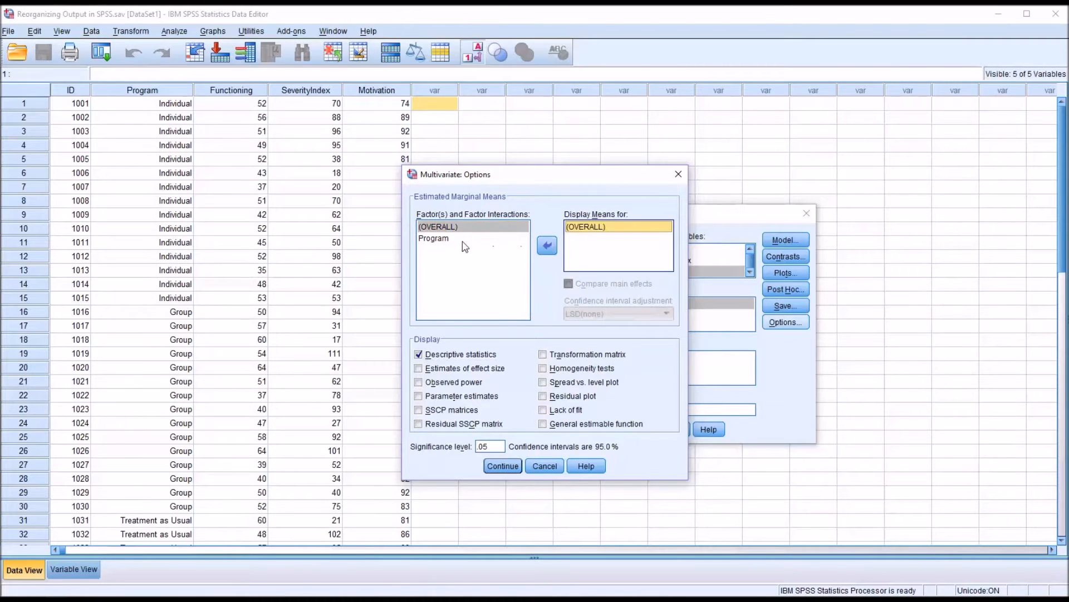
click(547, 245)
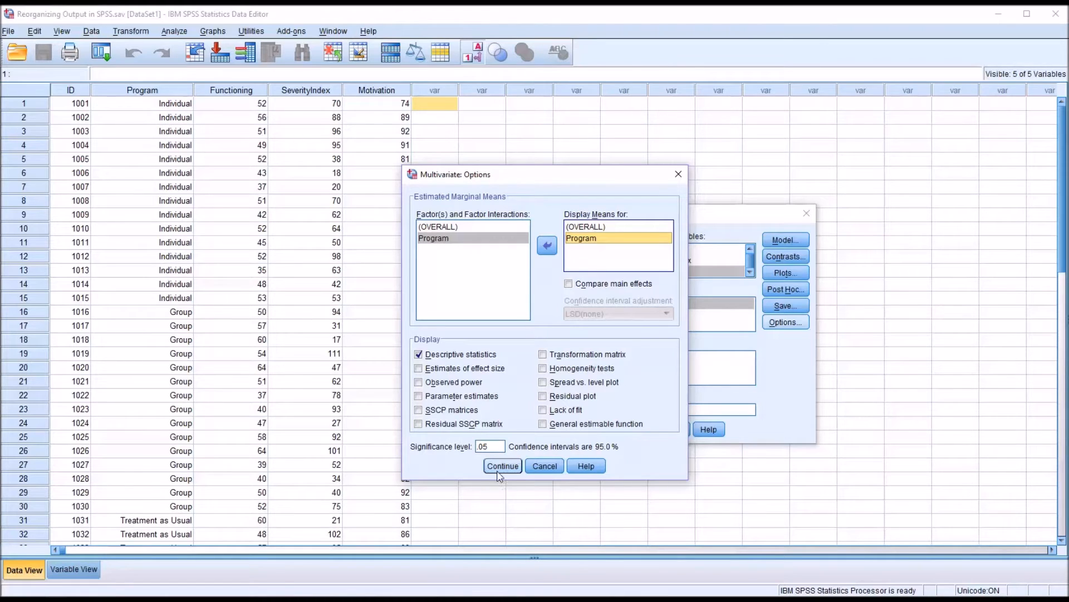
click(503, 466)
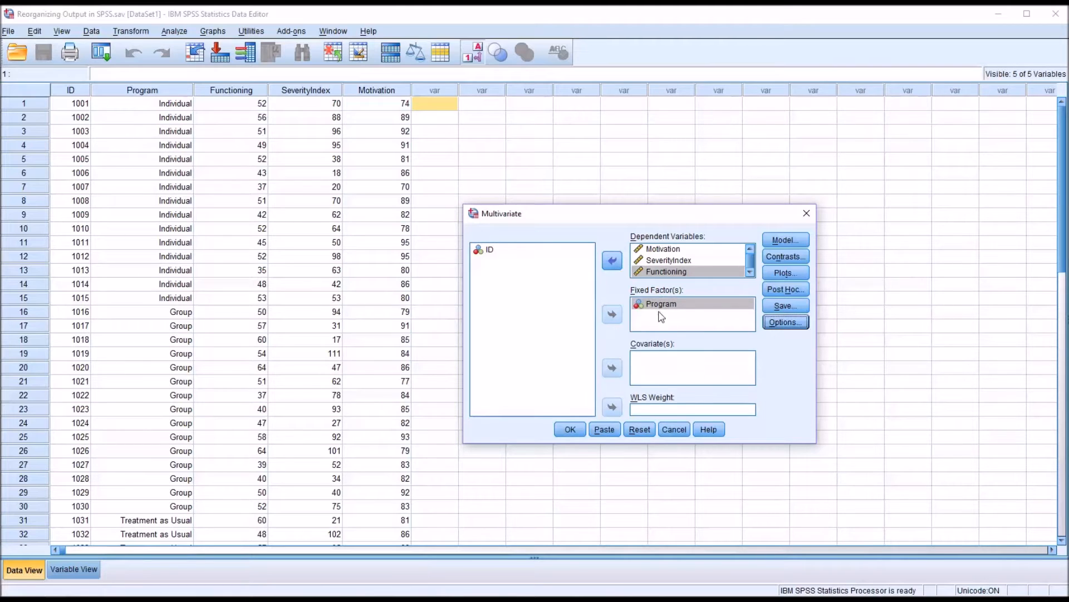
mouse_move(688, 323)
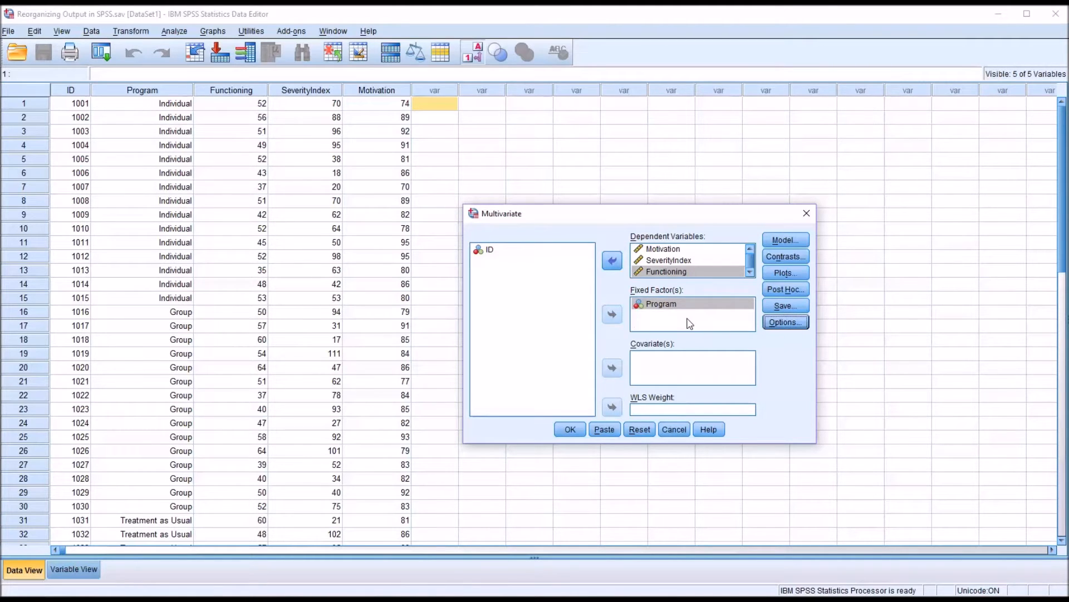
mouse_move(627, 341)
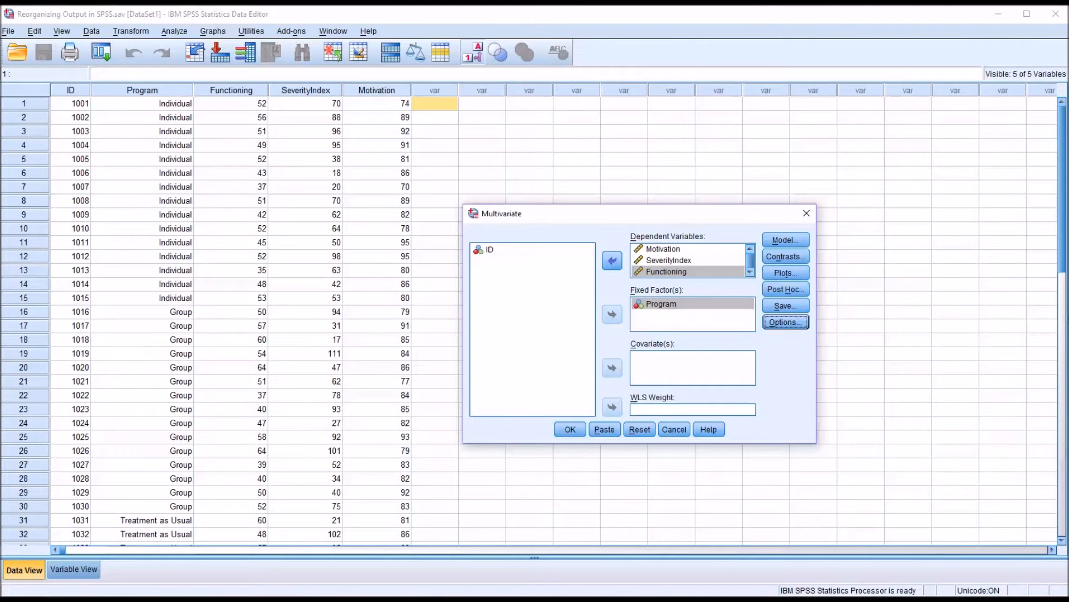
mouse_move(698, 370)
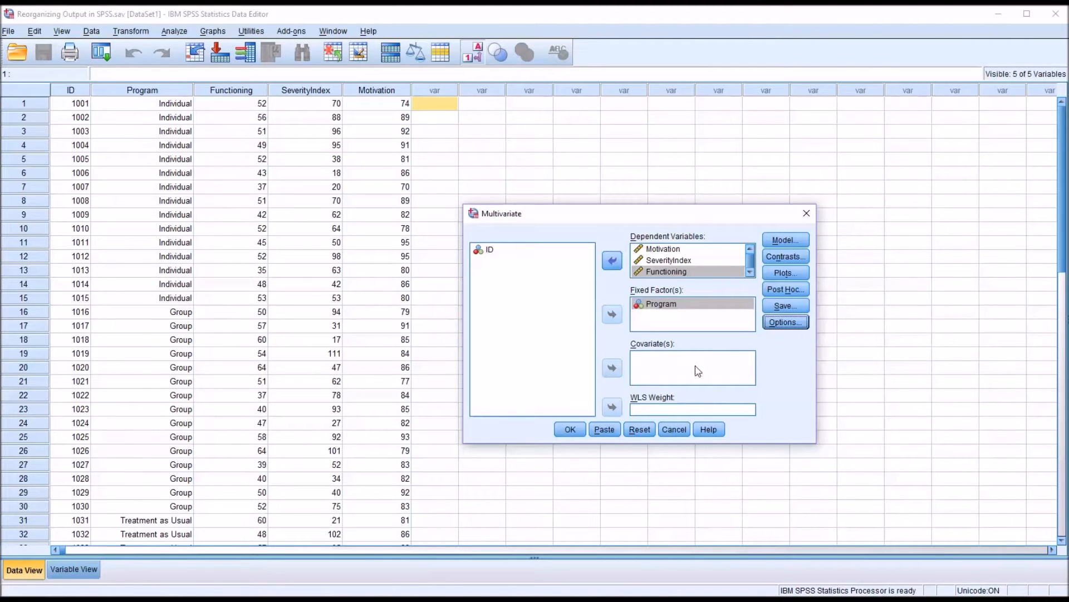
- Run the analysis and review the output from the Descriptive Statistics table through the marginal means
click(570, 429)
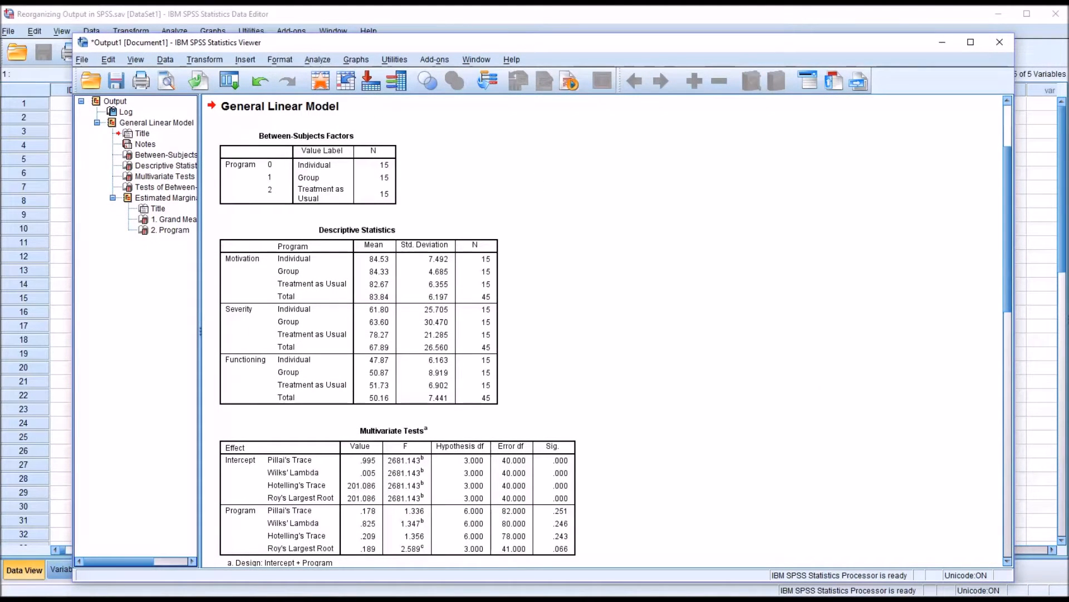
click(321, 177)
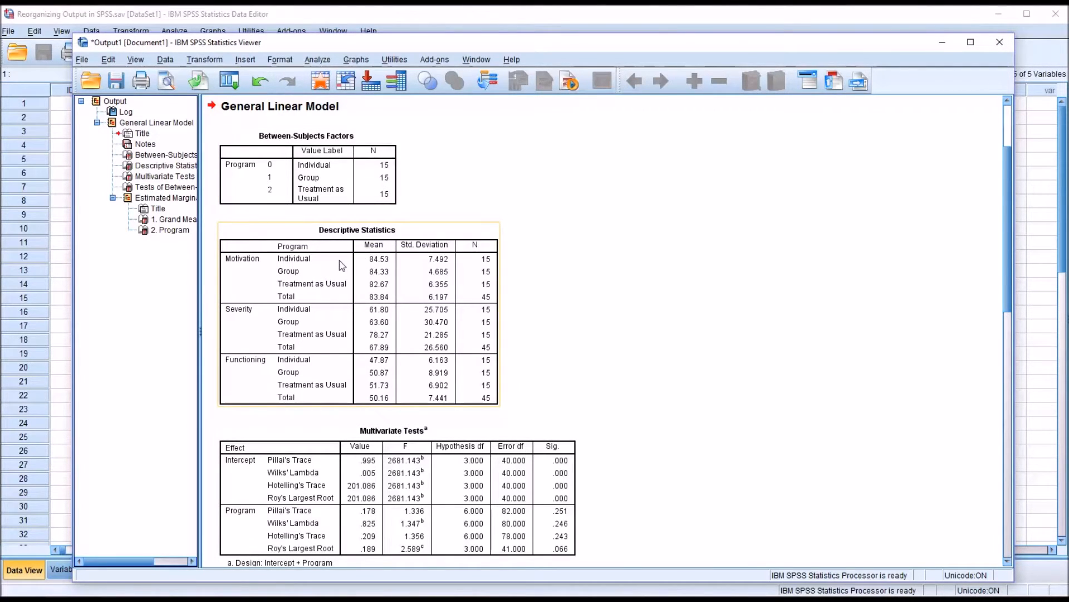
scroll(down, 3)
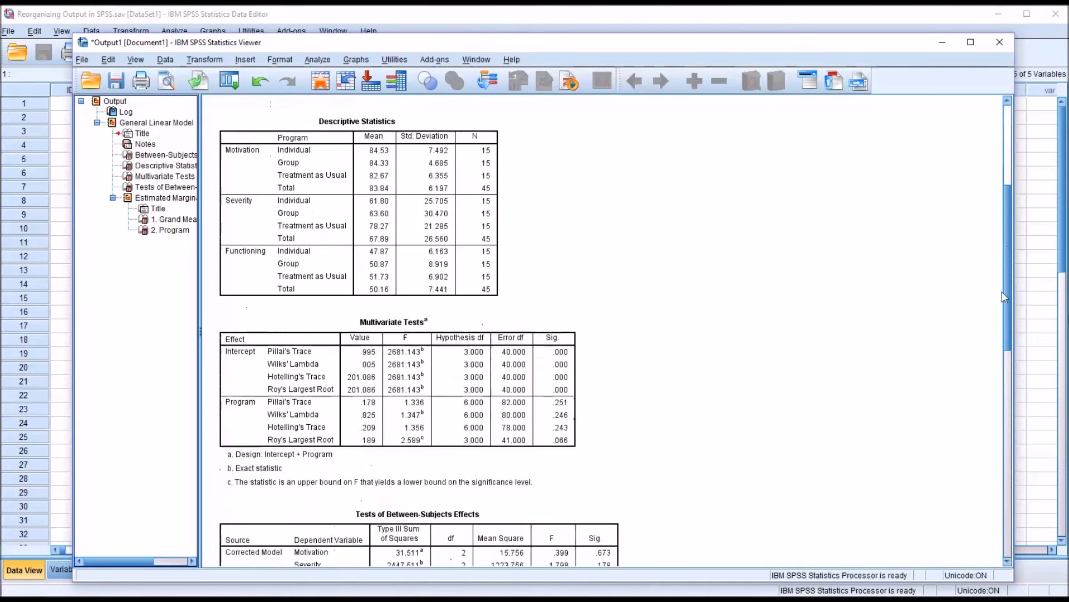
scroll(down, 3)
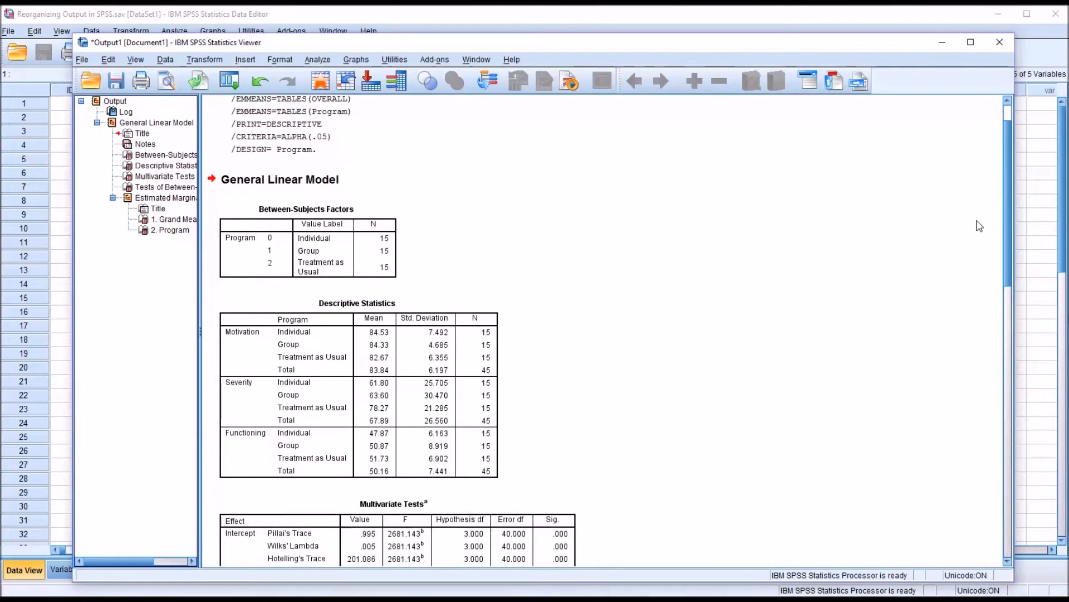
scroll(down, 3)
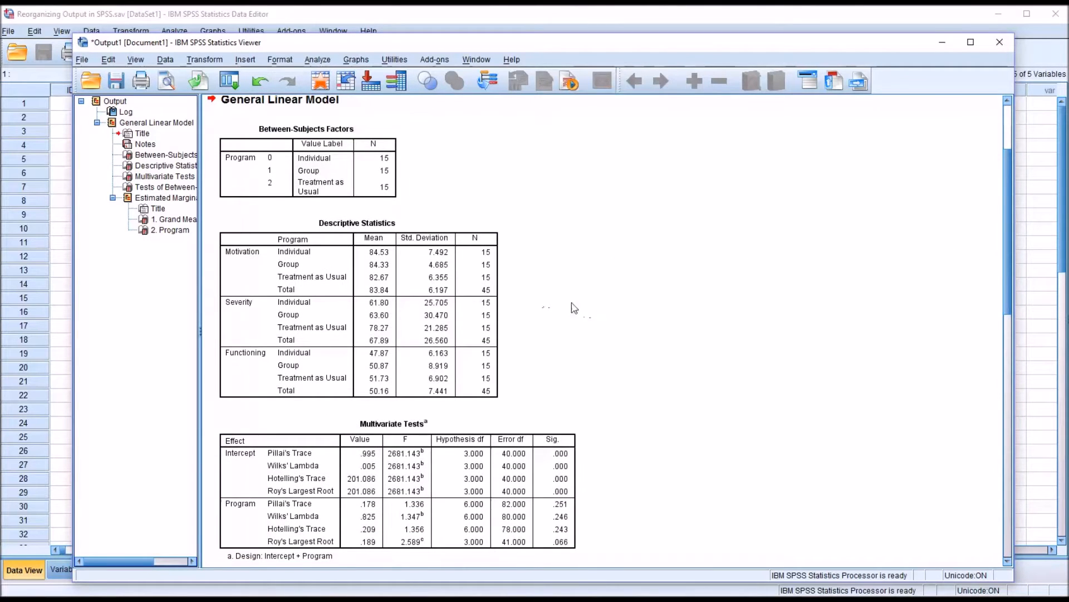
mouse_move(537, 312)
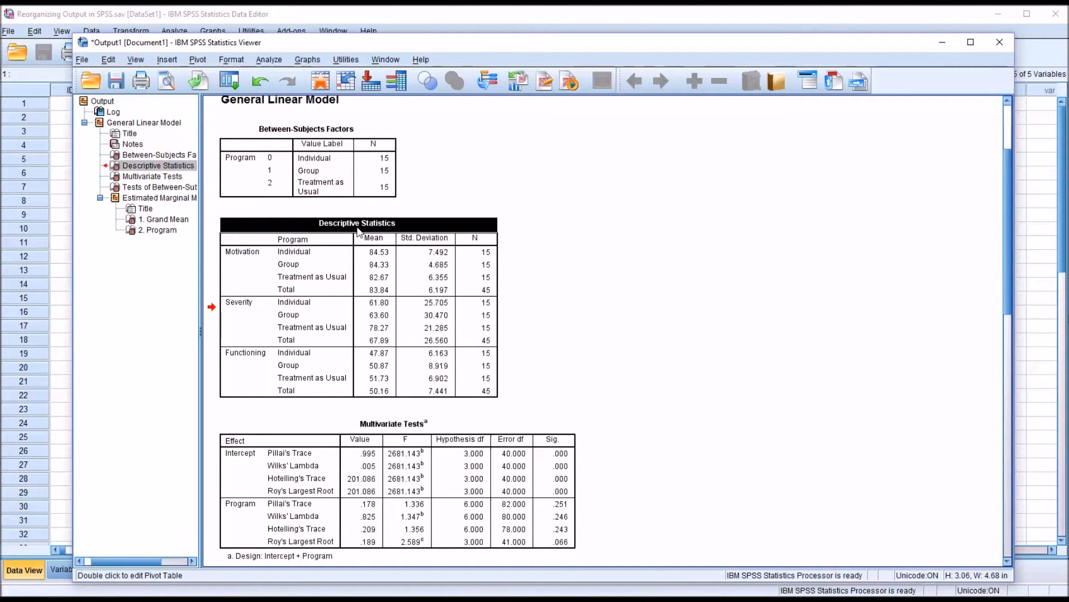
- Show the Formatting Toolbar from the Descriptive Statistics table's context menu
right_click(356, 232)
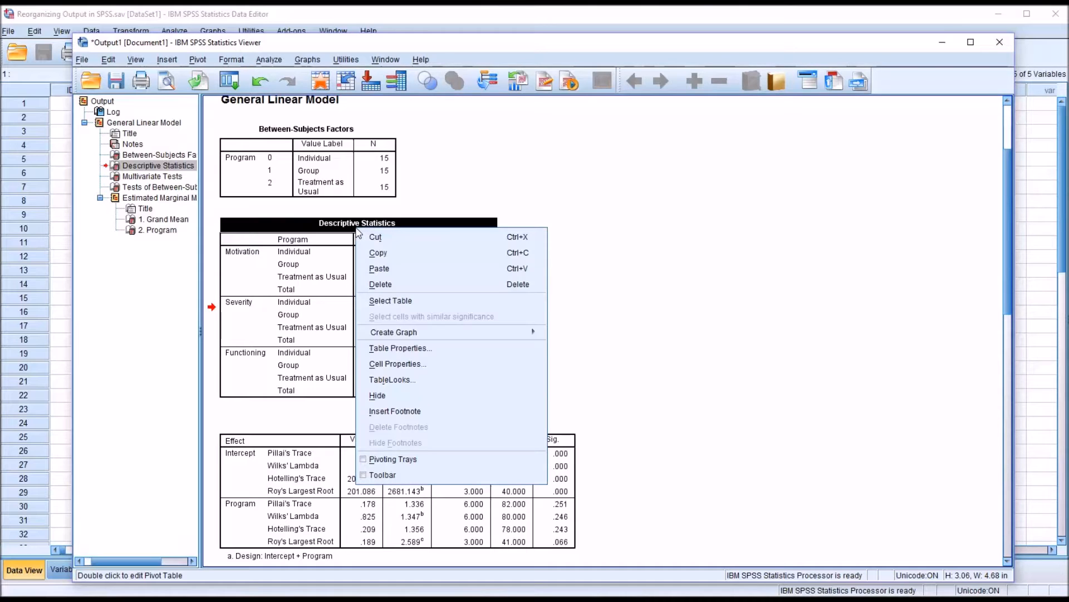
mouse_move(394, 411)
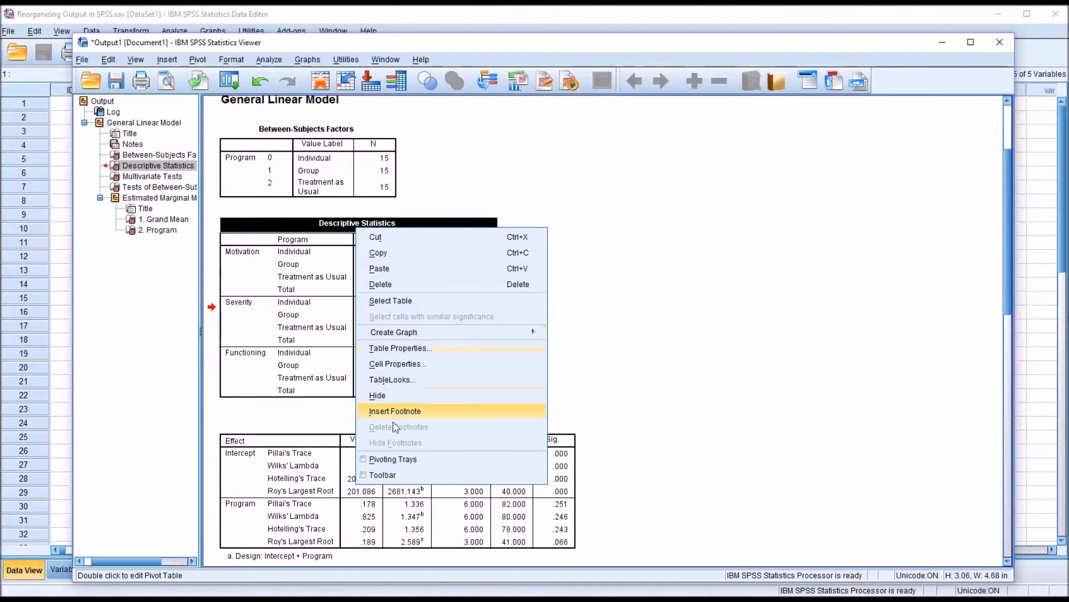
mouse_move(407, 458)
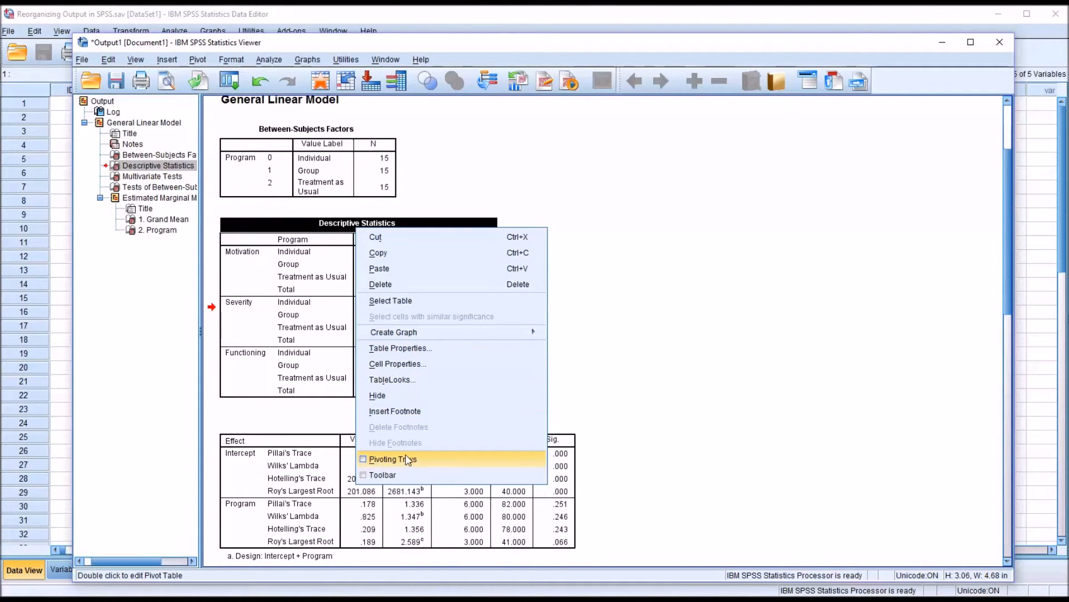
mouse_move(396, 475)
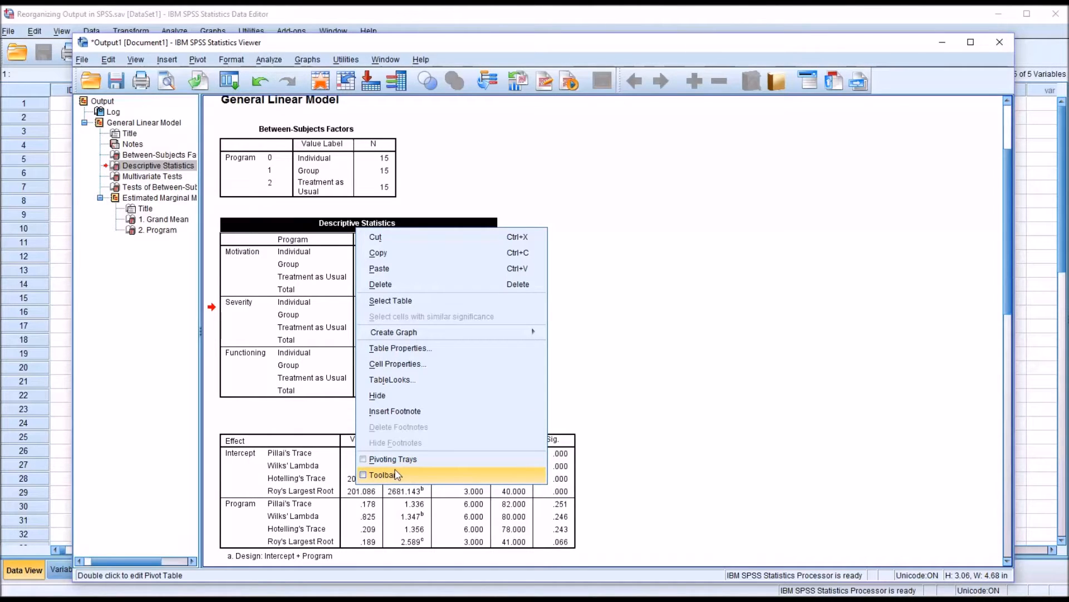
click(384, 475)
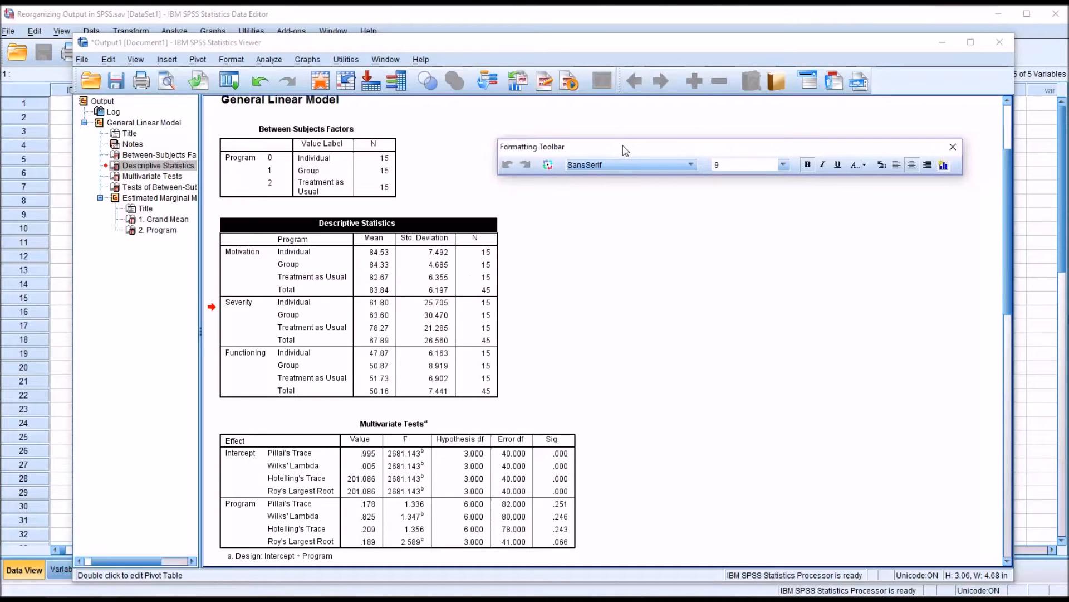
mouse_move(700, 528)
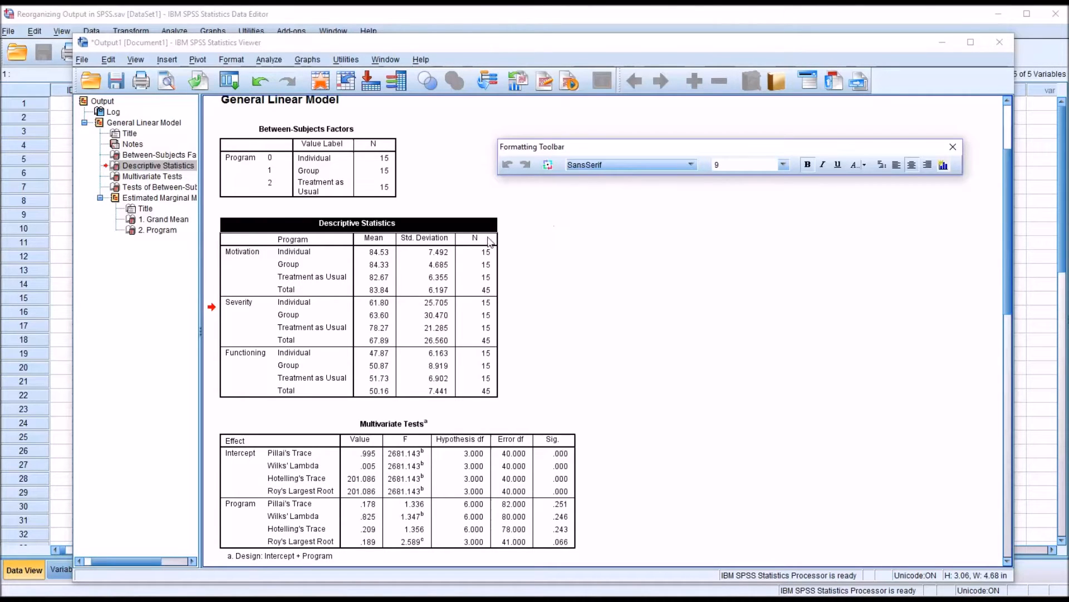
- Make the Descriptive Statistics table text Times New Roman at 12 point
click(293, 251)
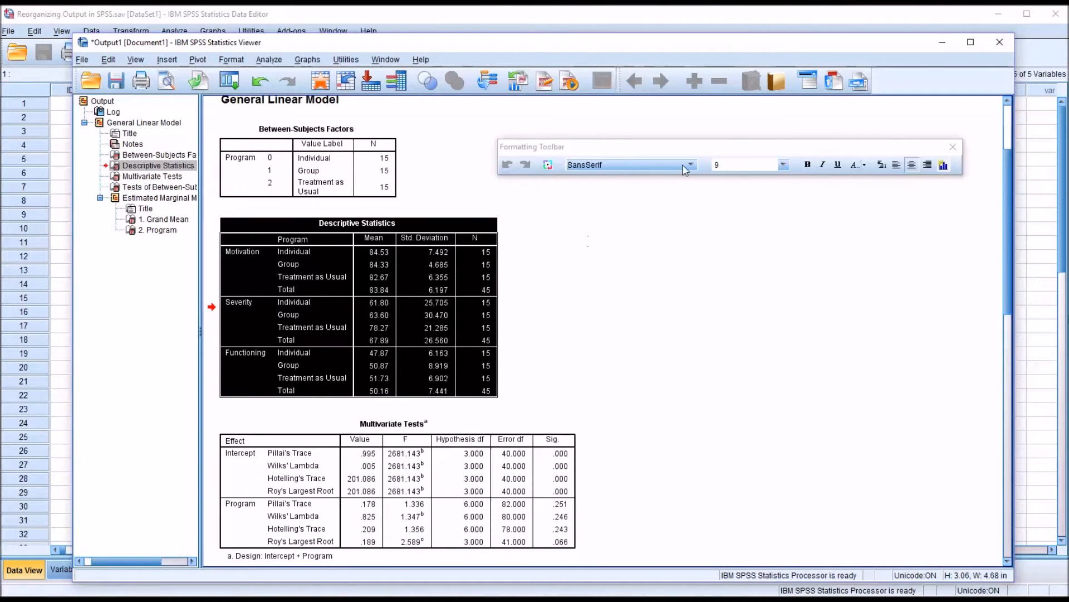
click(686, 165)
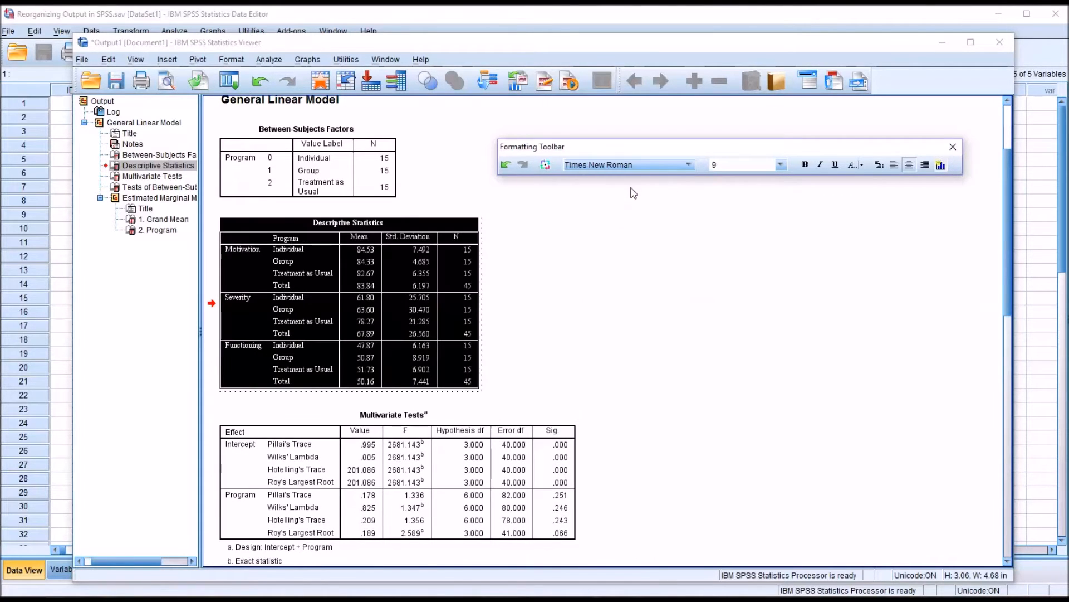
click(779, 165)
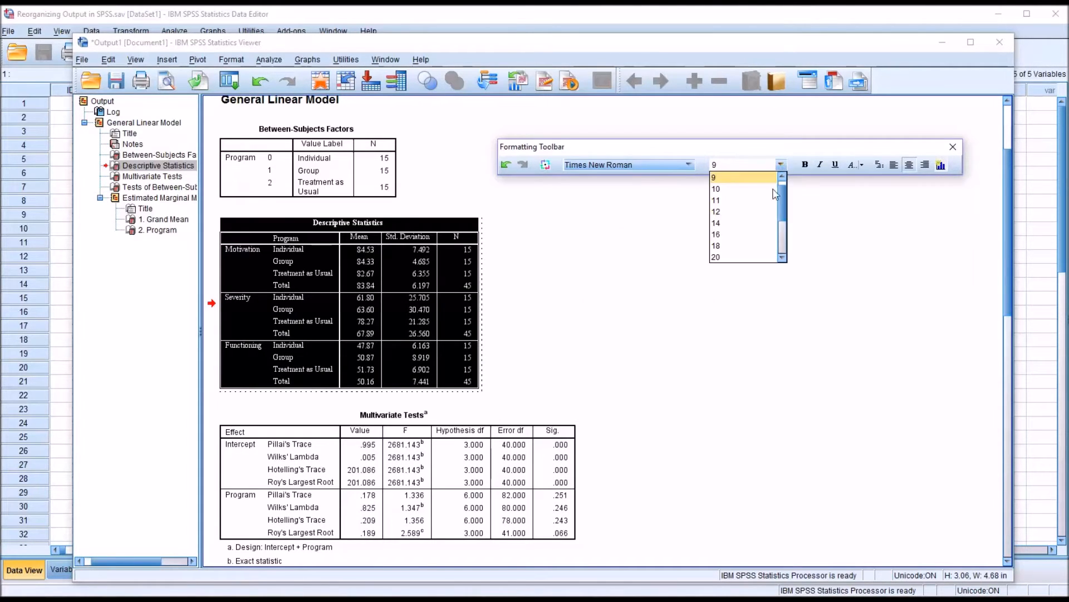
click(717, 212)
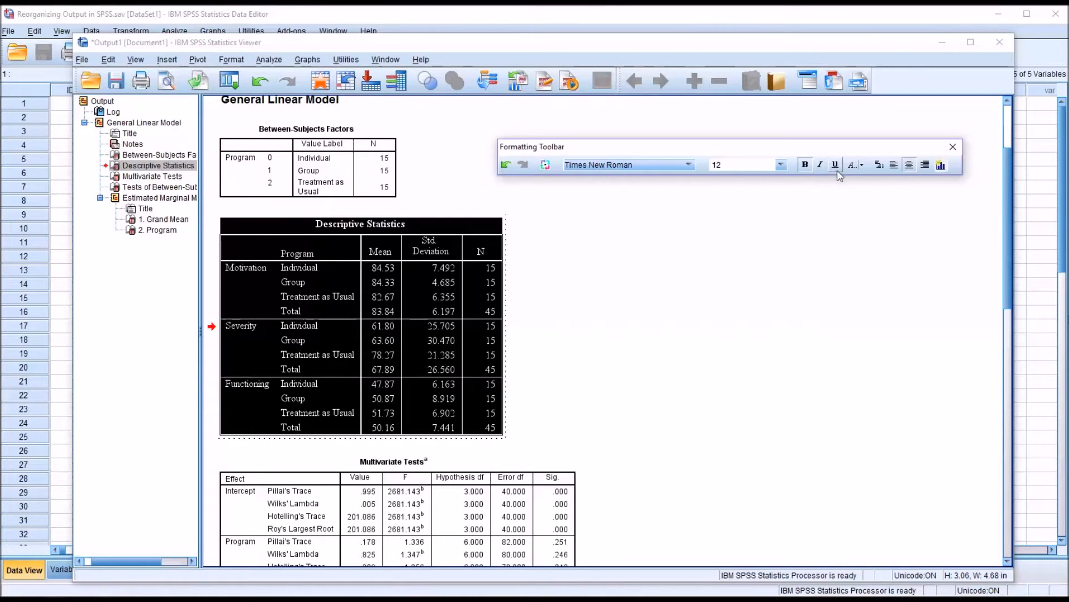
- Look through the toolbar's text colour choices and select the table title
click(850, 165)
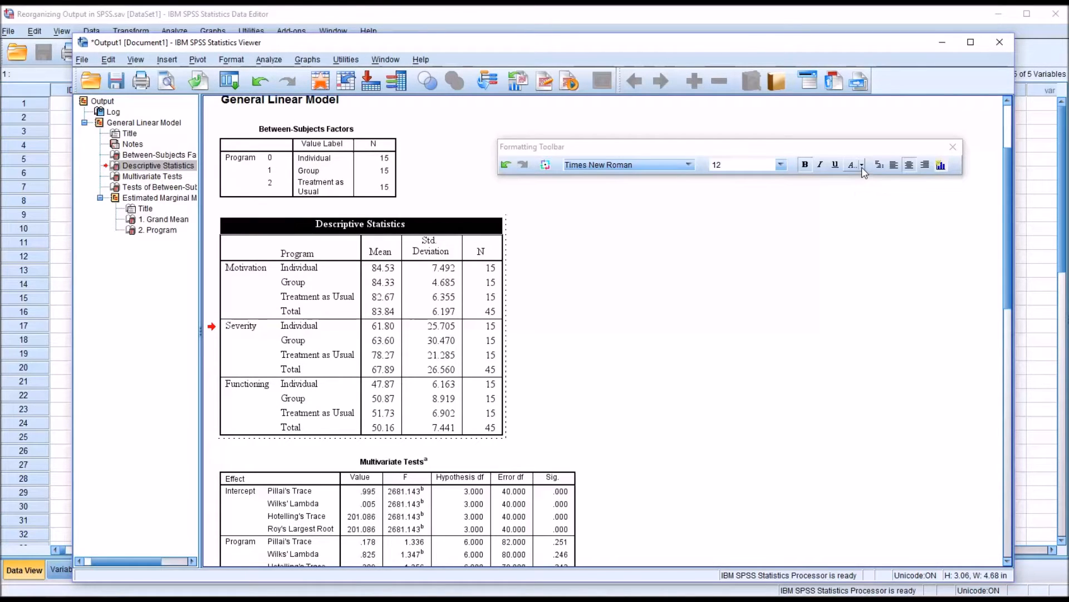
click(863, 165)
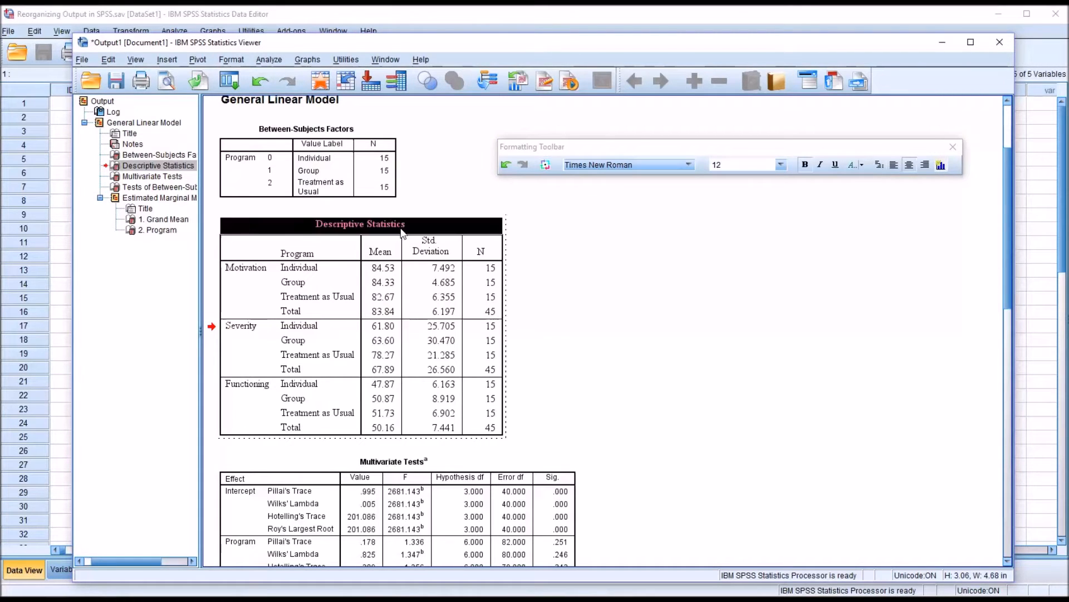
click(854, 165)
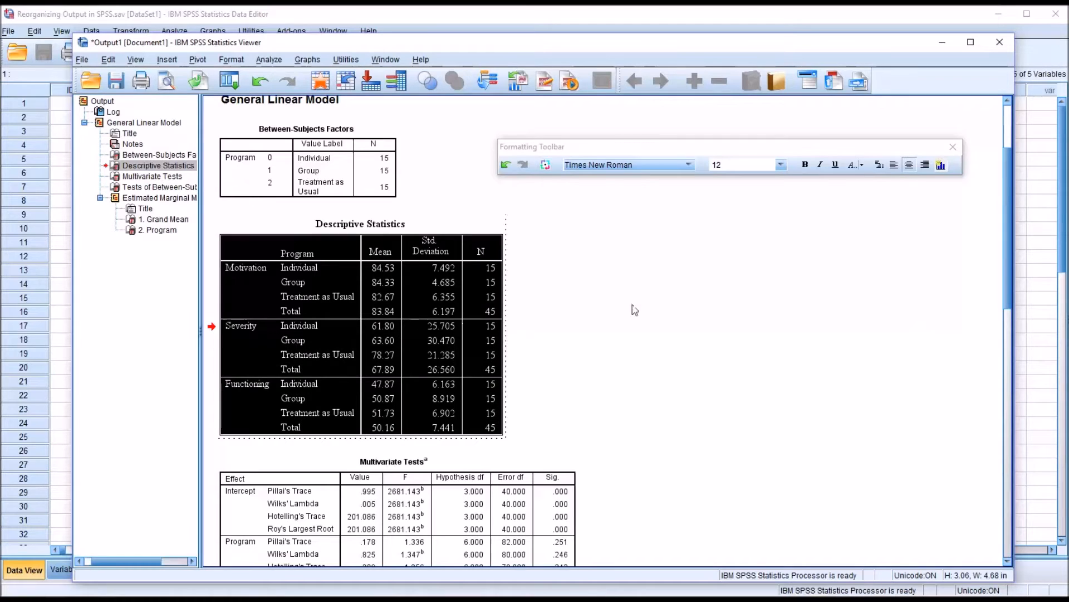
mouse_move(942, 165)
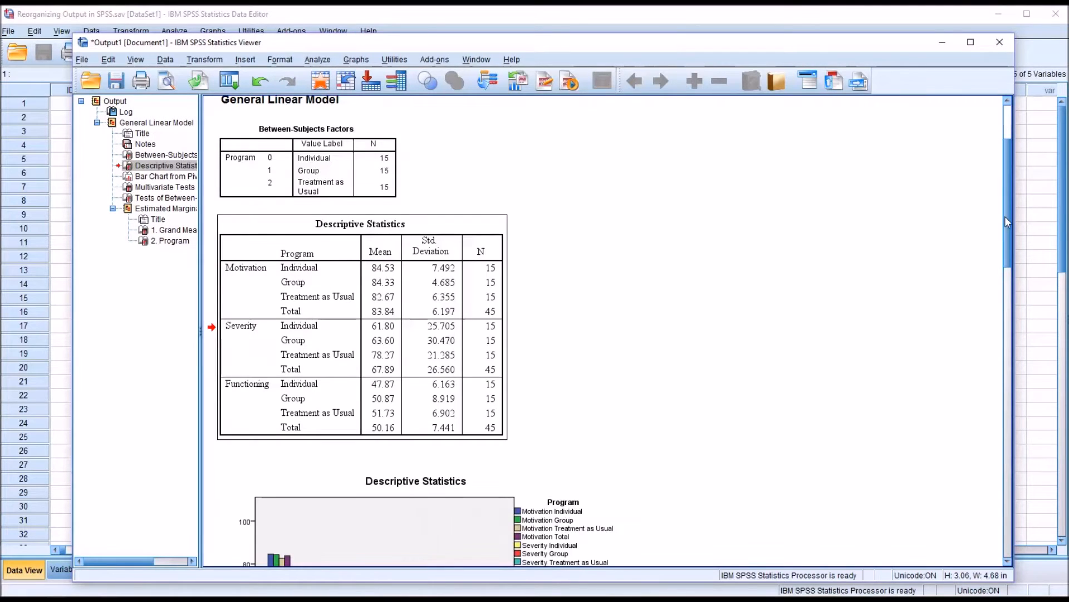
- View the bar chart created from the pivot table below it in the output
scroll(down, 3)
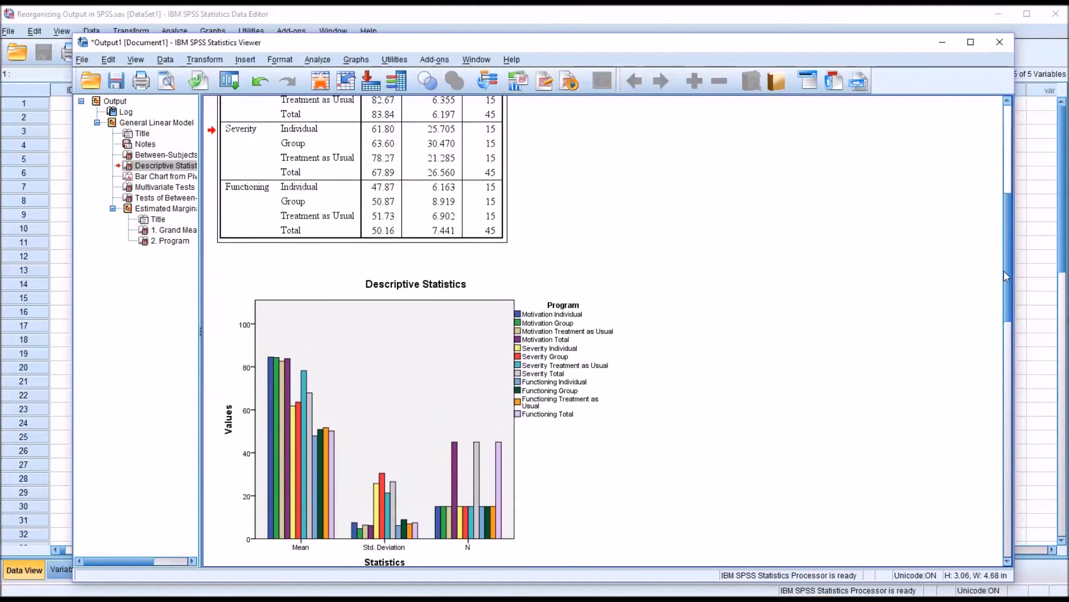
click(456, 402)
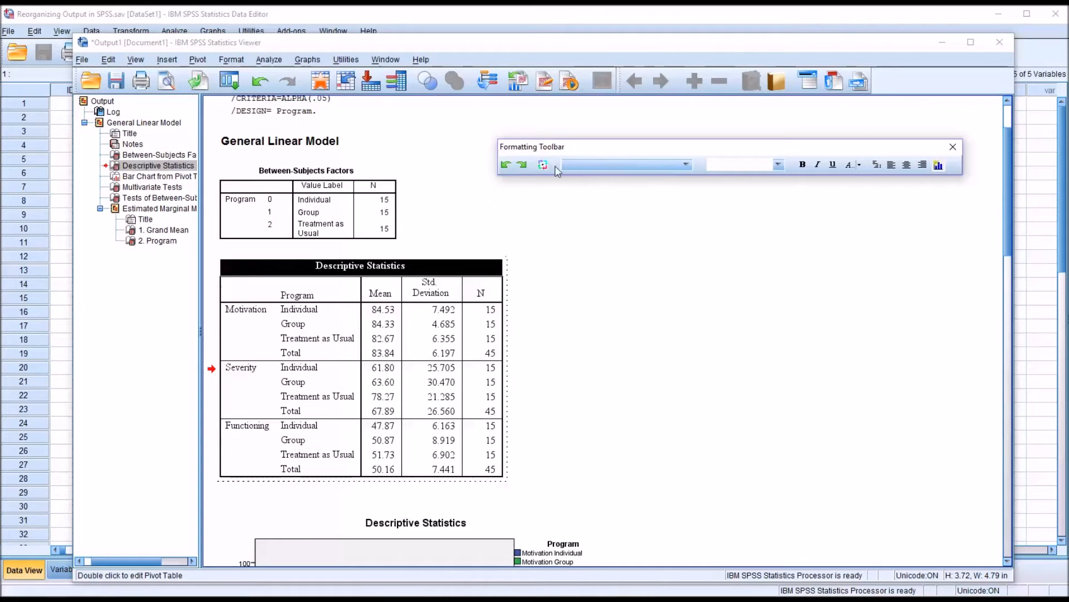
mouse_move(543, 165)
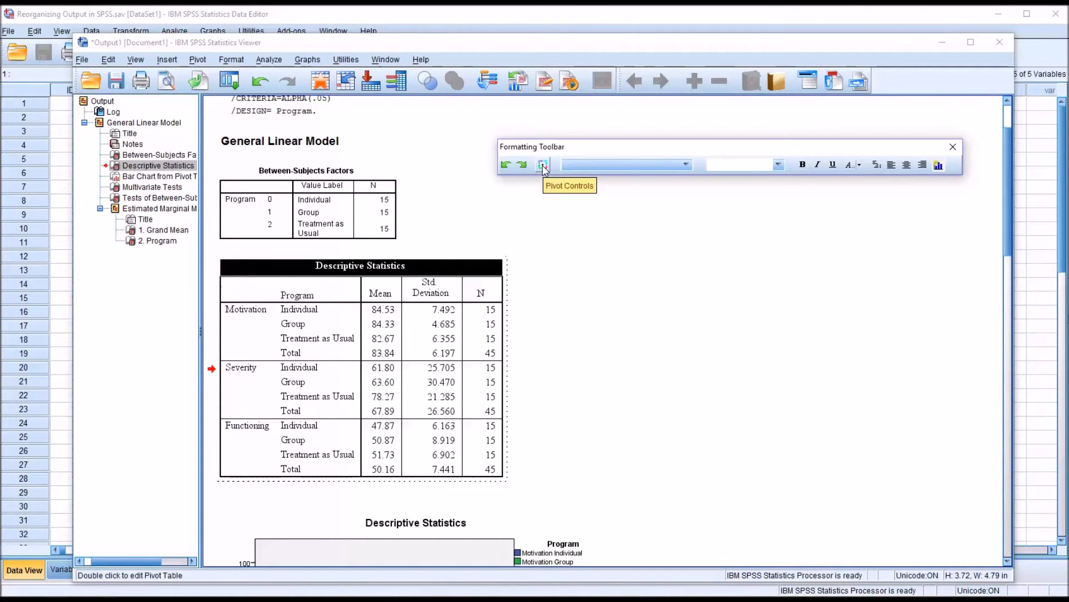
- Show the Pivoting Trays with Statistics as columns and Dependent Variable, Program as rows
click(543, 165)
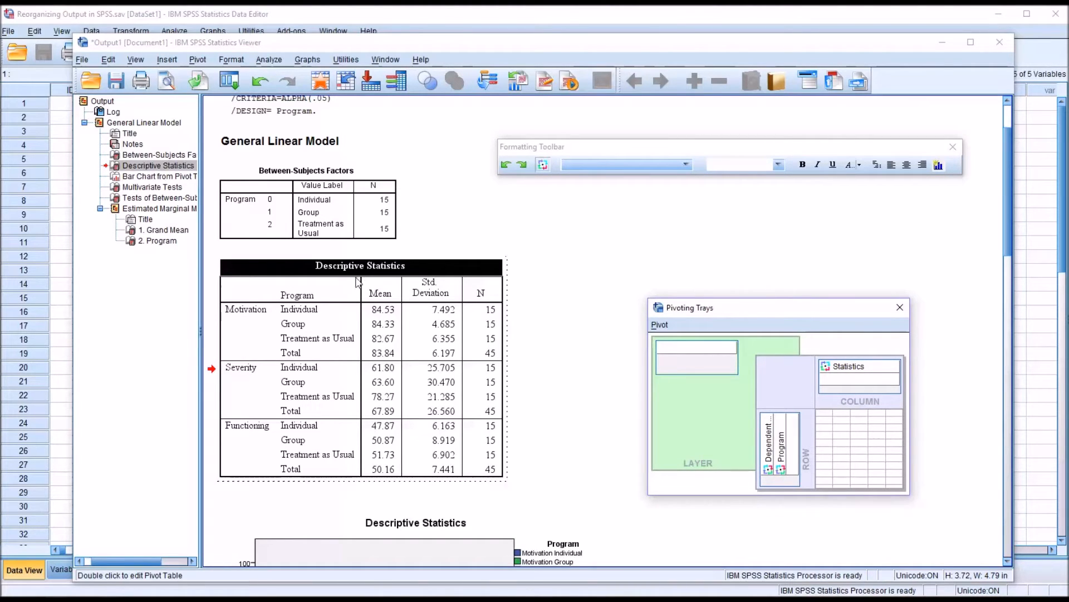
right_click(354, 273)
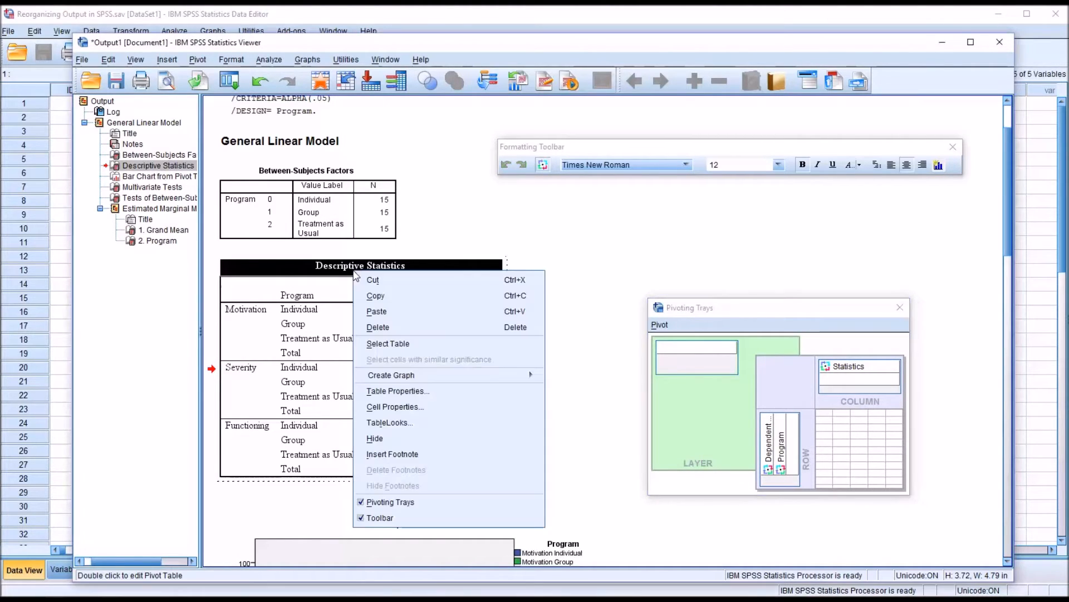
mouse_move(390, 502)
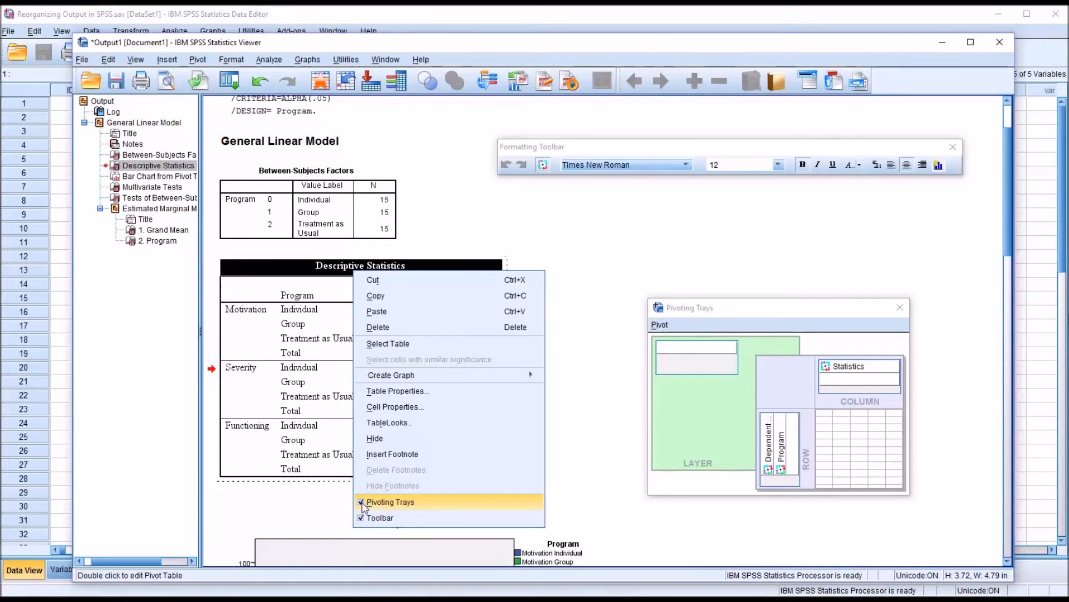
click(390, 501)
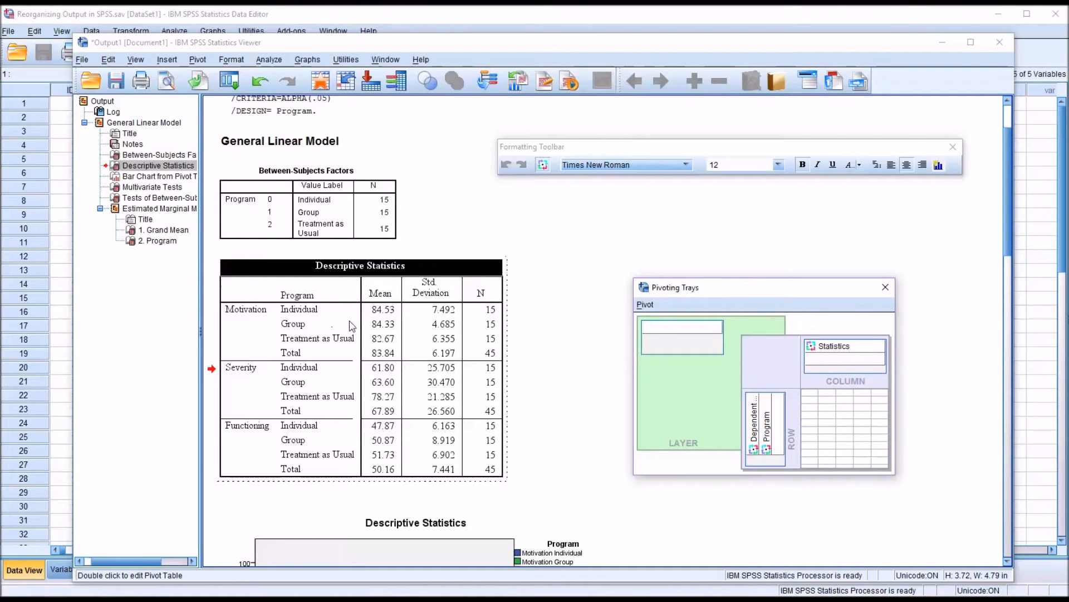
mouse_move(269, 339)
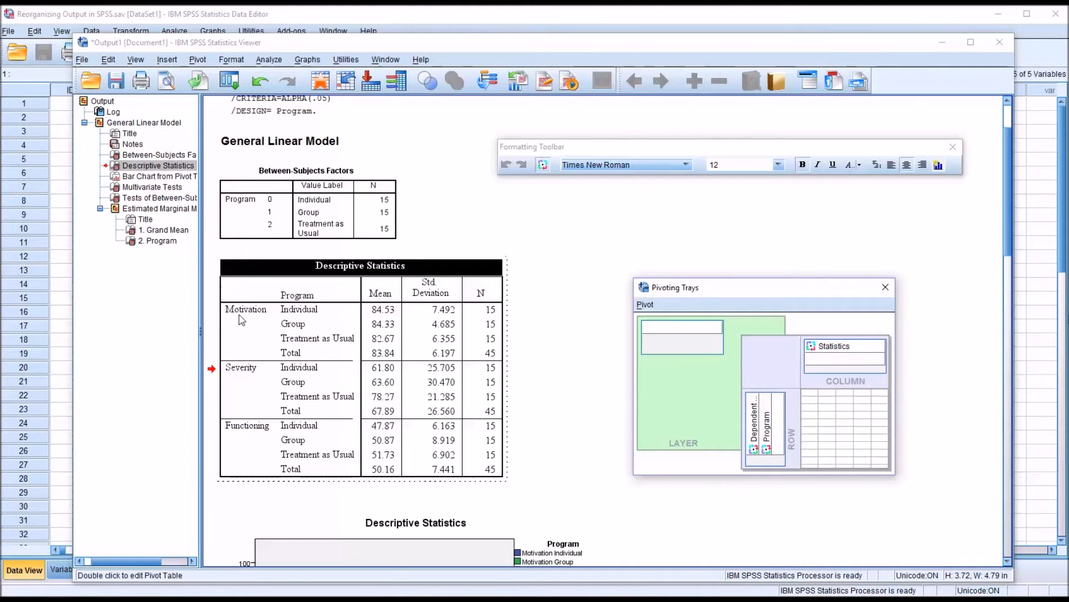
mouse_move(244, 442)
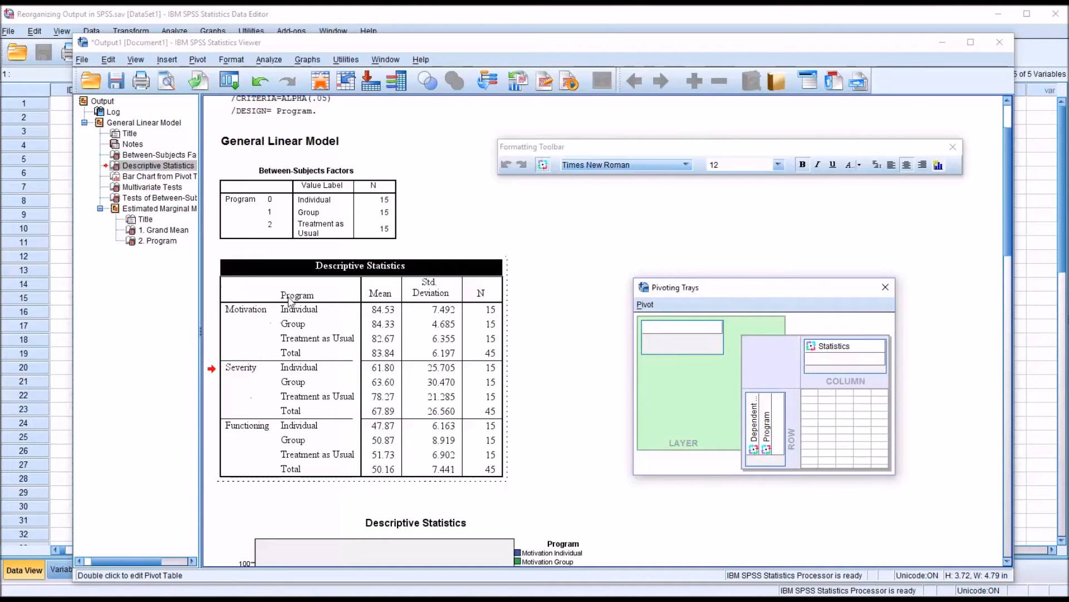
mouse_move(293, 303)
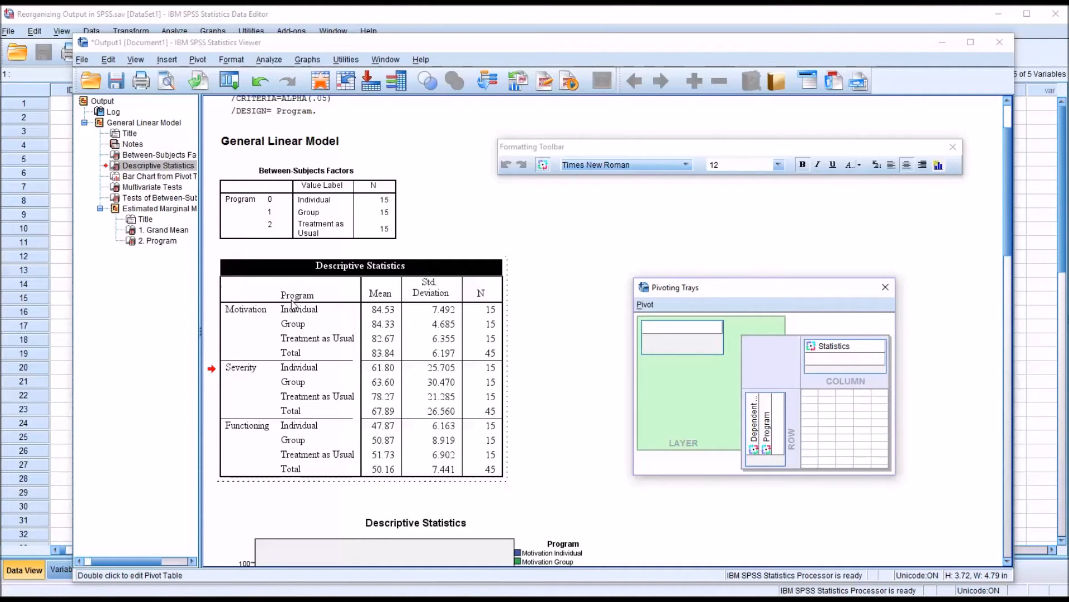
mouse_move(305, 332)
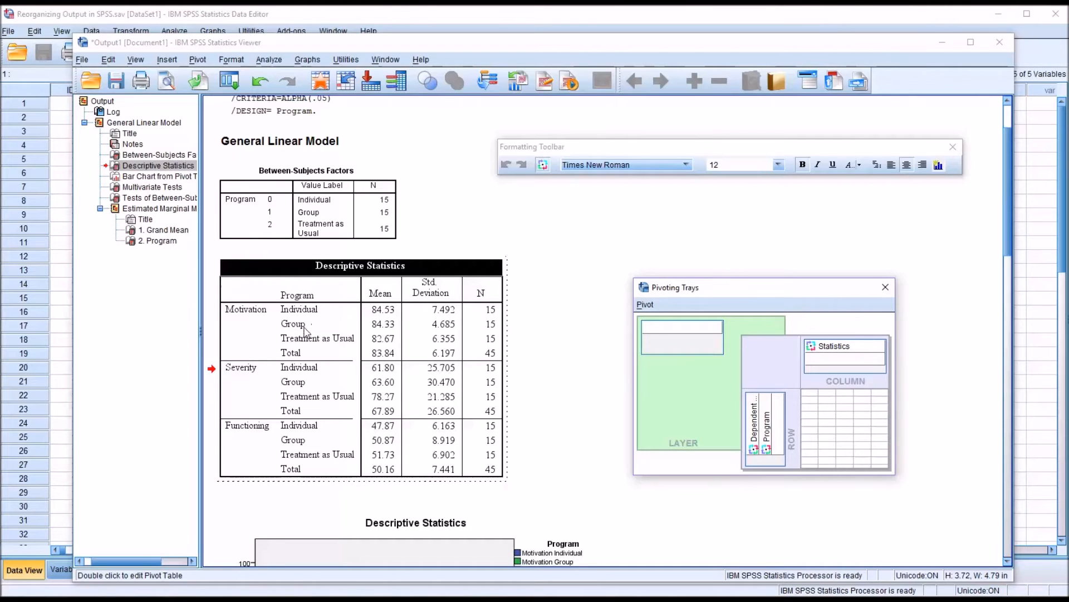
mouse_move(305, 292)
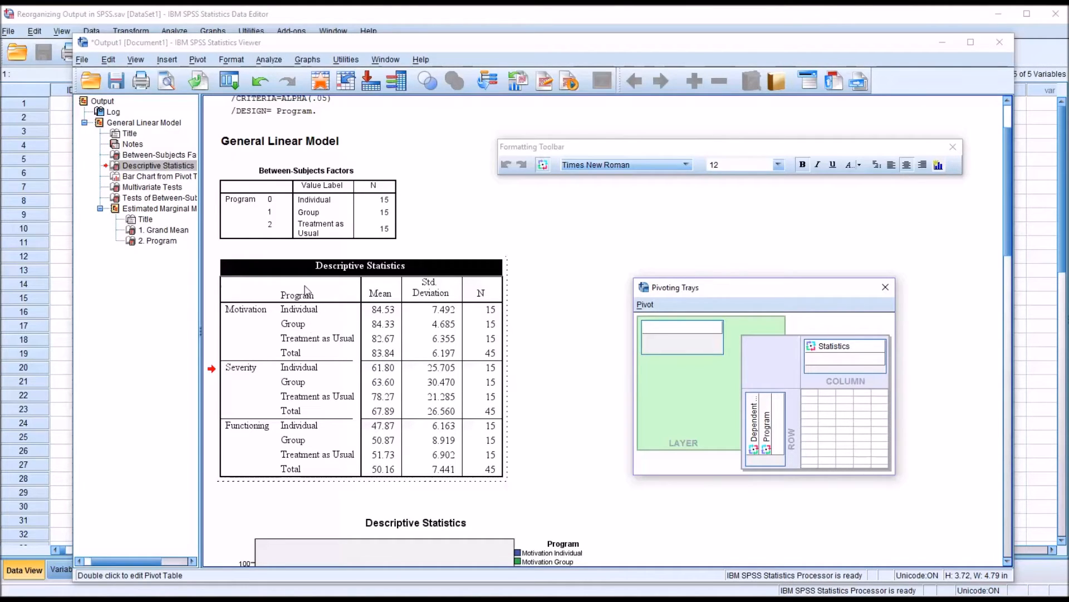
mouse_move(390, 312)
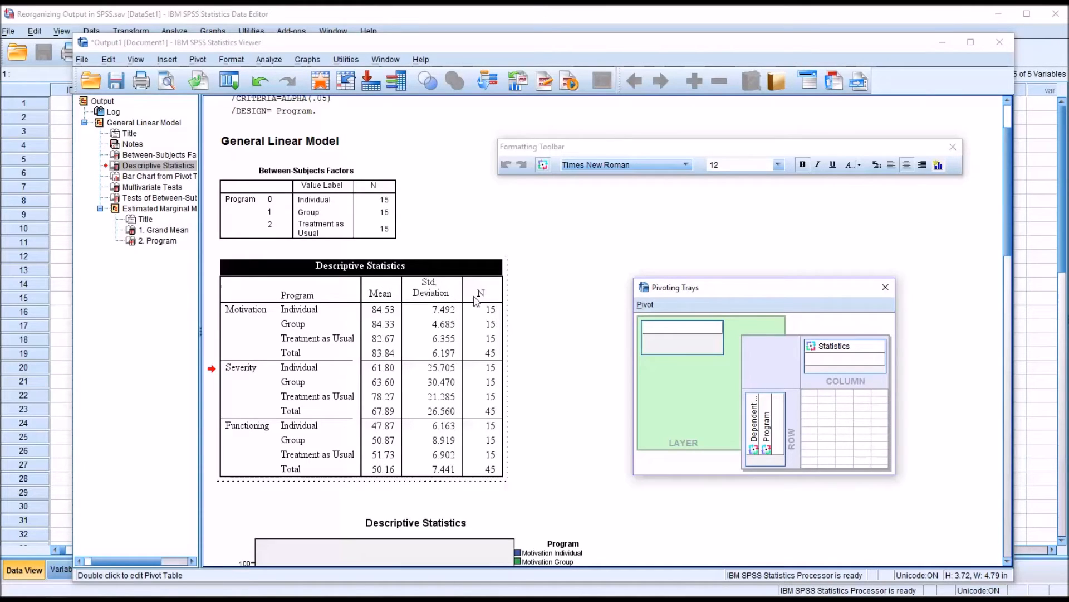
mouse_move(321, 329)
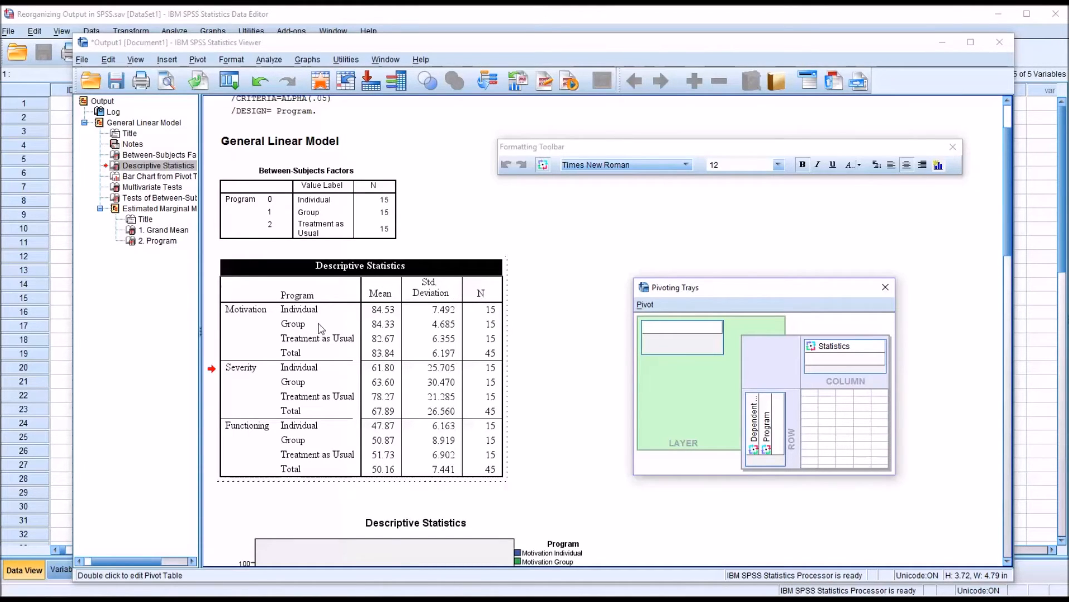
mouse_move(311, 320)
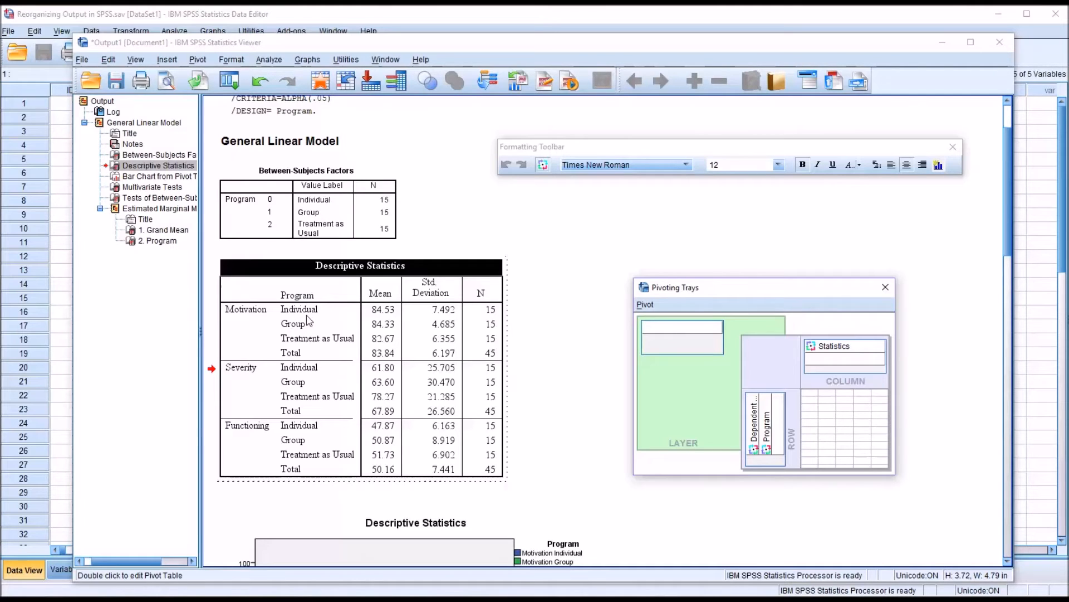
mouse_move(321, 321)
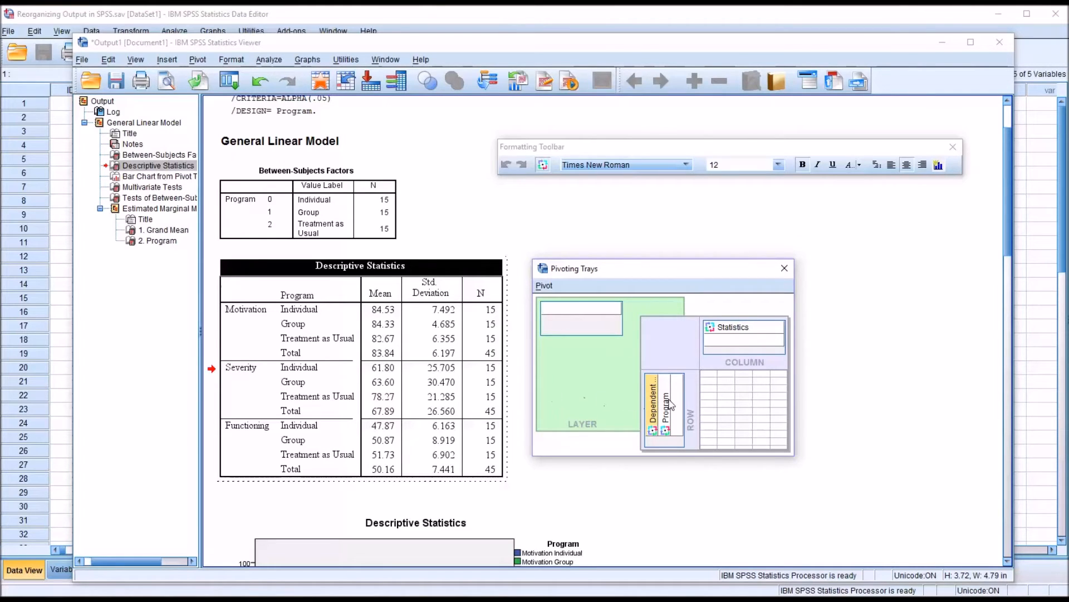
click(662, 408)
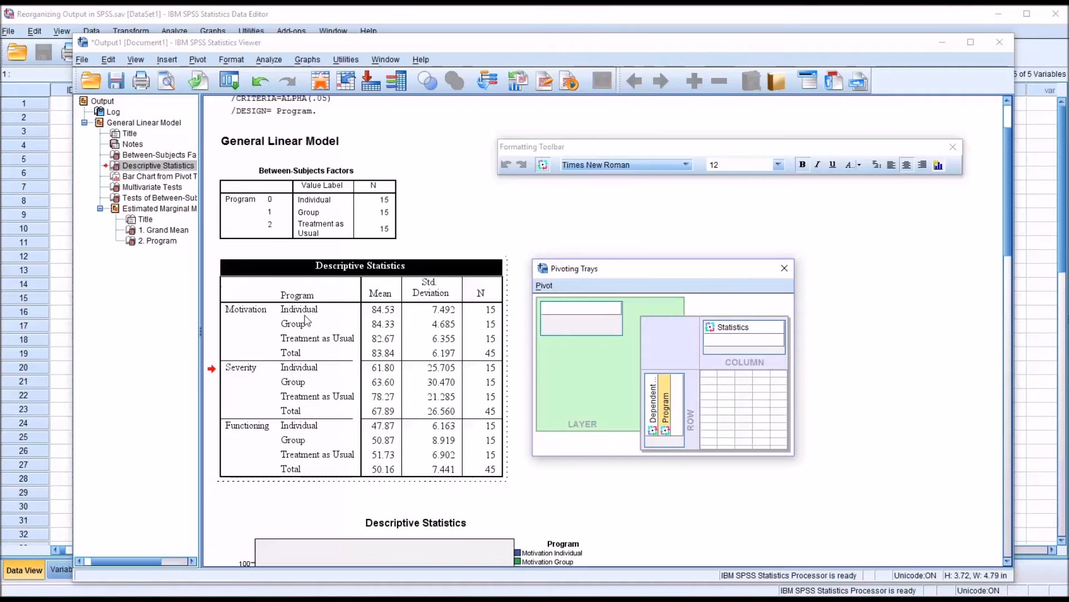
click(743, 327)
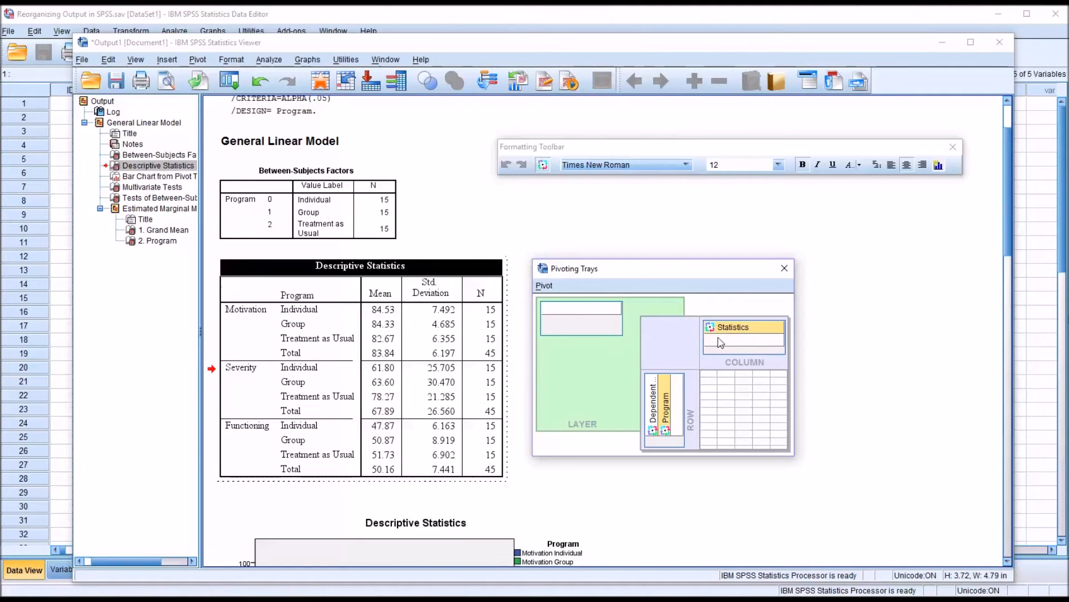
mouse_move(753, 503)
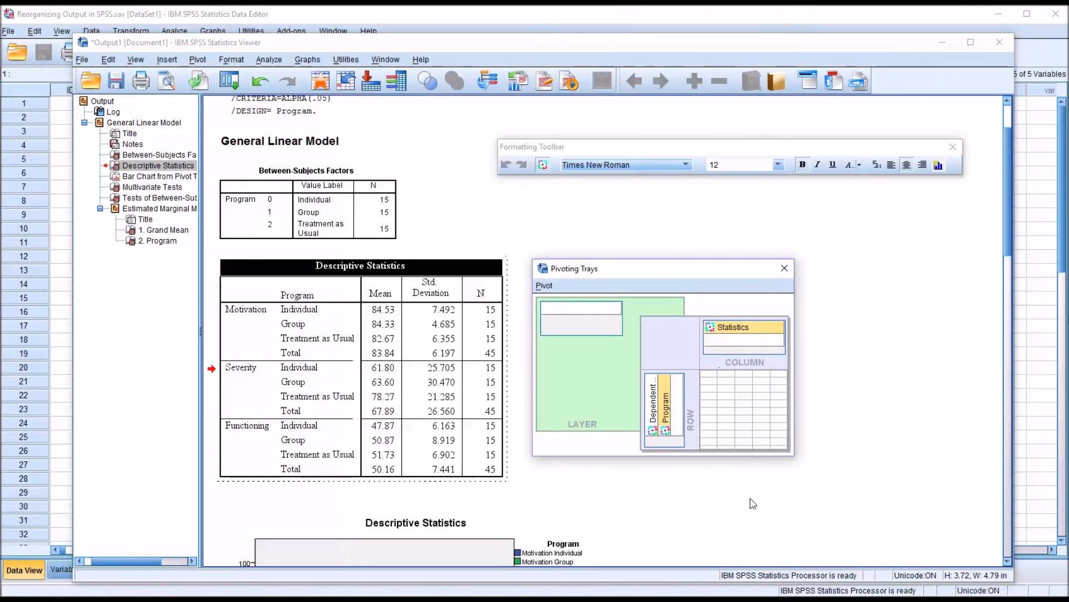
mouse_move(719, 360)
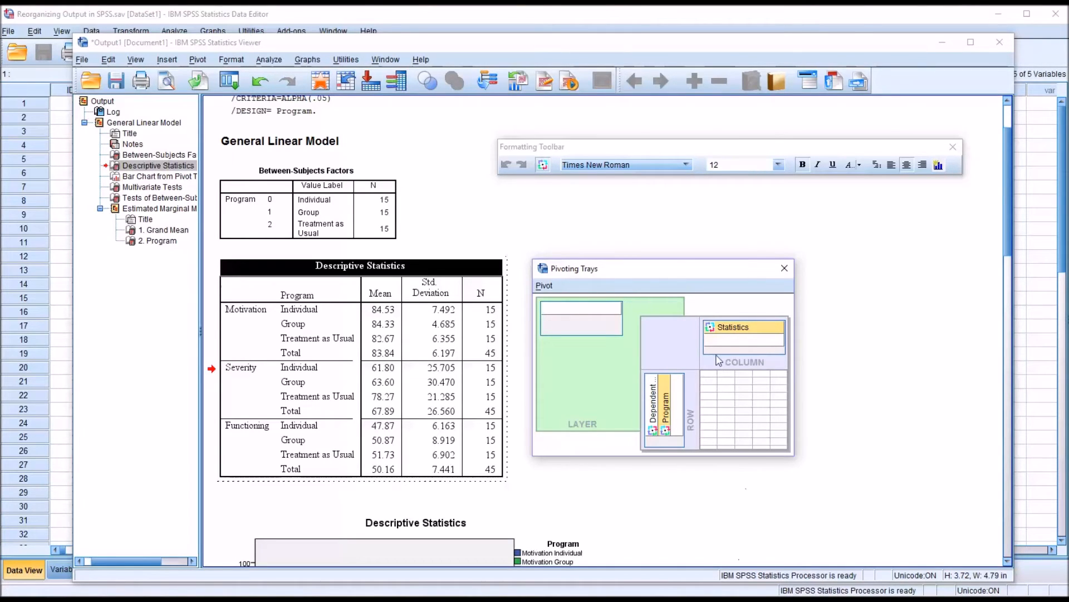
mouse_move(731, 335)
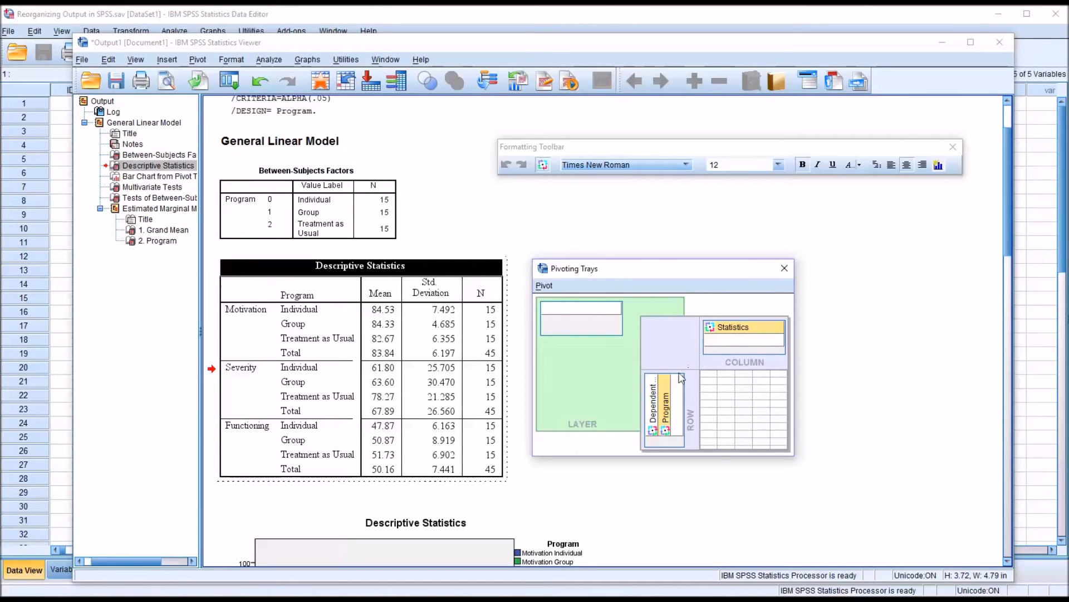
mouse_move(680, 394)
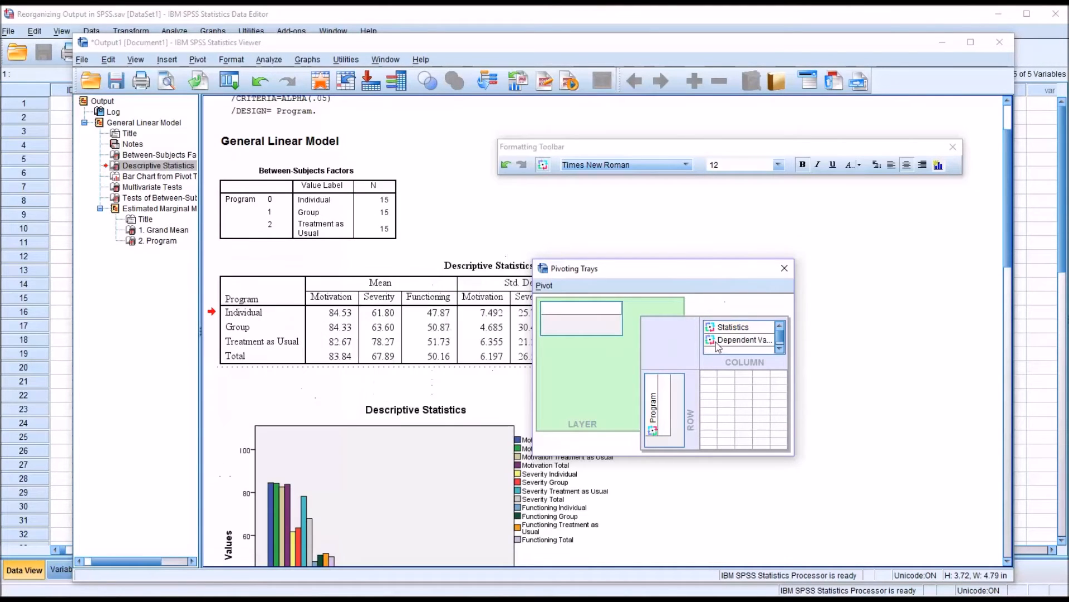
- Move the Pivoting Trays window off the table now widened by Dependent Variable columns
drag(575, 268, 718, 377)
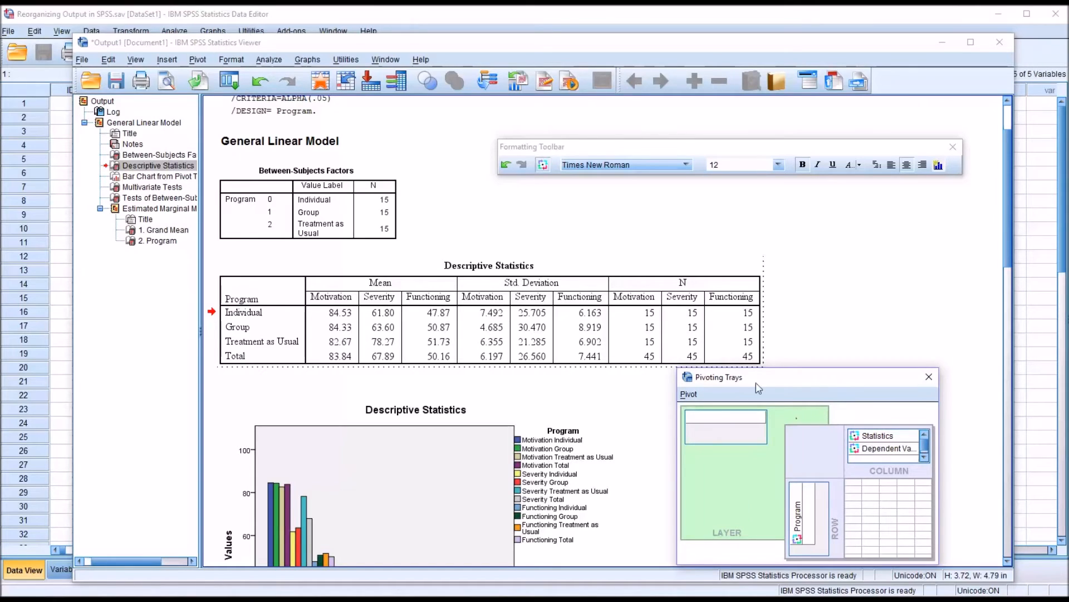
mouse_move(339, 324)
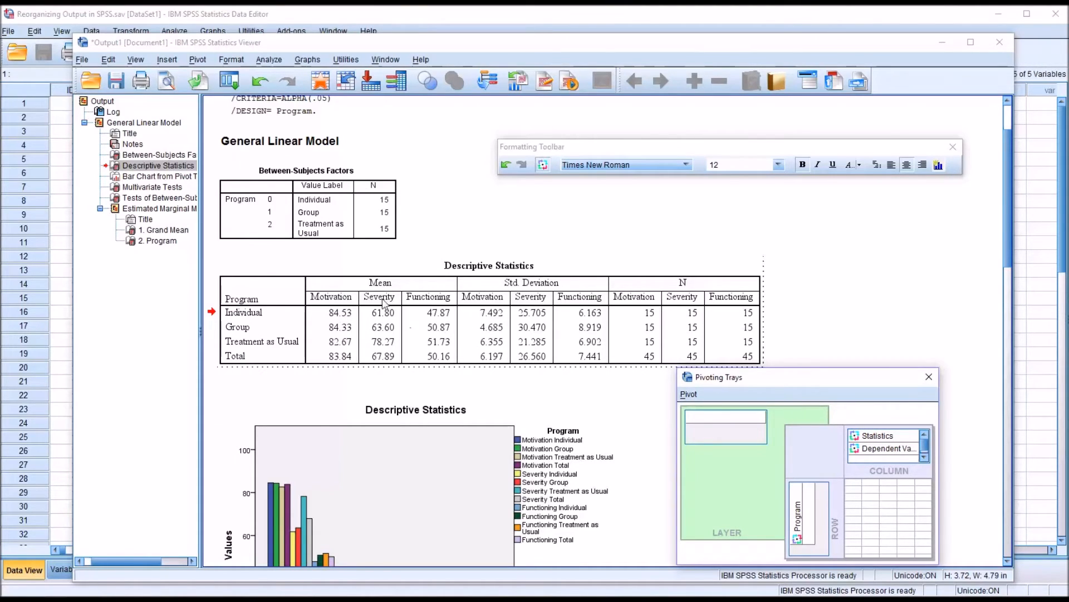
mouse_move(657, 545)
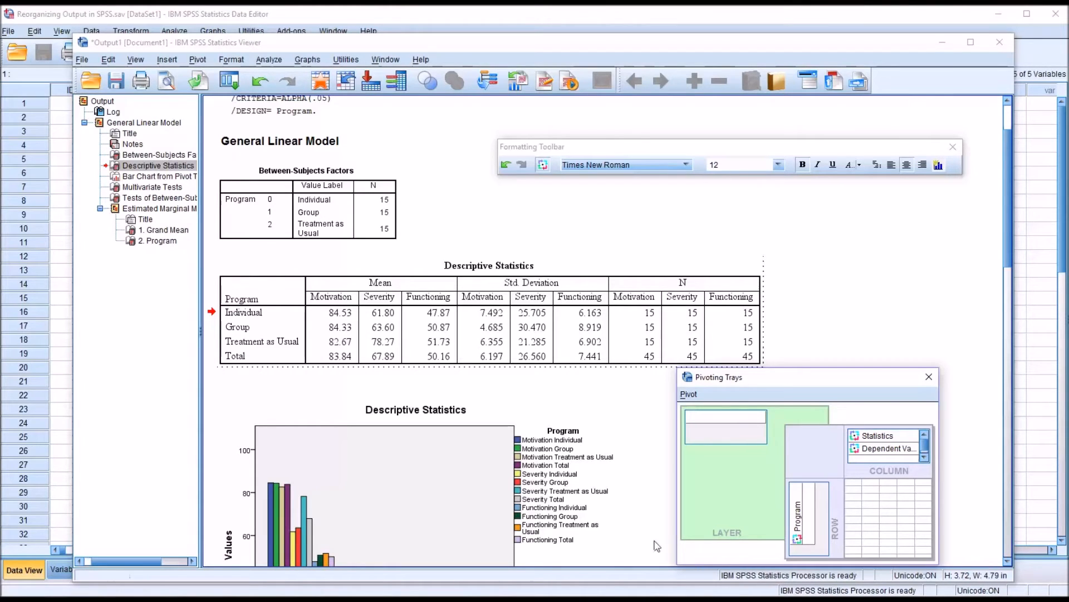
mouse_move(533, 291)
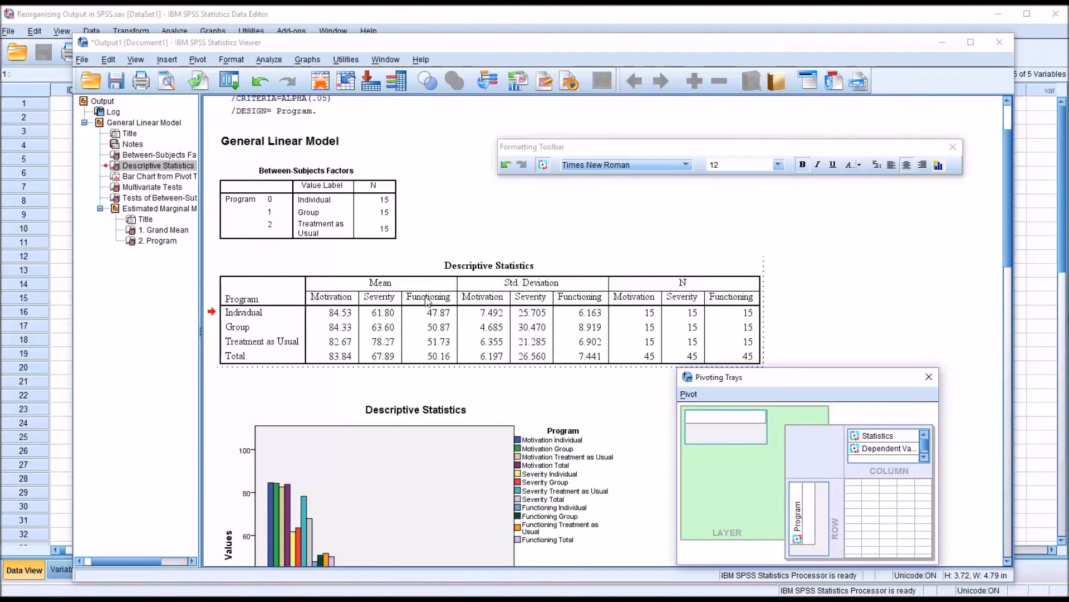
mouse_move(427, 302)
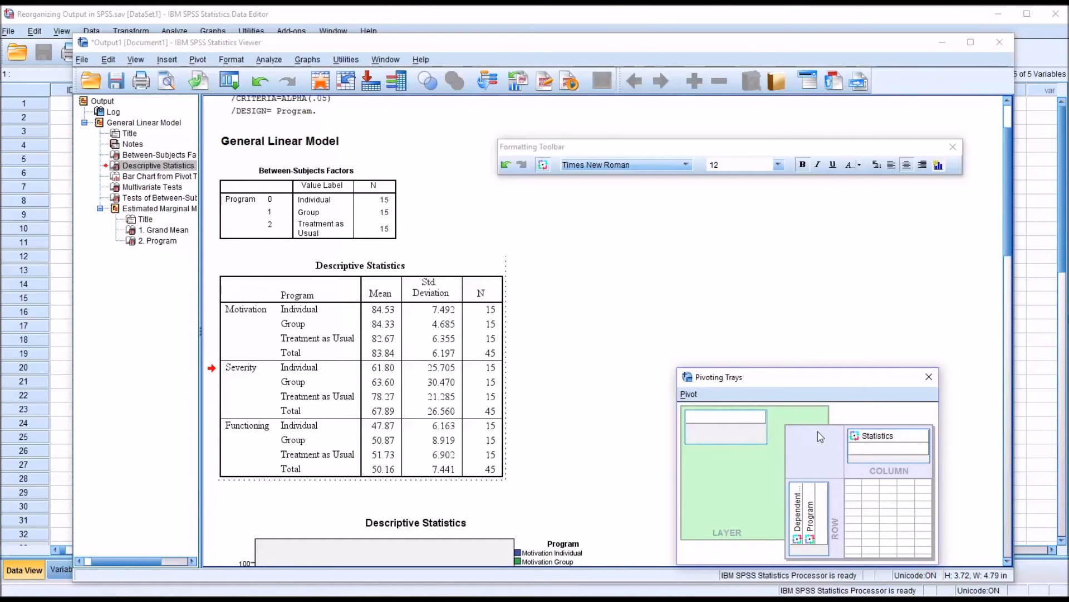
mouse_move(782, 452)
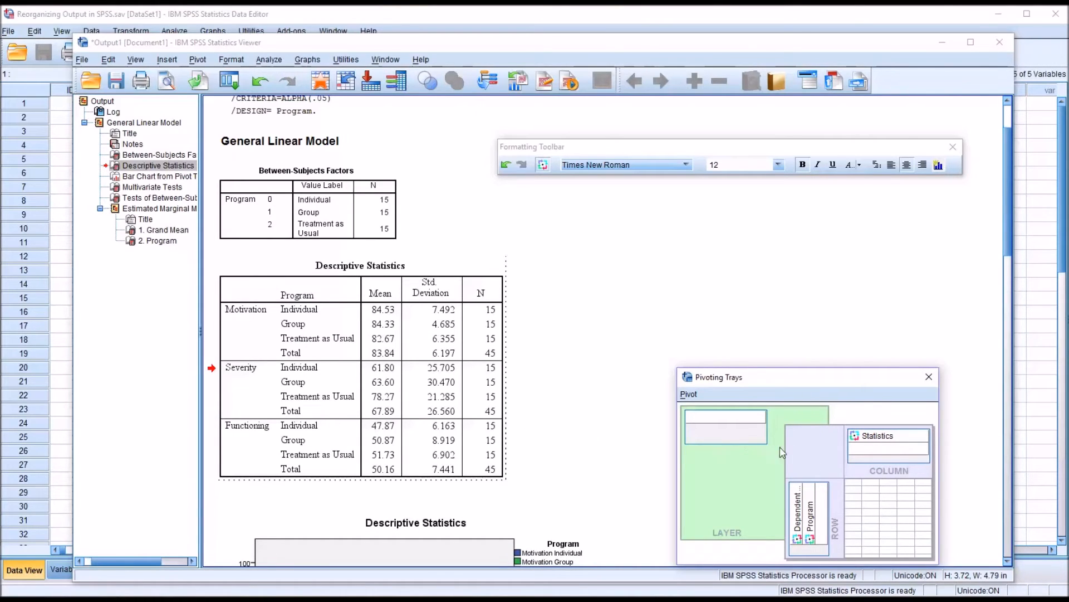
mouse_move(803, 463)
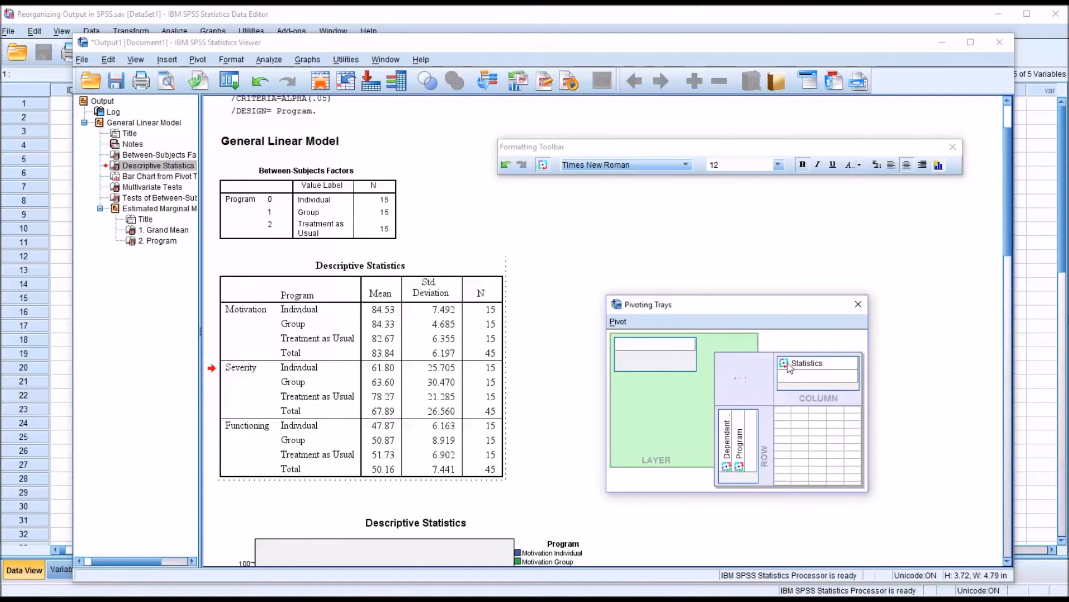
mouse_move(784, 408)
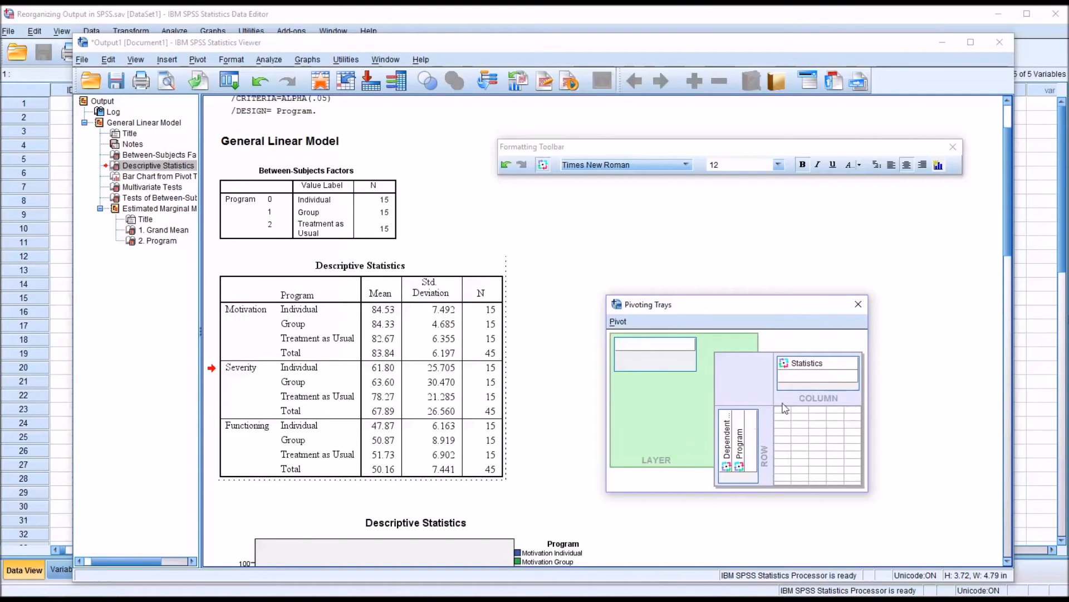
mouse_move(746, 451)
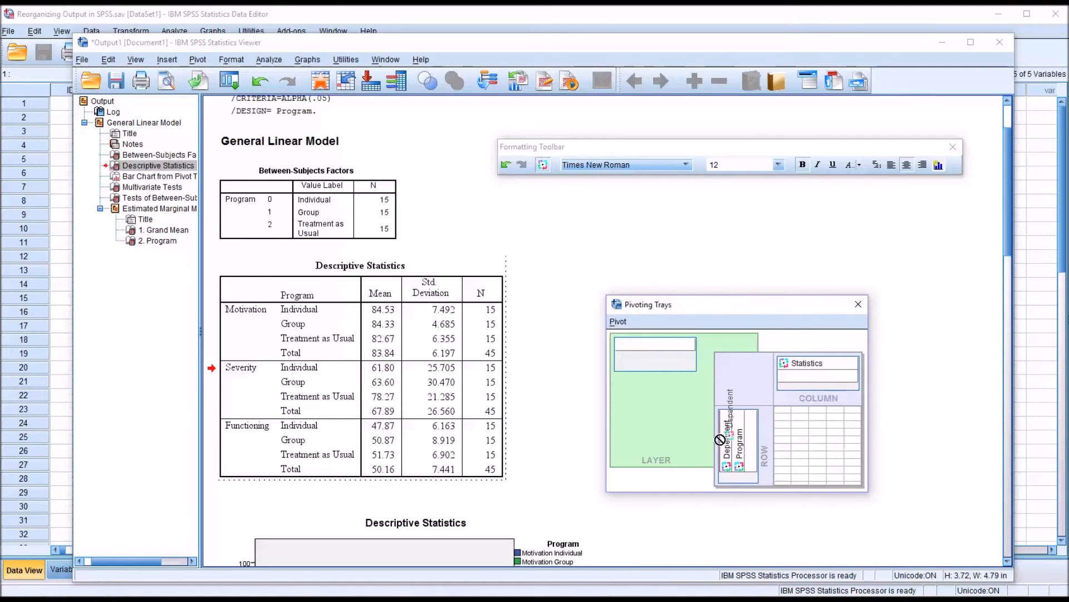
- Move Dependent Variable into the layer and show only the Severity results
drag(720, 440, 655, 354)
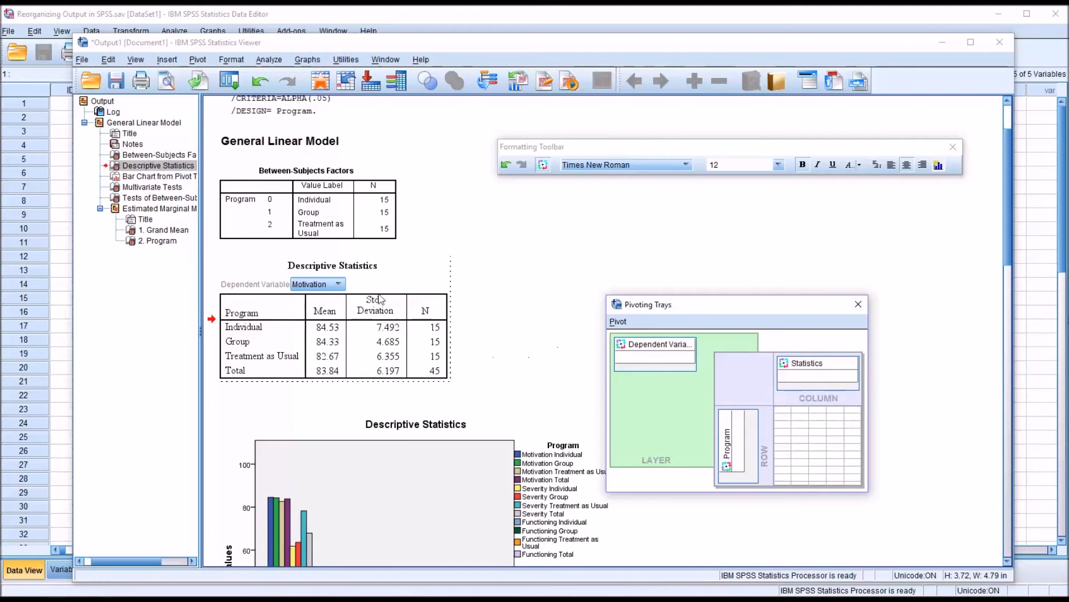
click(317, 284)
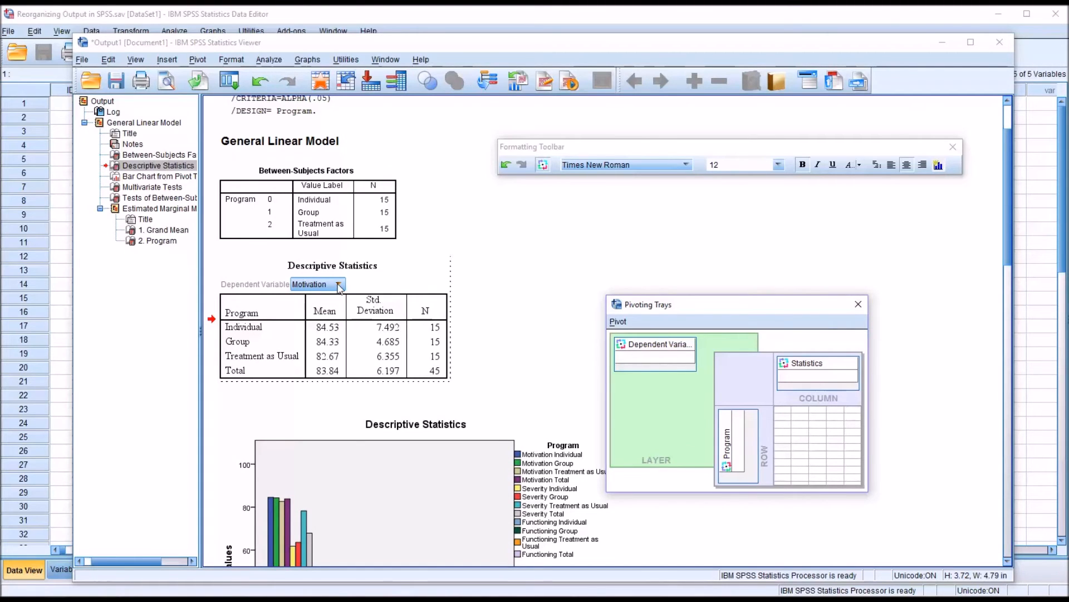
click(338, 284)
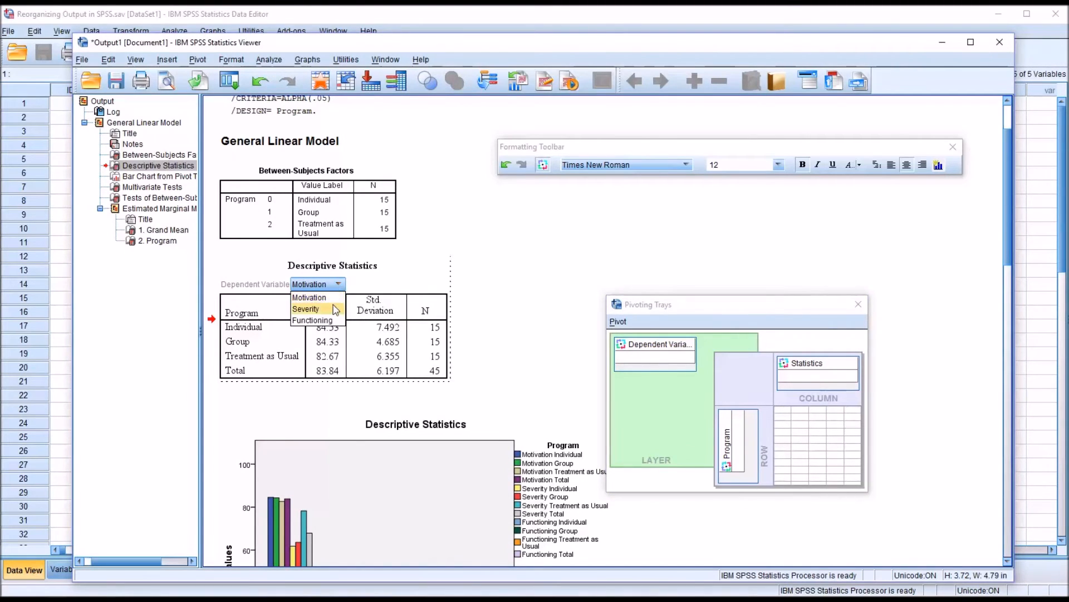
click(305, 309)
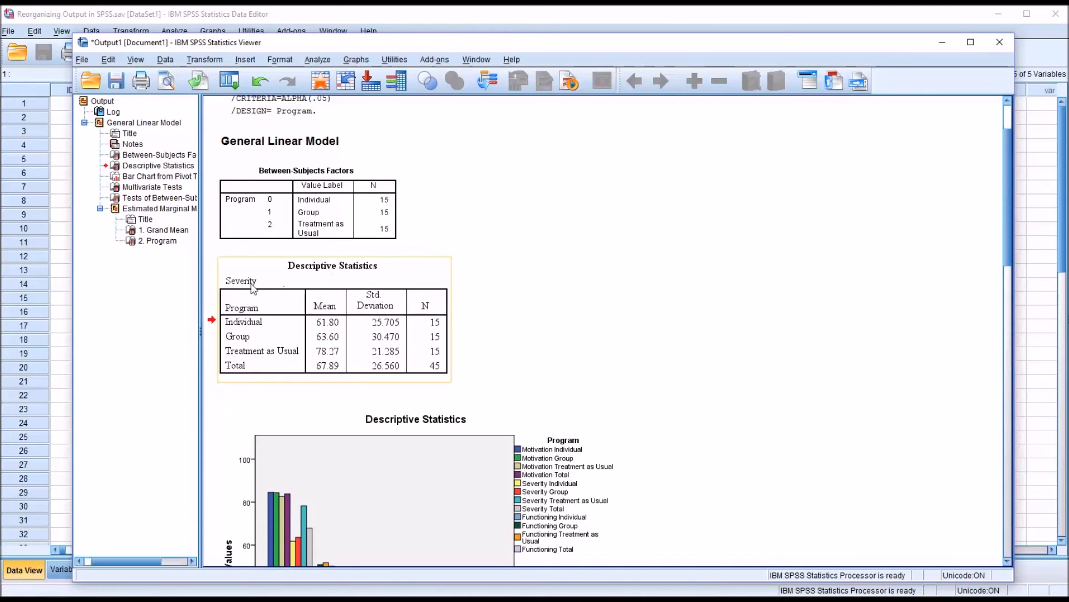
mouse_move(284, 302)
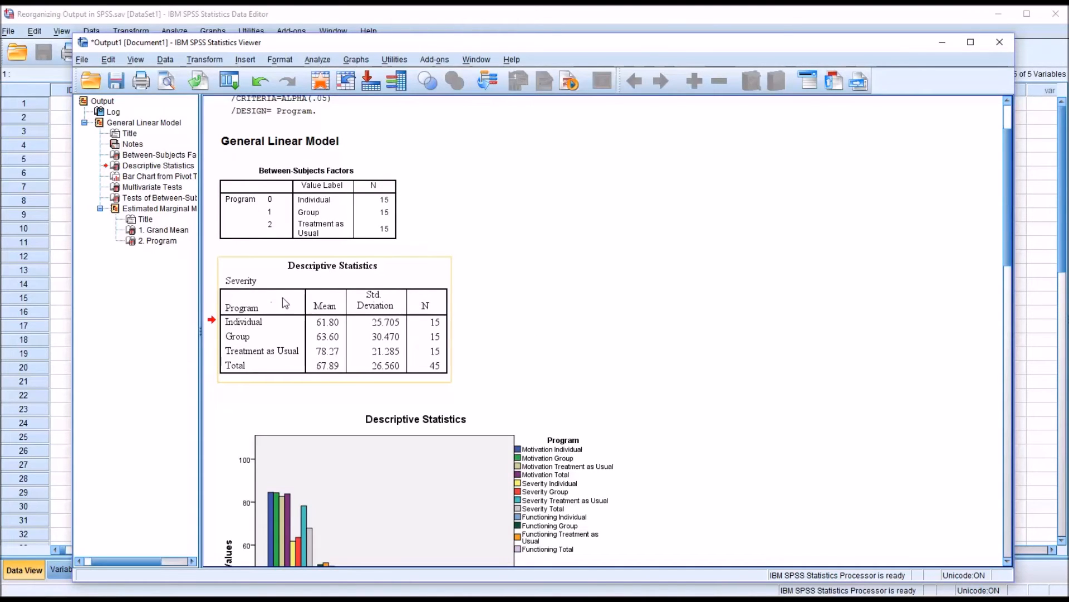
mouse_move(257, 325)
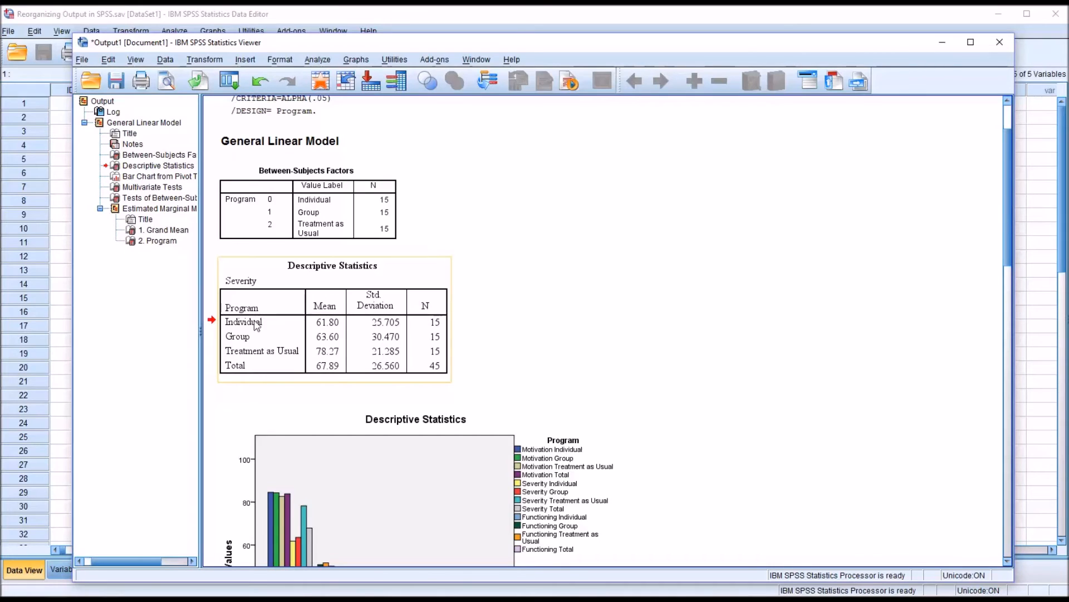
mouse_move(324, 307)
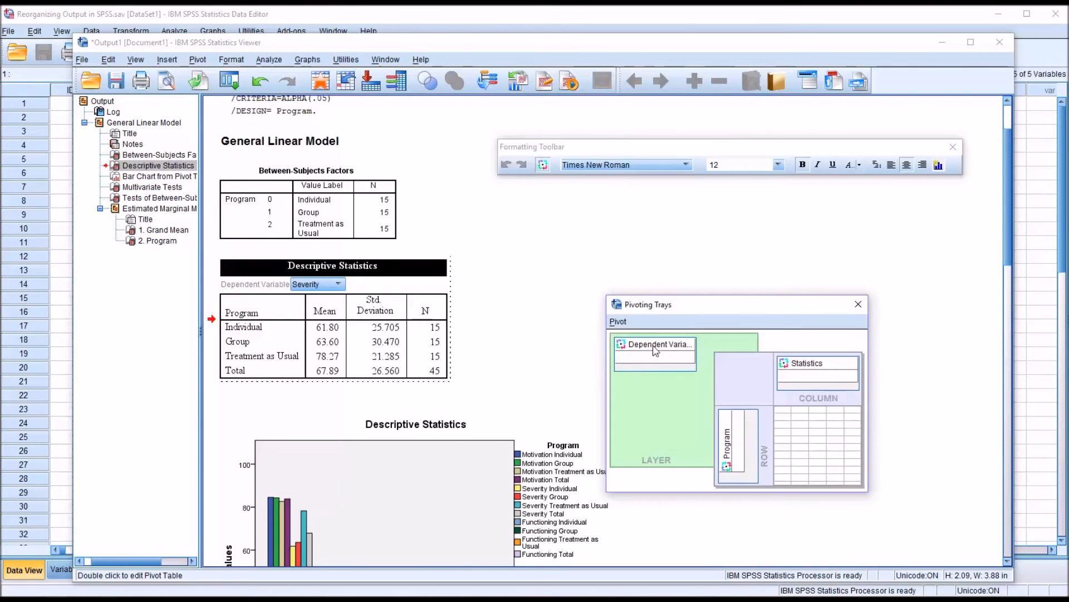
- View the Motivation layer, then make Program the layer and show the Individual program
click(338, 284)
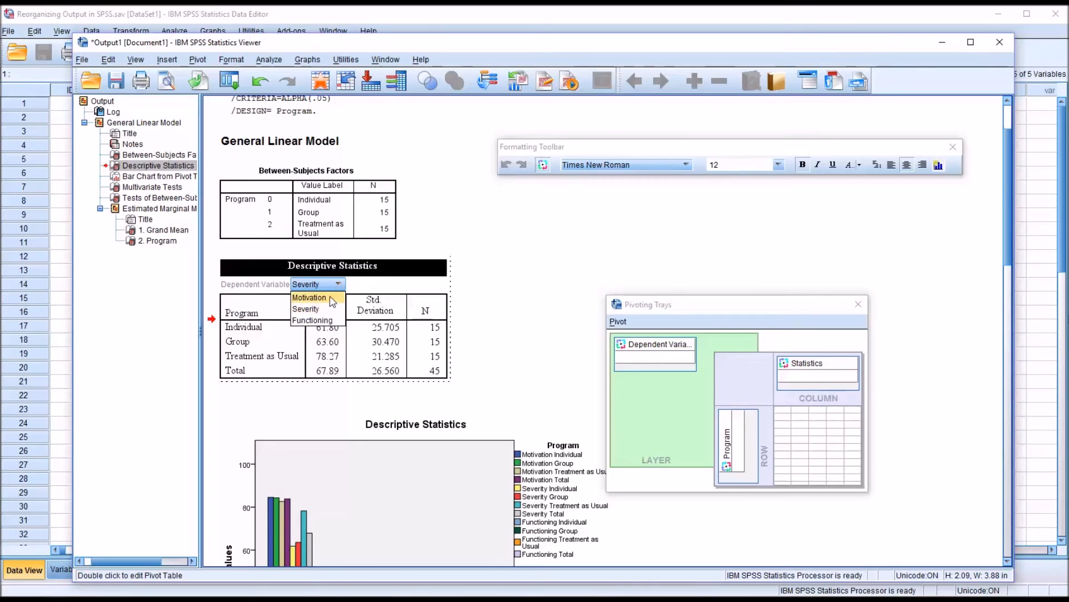
click(309, 297)
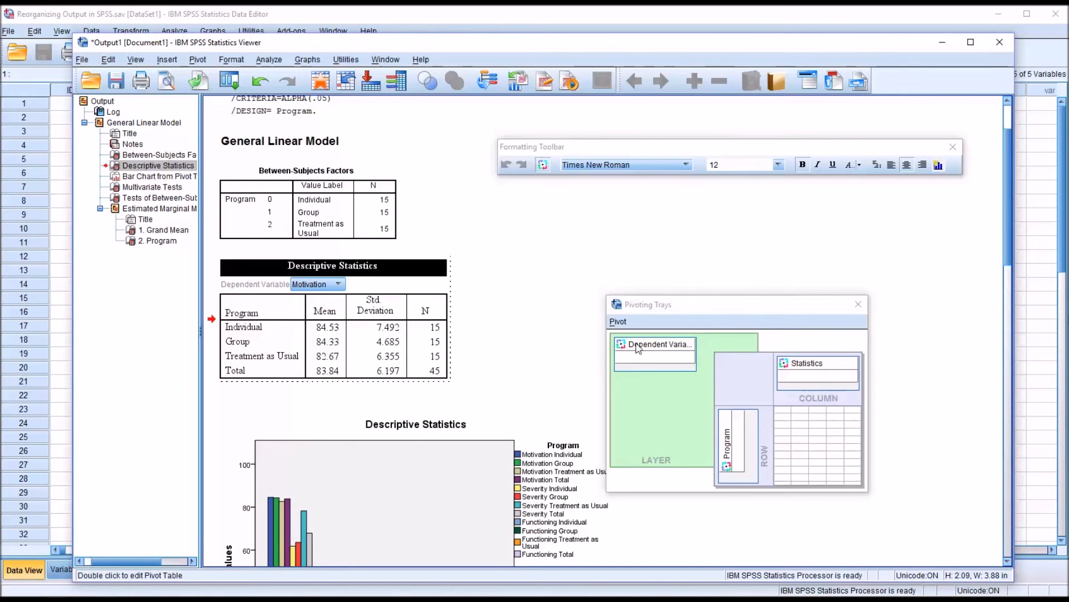
drag(655, 344, 728, 443)
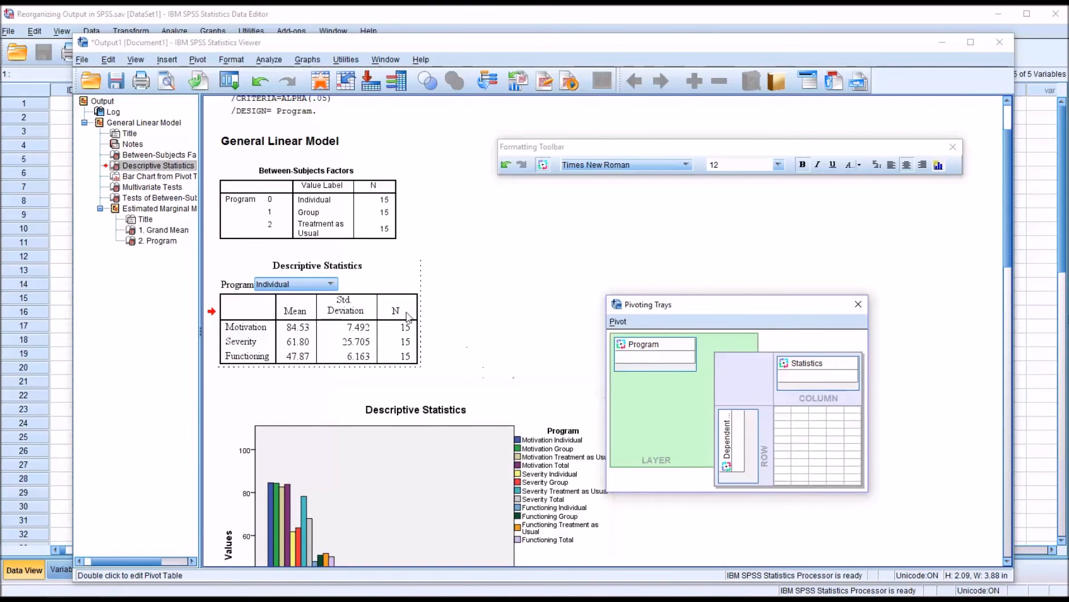
click(330, 284)
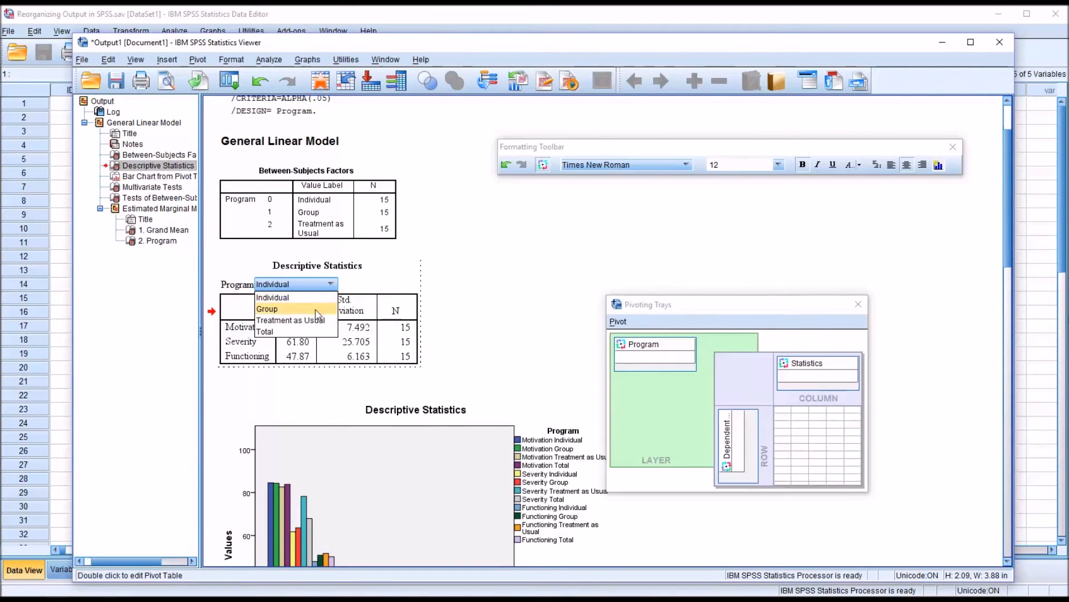
click(271, 296)
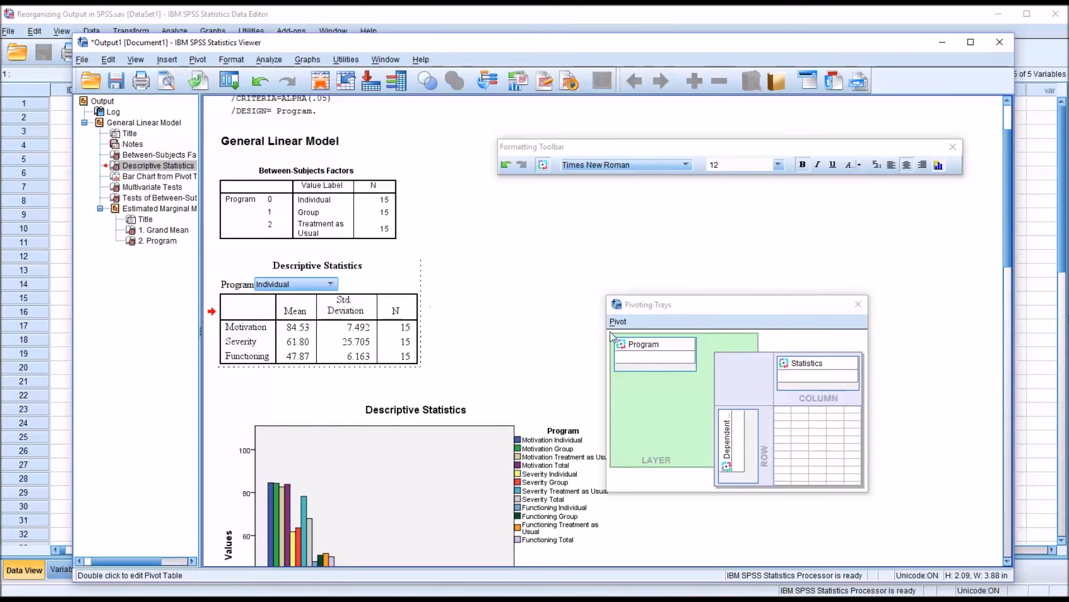
- Make Program the columns and Statistics the layer, then view the Std. Deviation layer across programs
drag(642, 344, 810, 374)
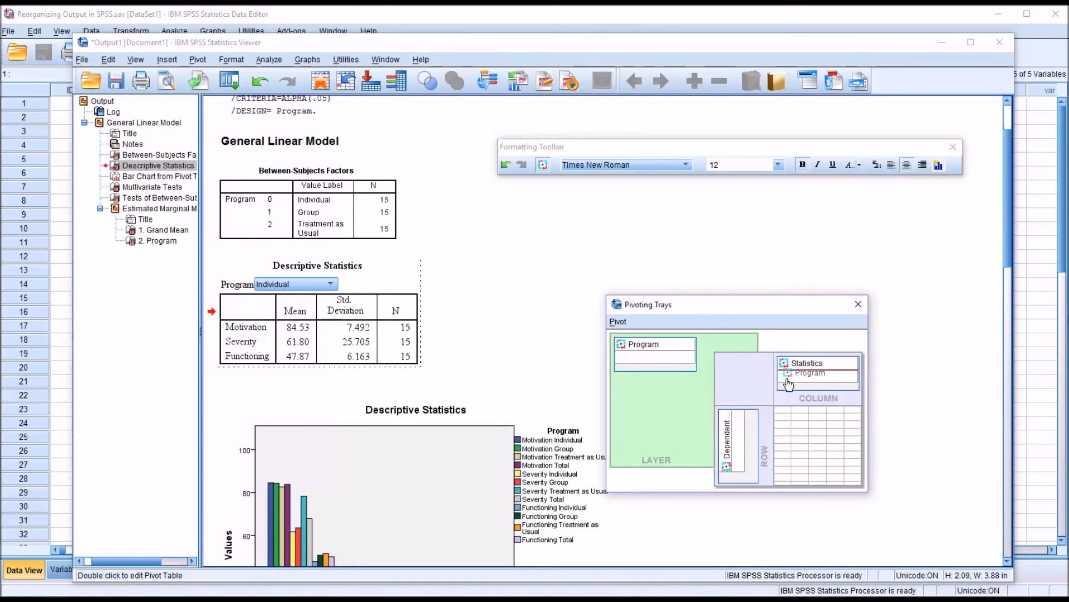
drag(654, 343, 817, 376)
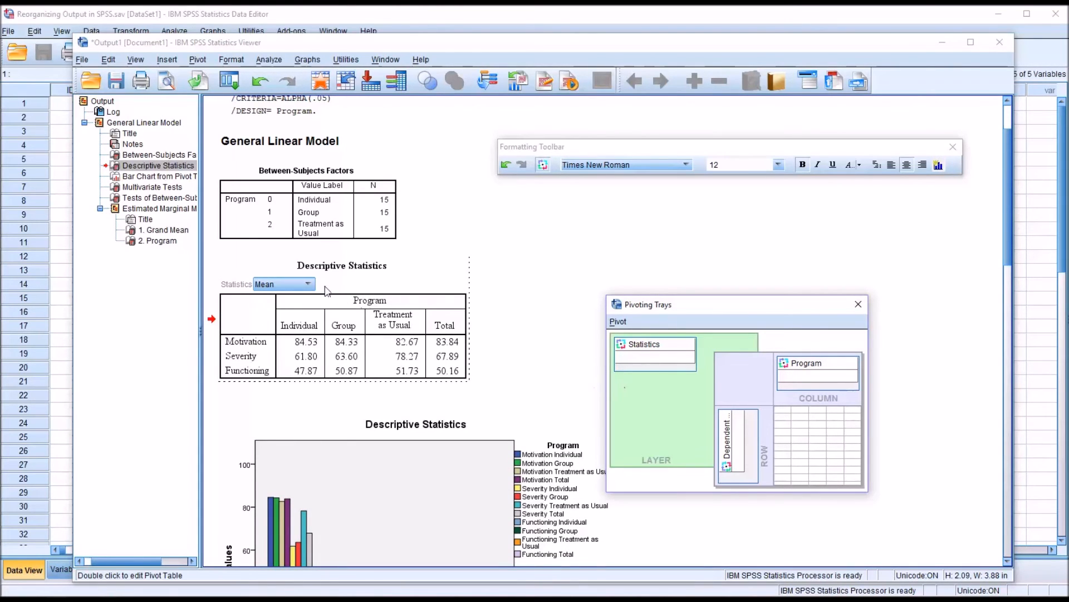
click(281, 284)
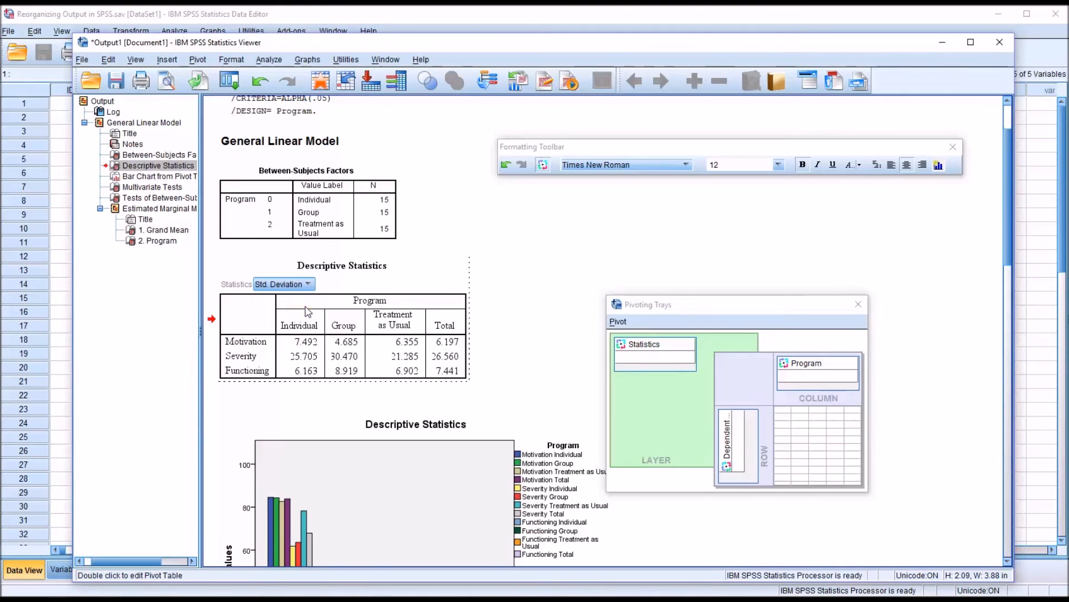
click(308, 284)
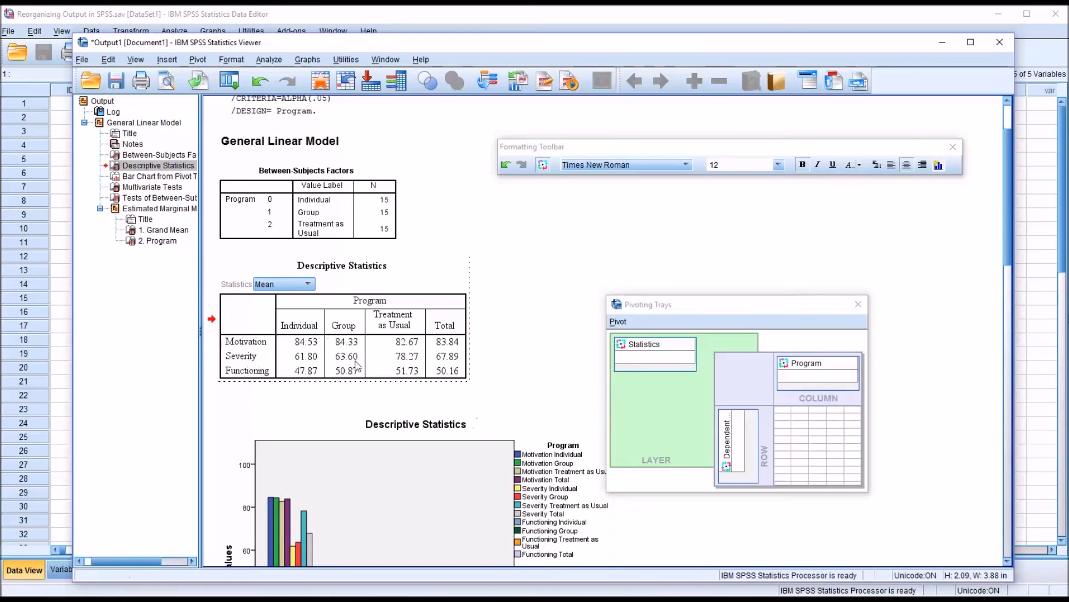
mouse_move(347, 328)
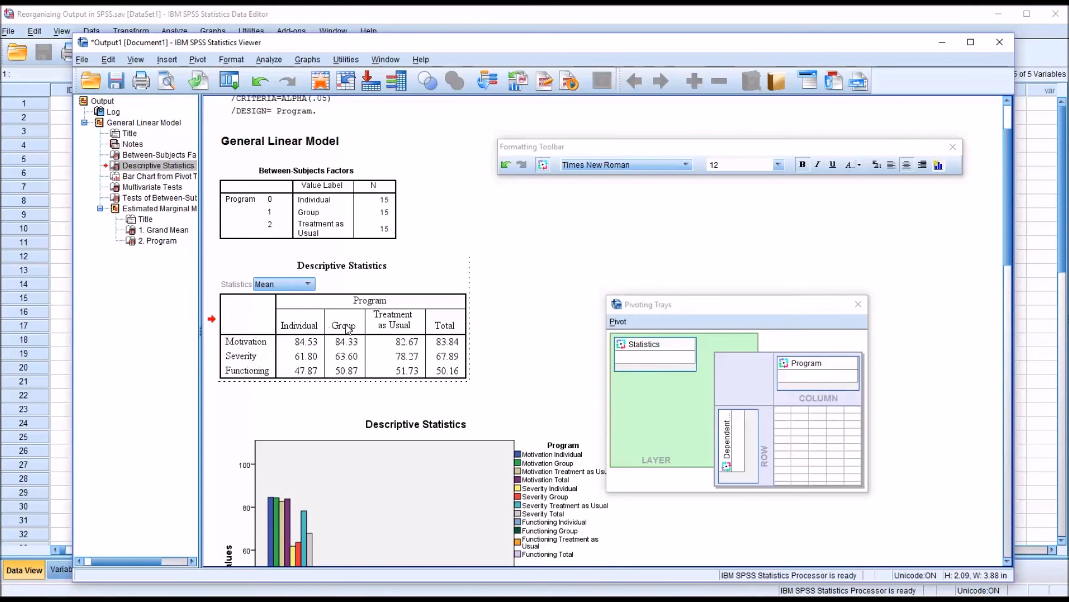
mouse_move(856, 576)
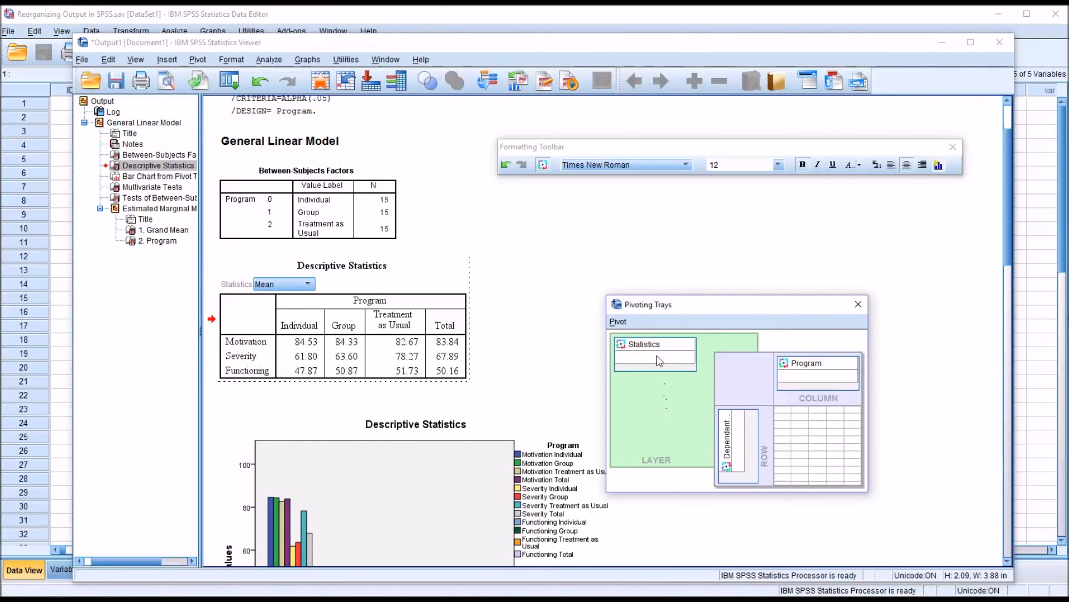
mouse_move(652, 377)
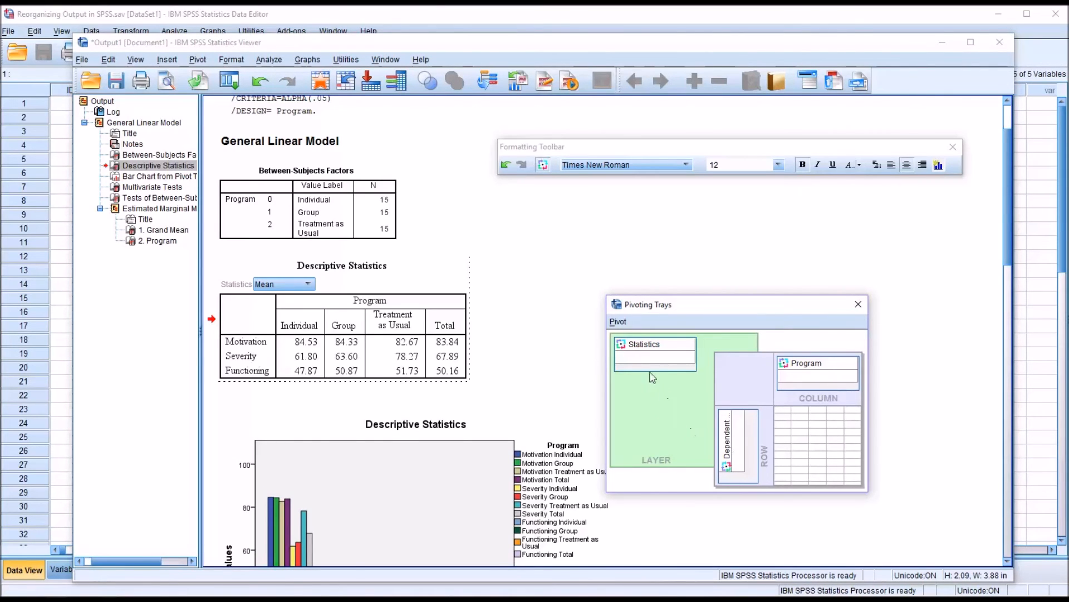
mouse_move(736, 446)
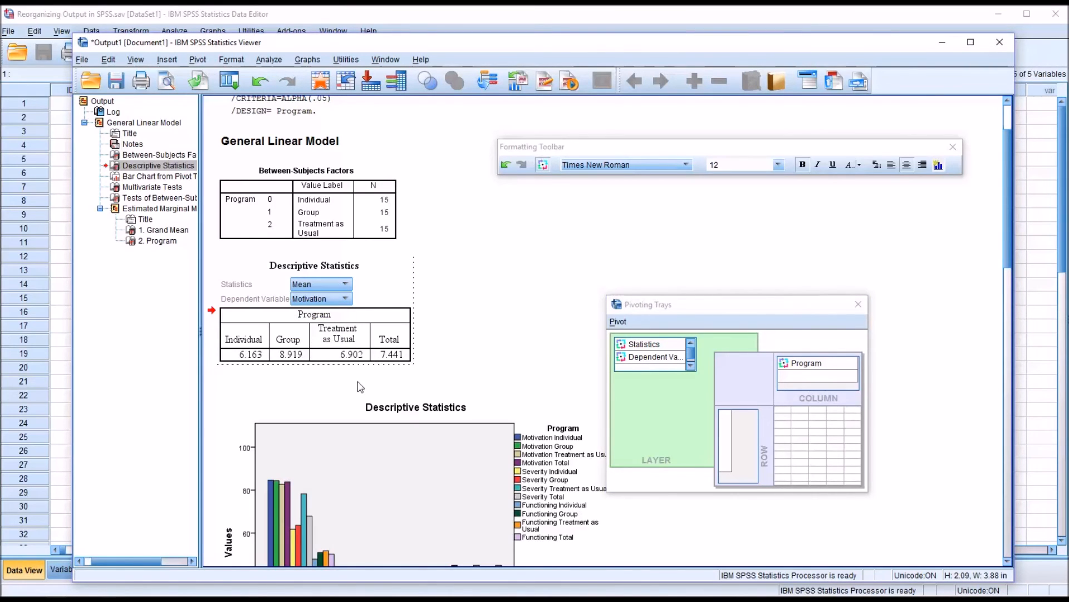
mouse_move(299, 334)
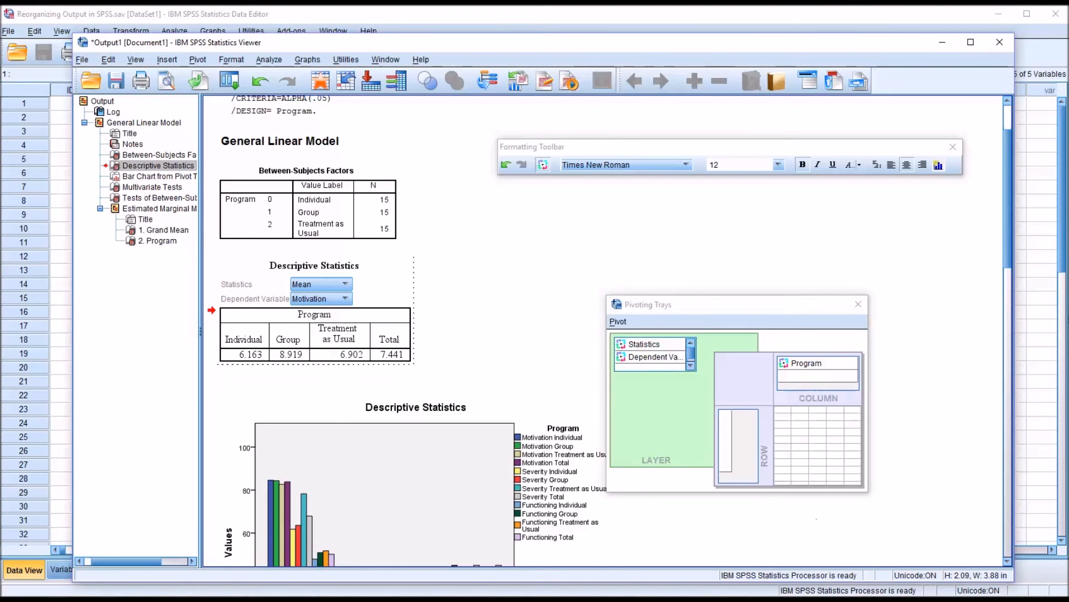
mouse_move(654, 360)
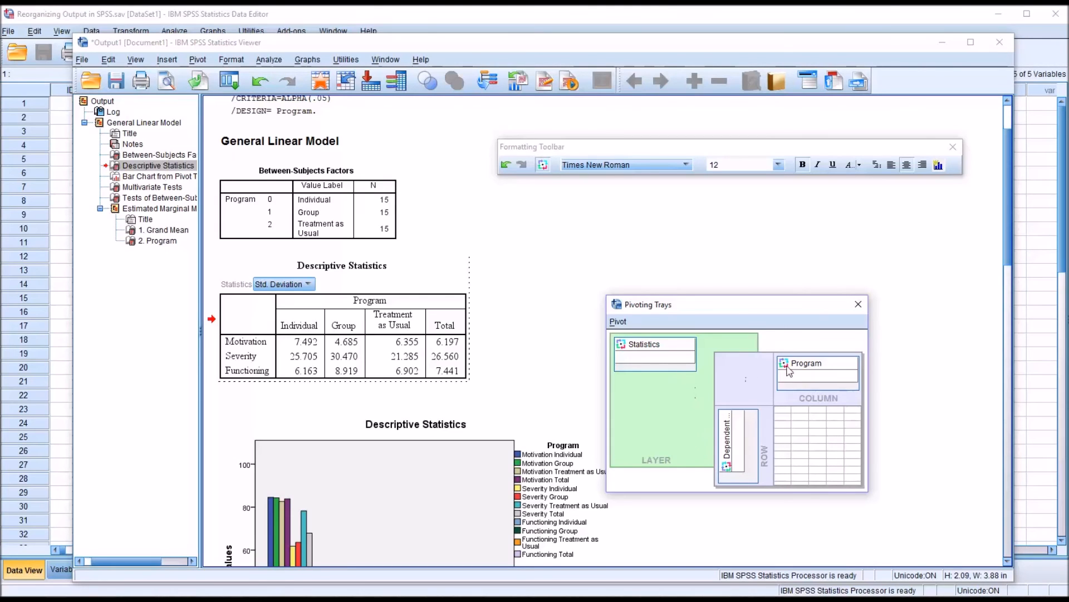
- Move Program into the rows alongside the dependent variables
drag(819, 362, 737, 443)
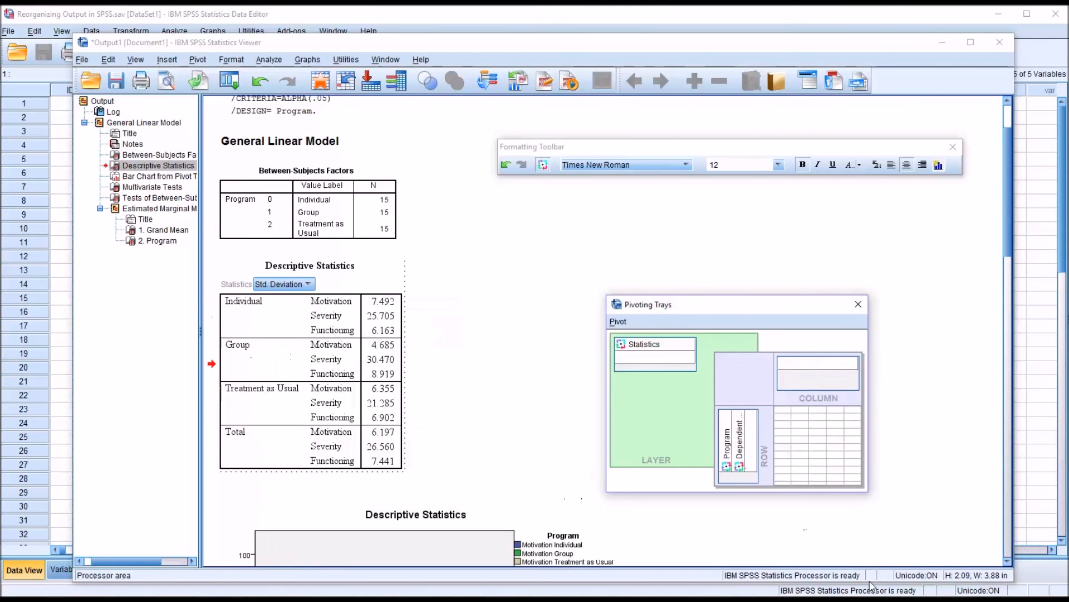
mouse_move(675, 447)
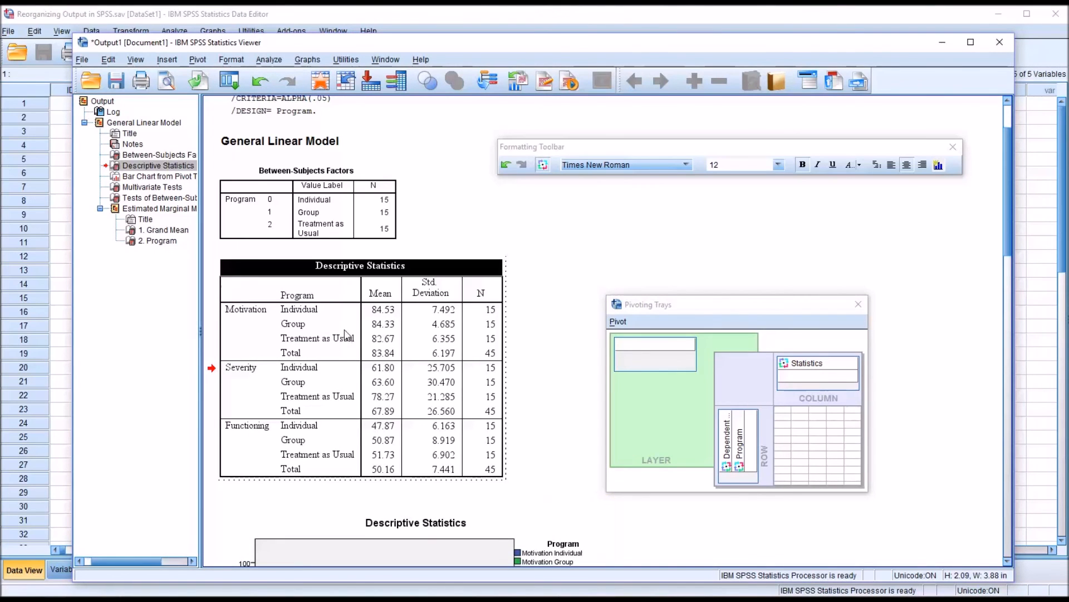
right_click(293, 323)
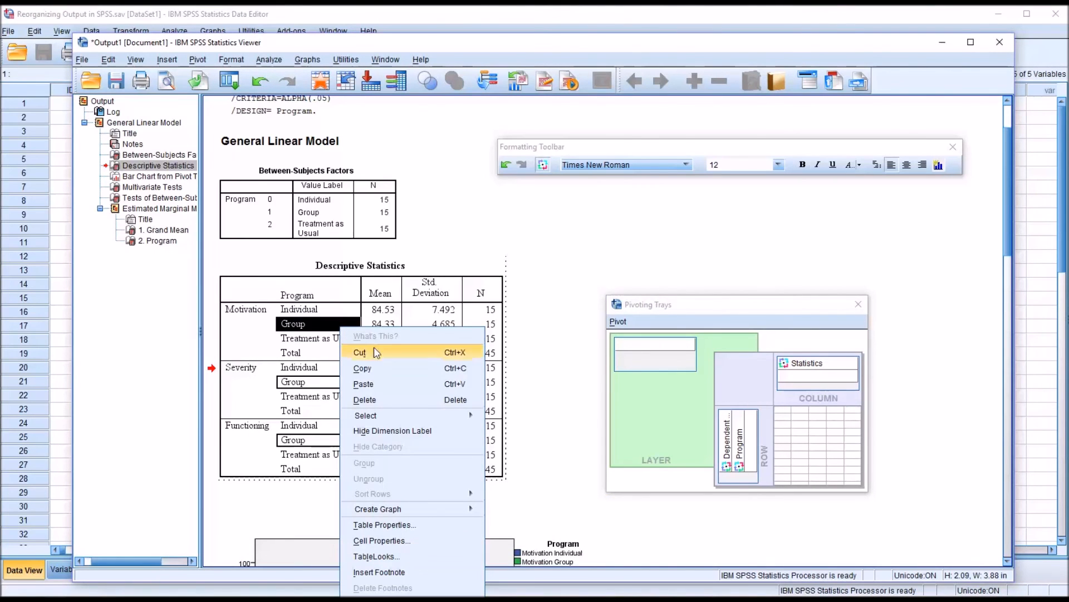
click(385, 525)
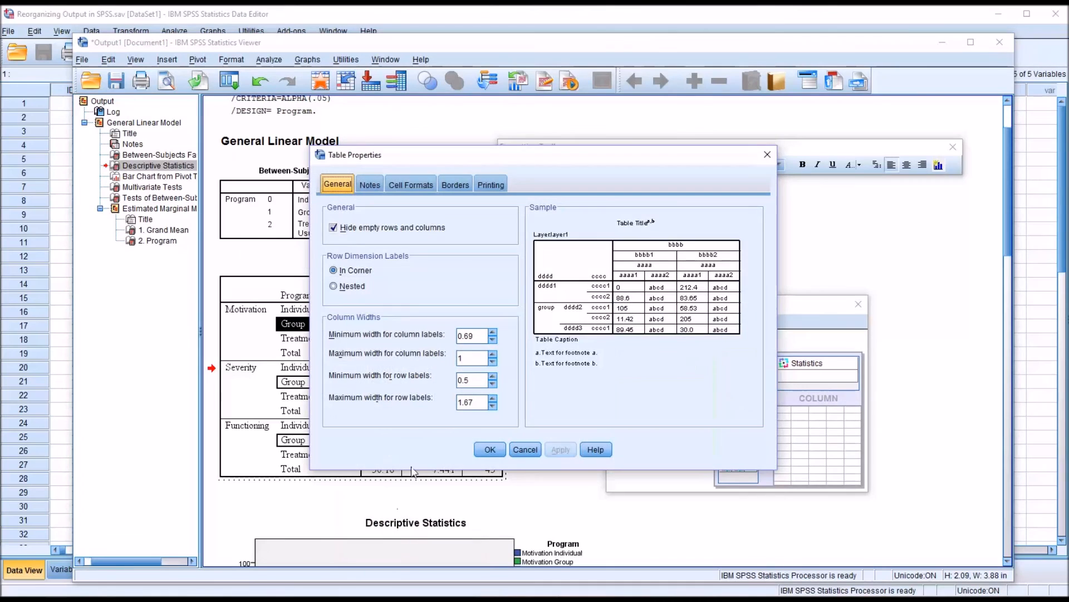
mouse_move(495, 256)
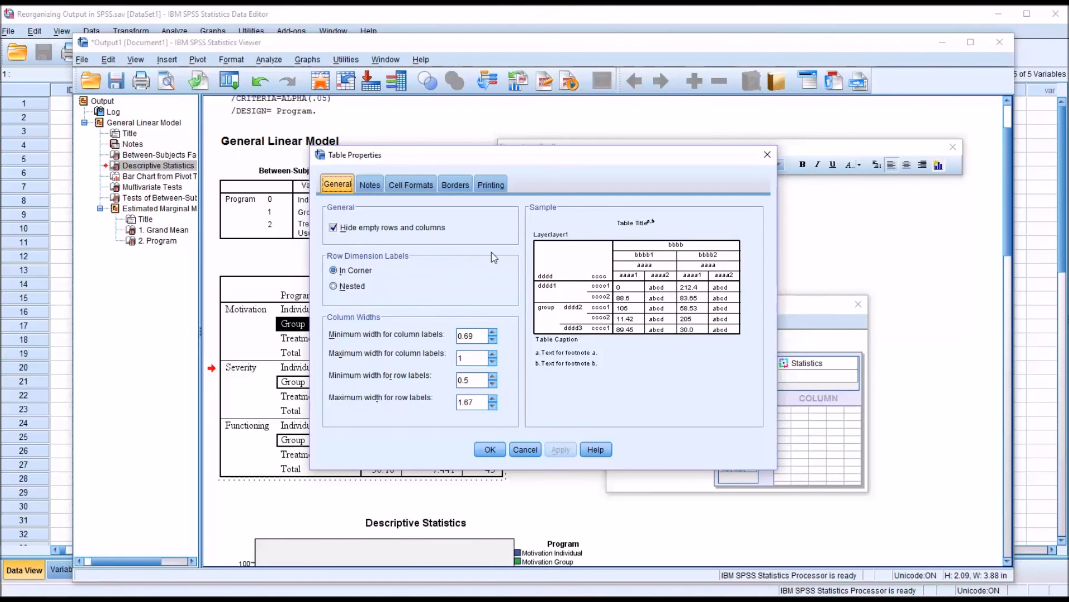
mouse_move(602, 265)
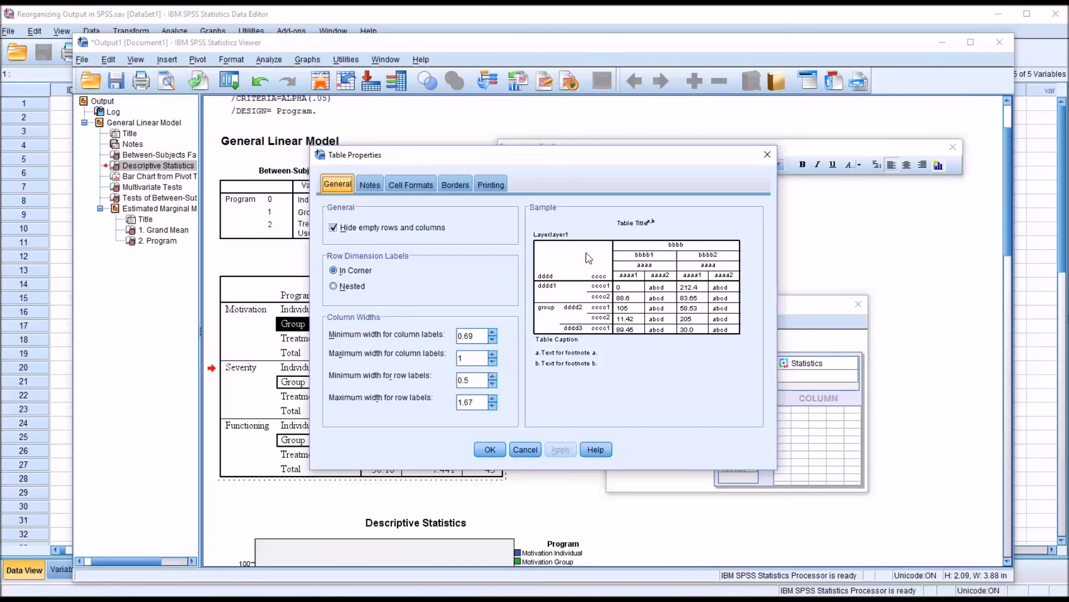
mouse_move(713, 448)
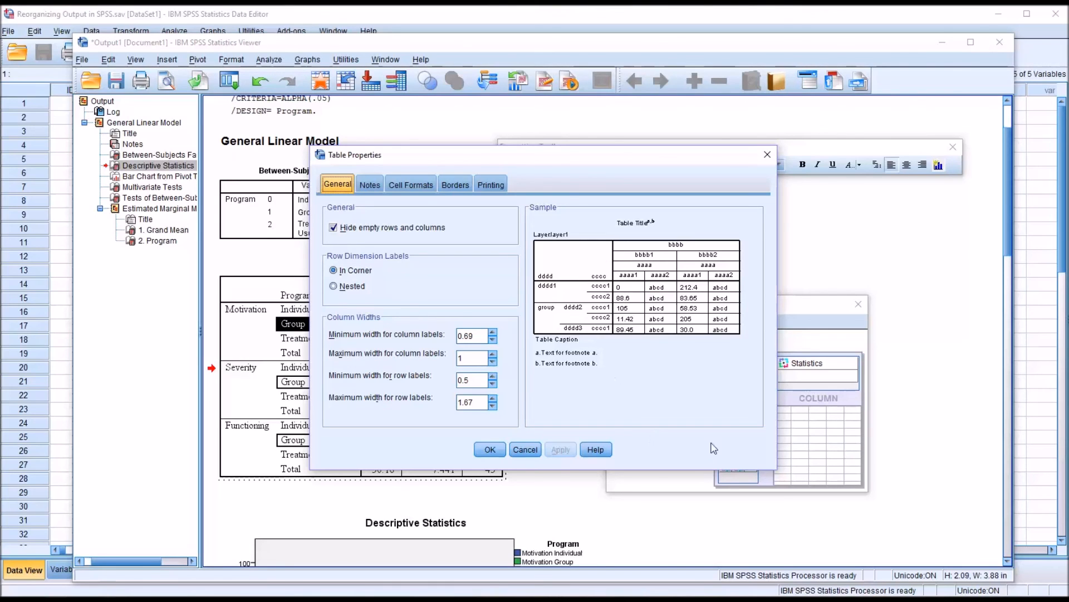
click(411, 184)
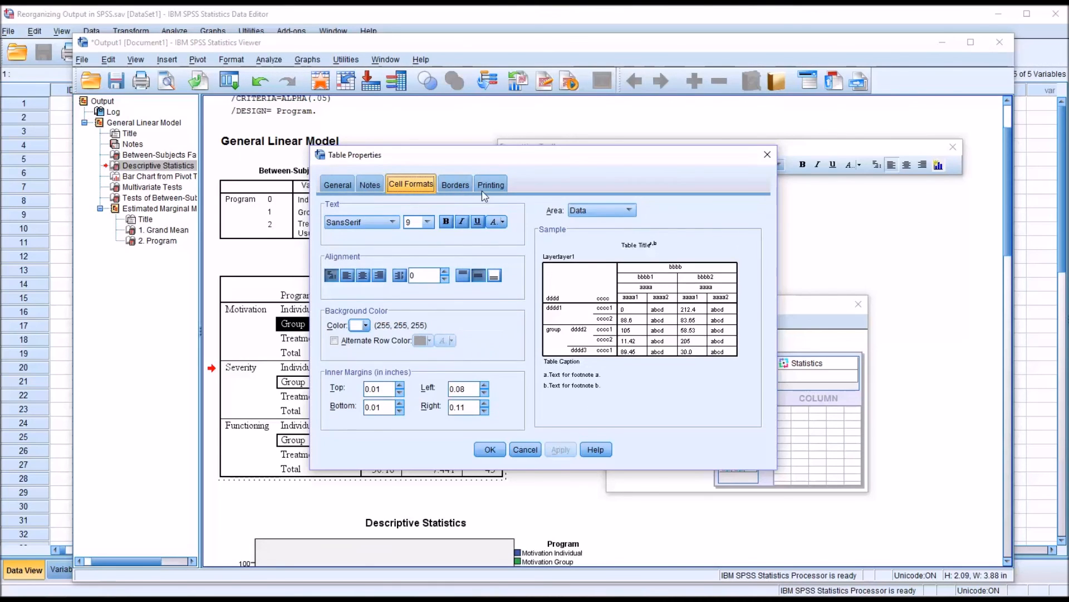
click(490, 183)
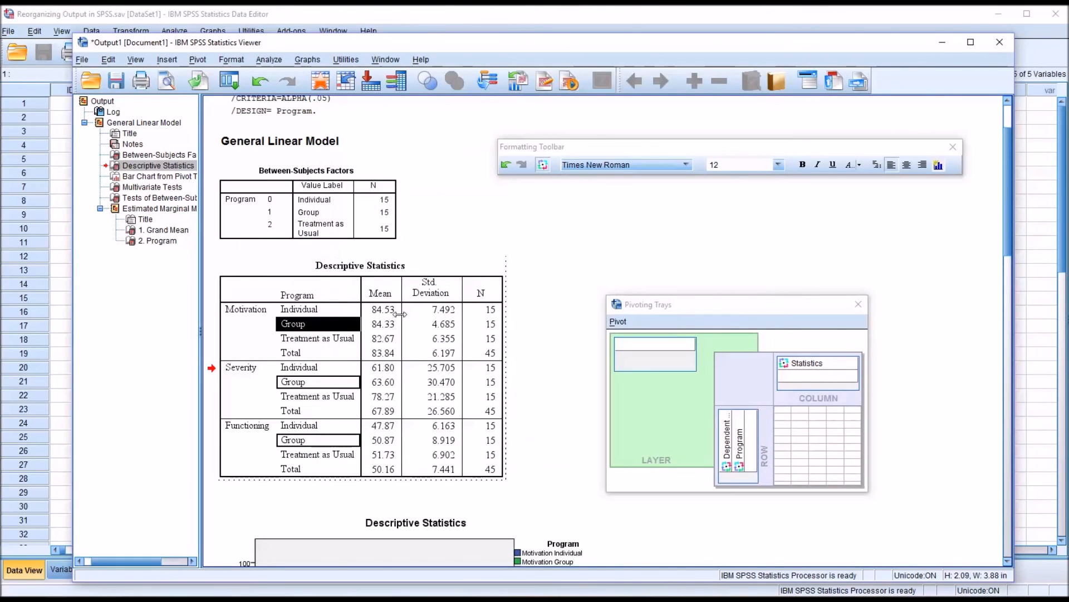
- Review the available TableLooks styles, then bring up Table Properties for the table
right_click(382, 308)
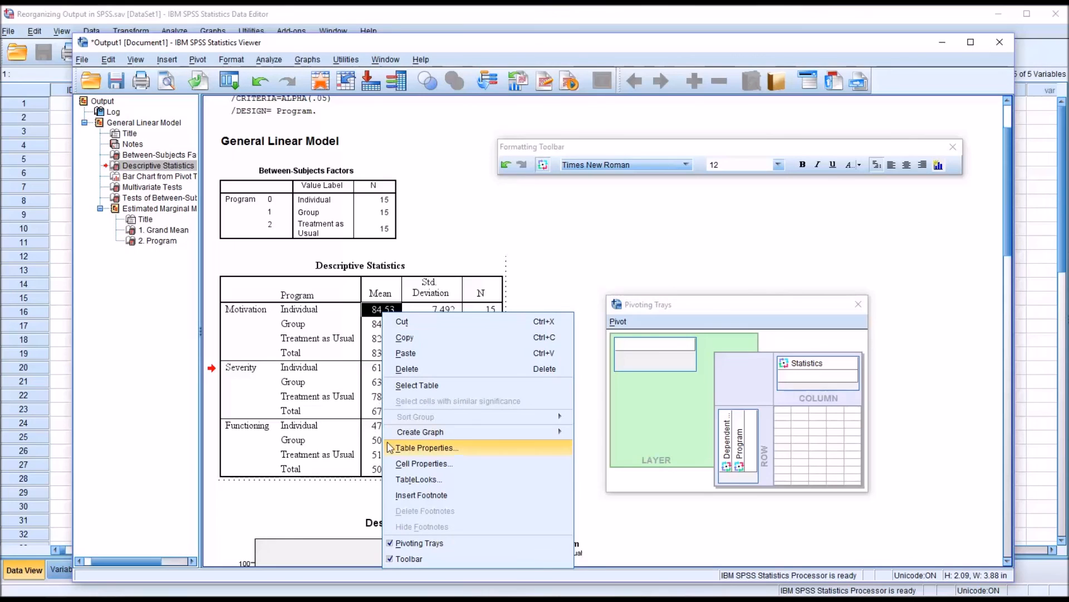
click(419, 479)
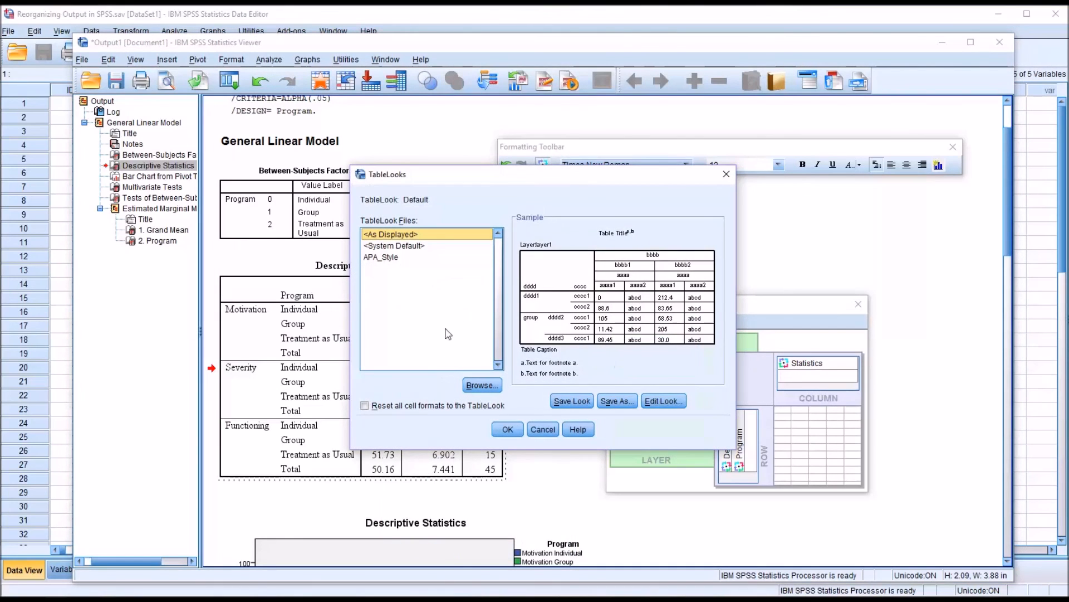
mouse_move(430, 260)
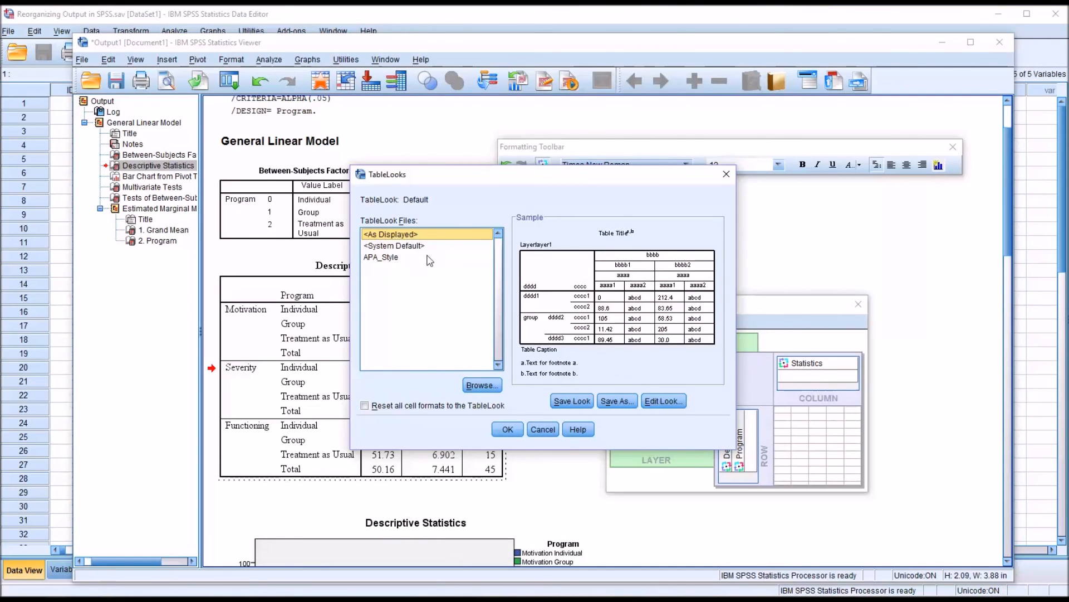
mouse_move(428, 282)
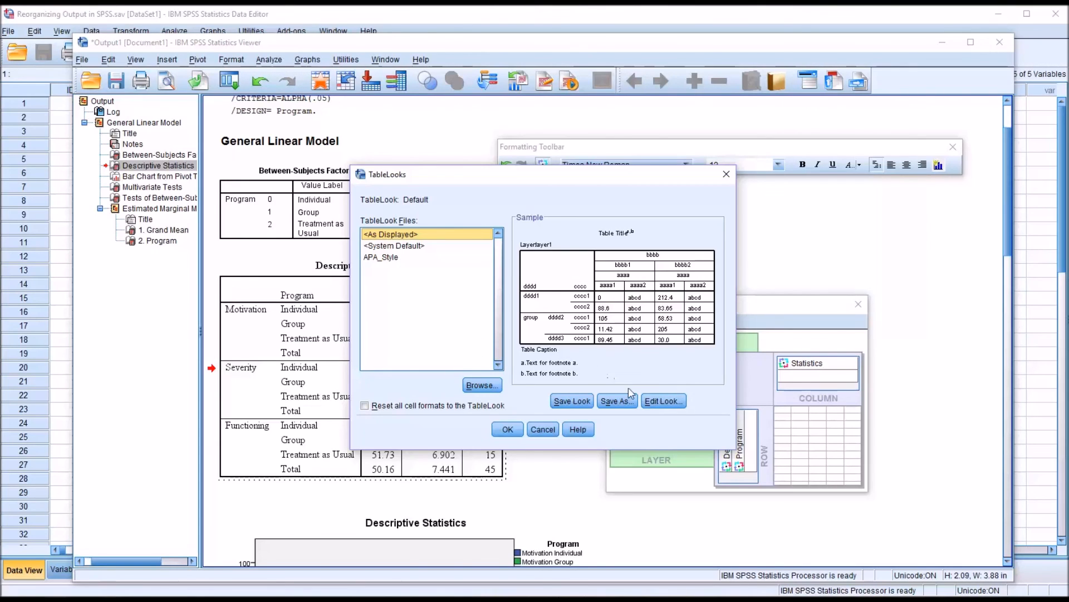
click(662, 400)
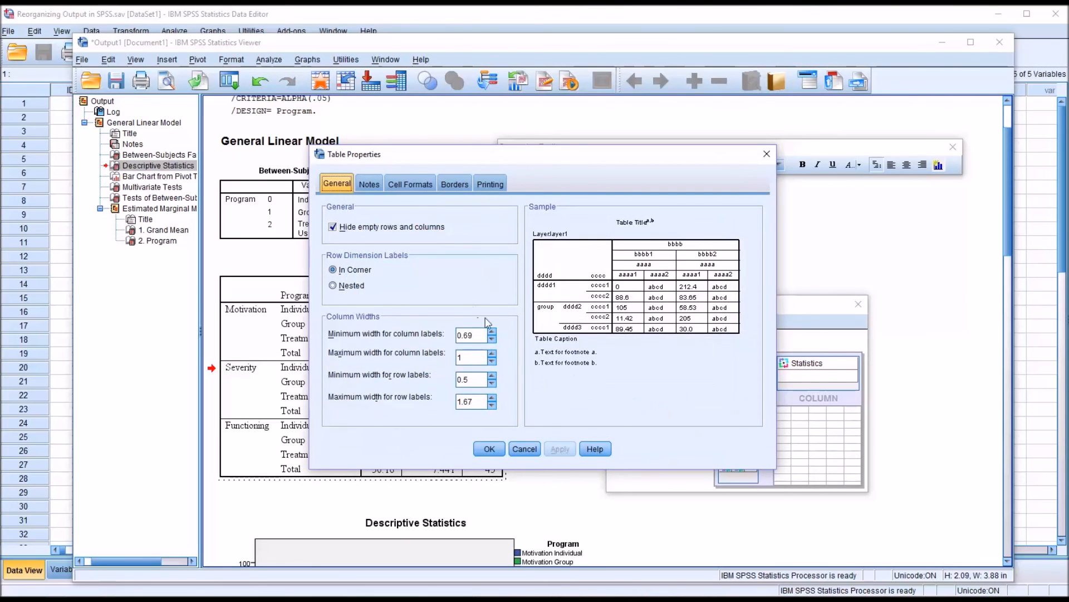